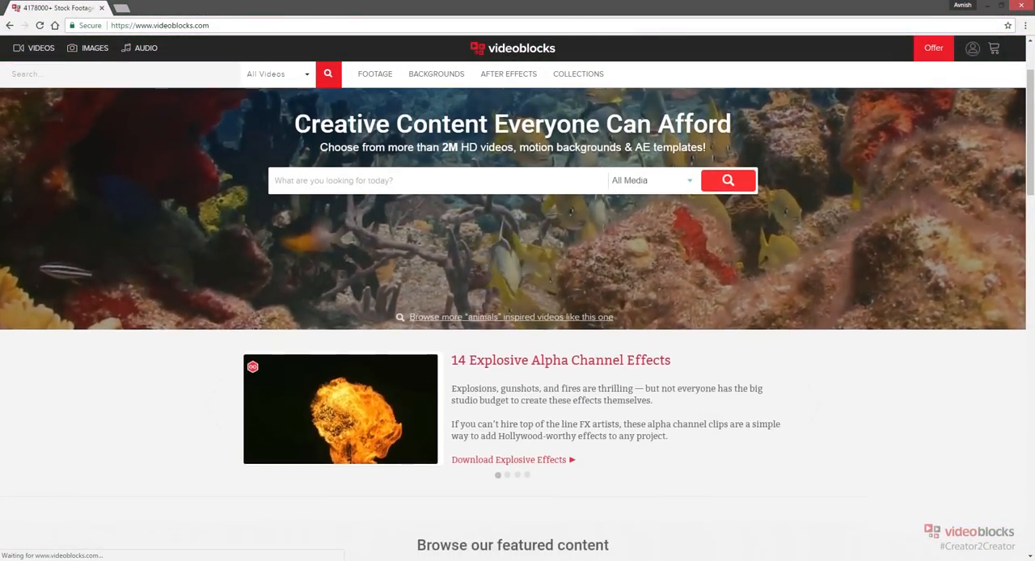
Browse the Videoblocks home page and the After Effects Templates, Aerials and Slow Motion collections
scroll("down", 3)
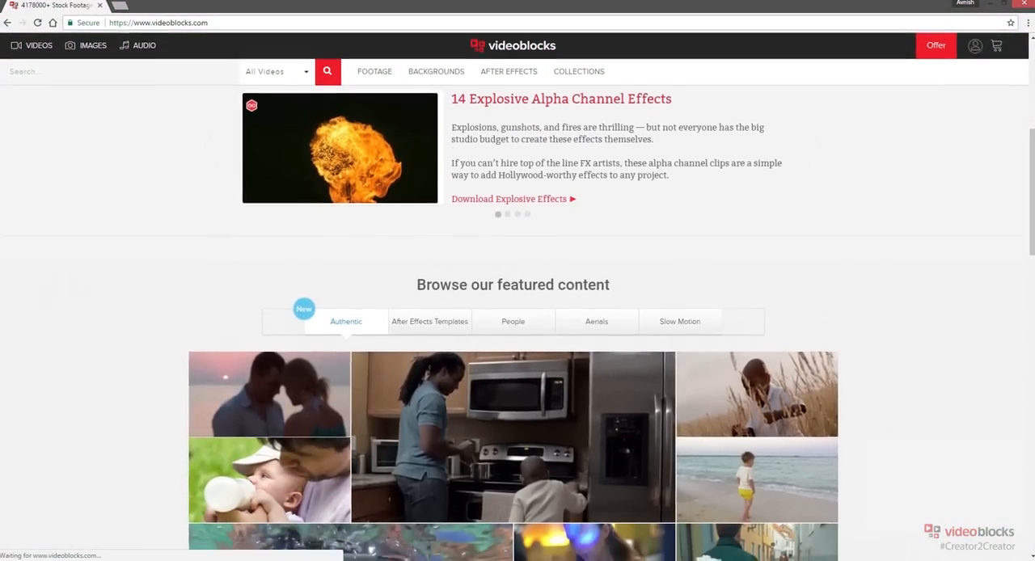
scroll("down", 3)
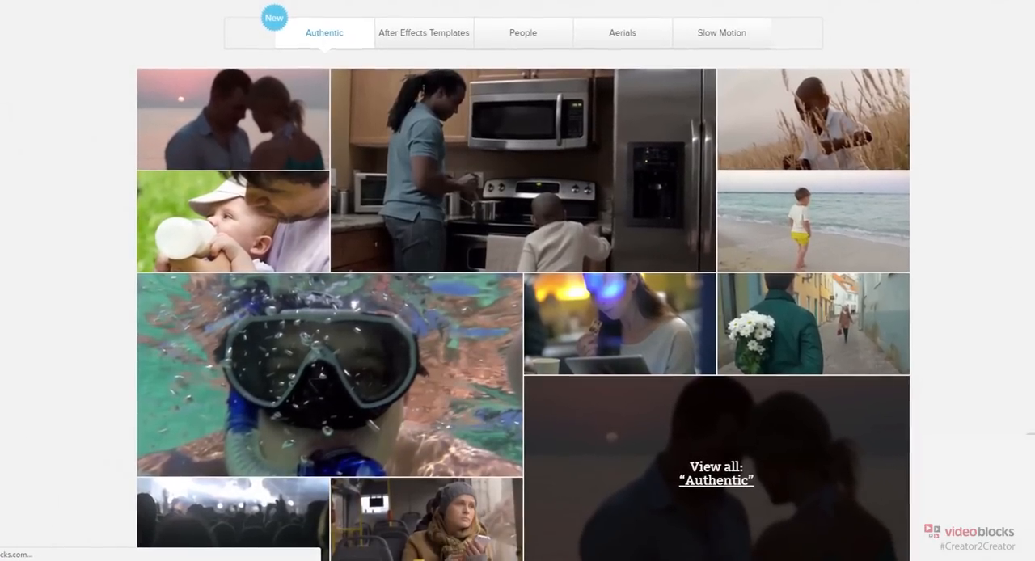
left_click(424, 32)
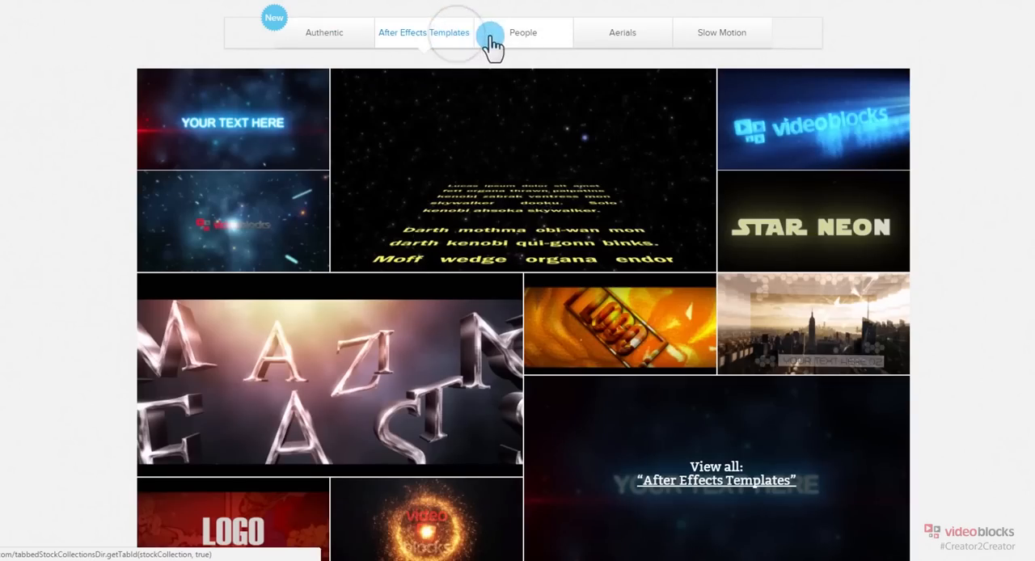
left_click(621, 32)
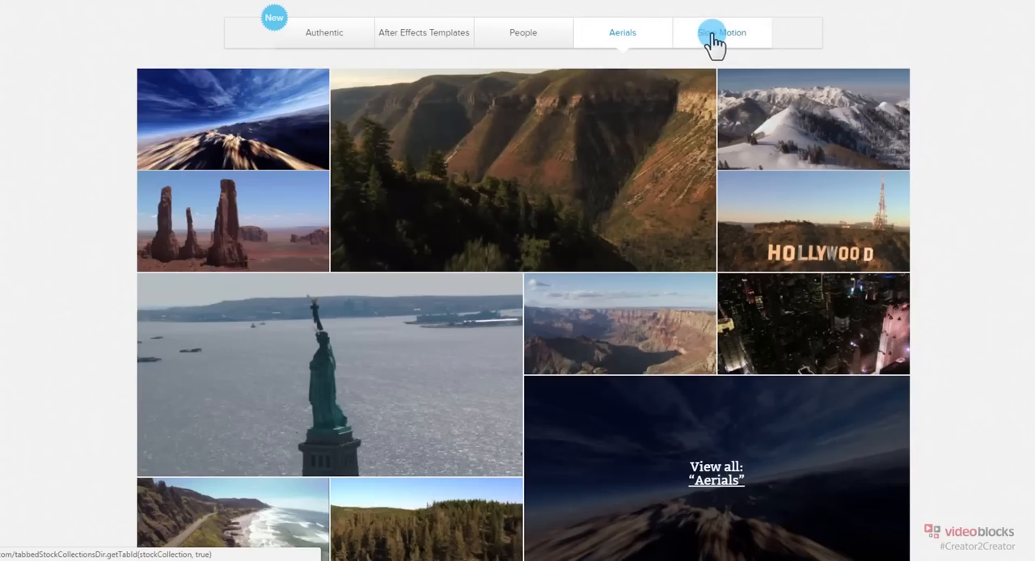
left_click(721, 33)
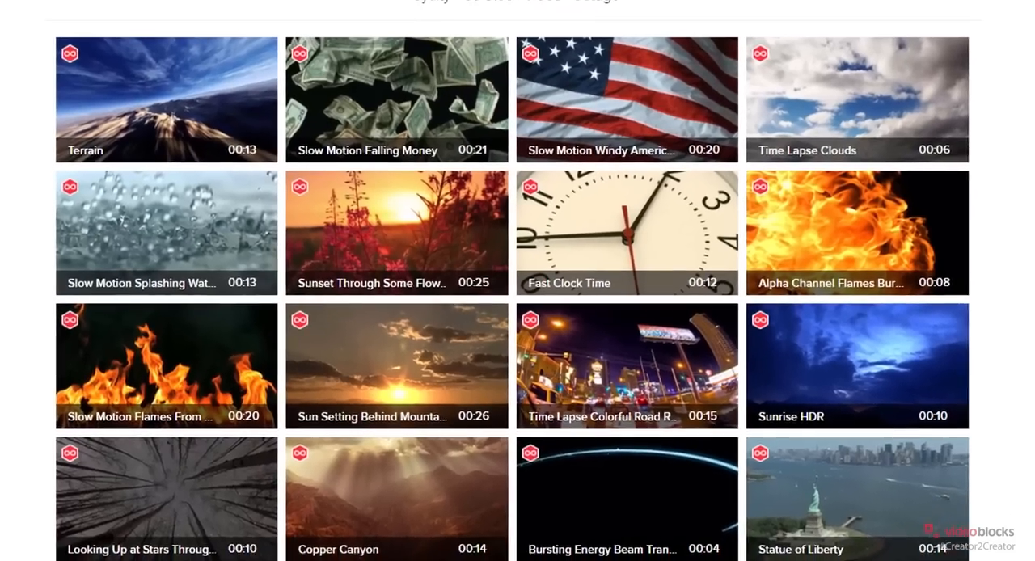
Scroll through the slow-motion listings to reach the After Effects templates page
scroll("down", 3)
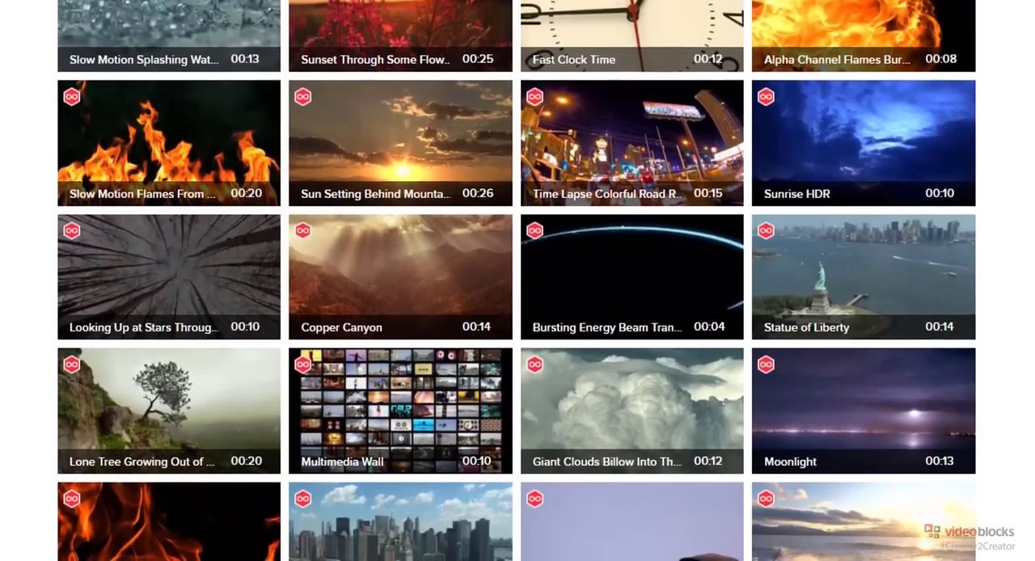
scroll("down", 3)
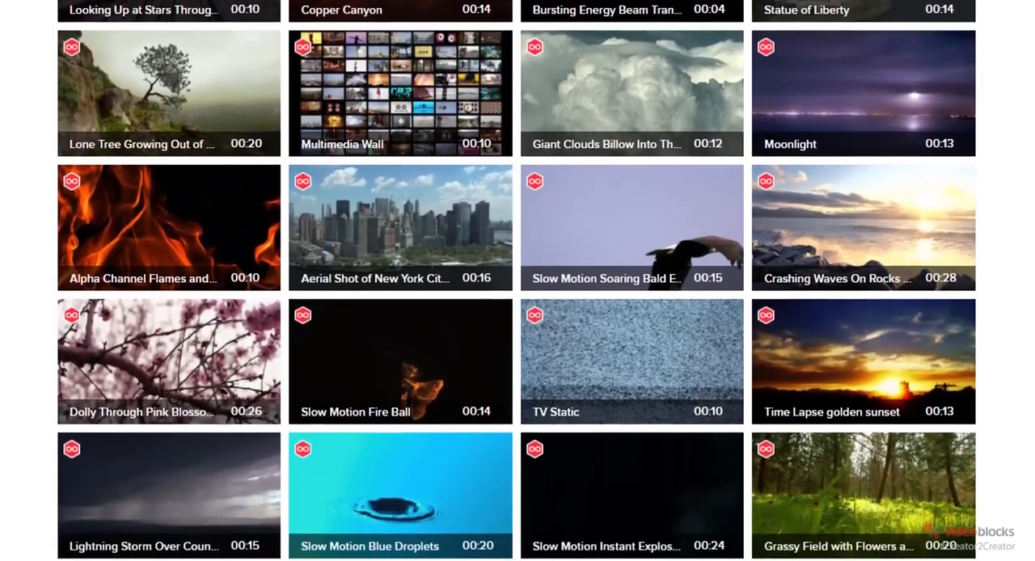
scroll("down", 3)
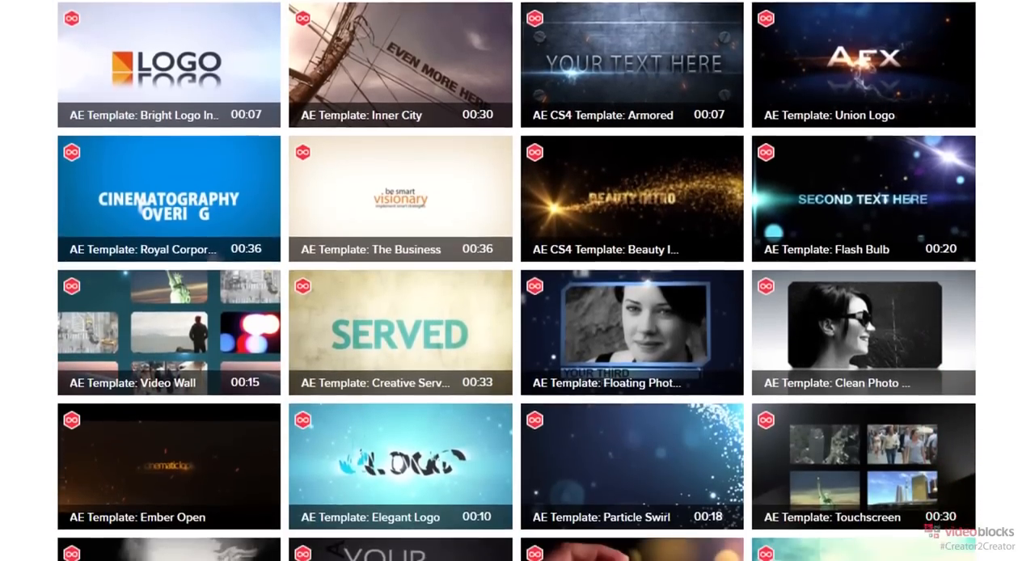
scroll("down", 3)
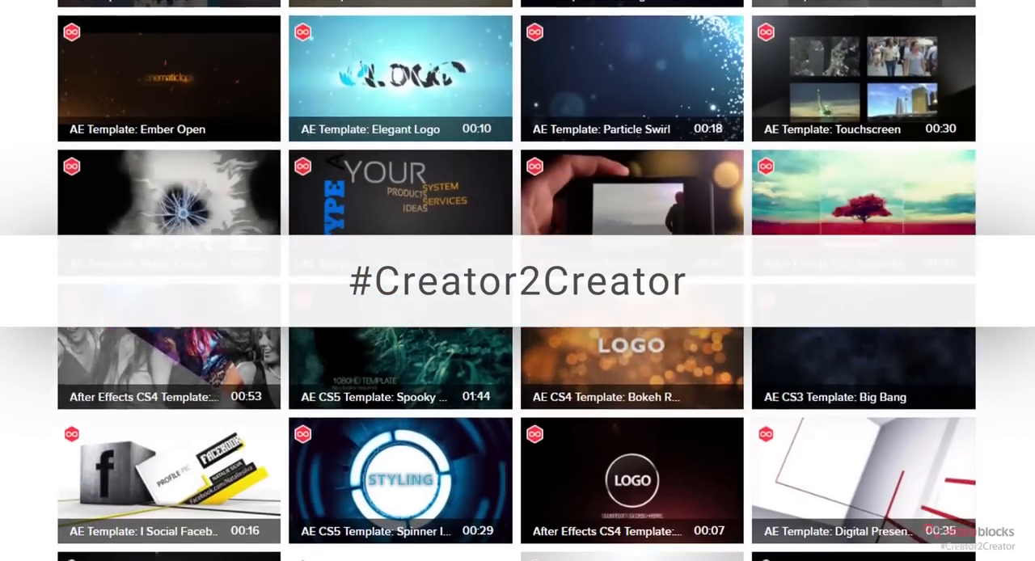
scroll("down", 3)
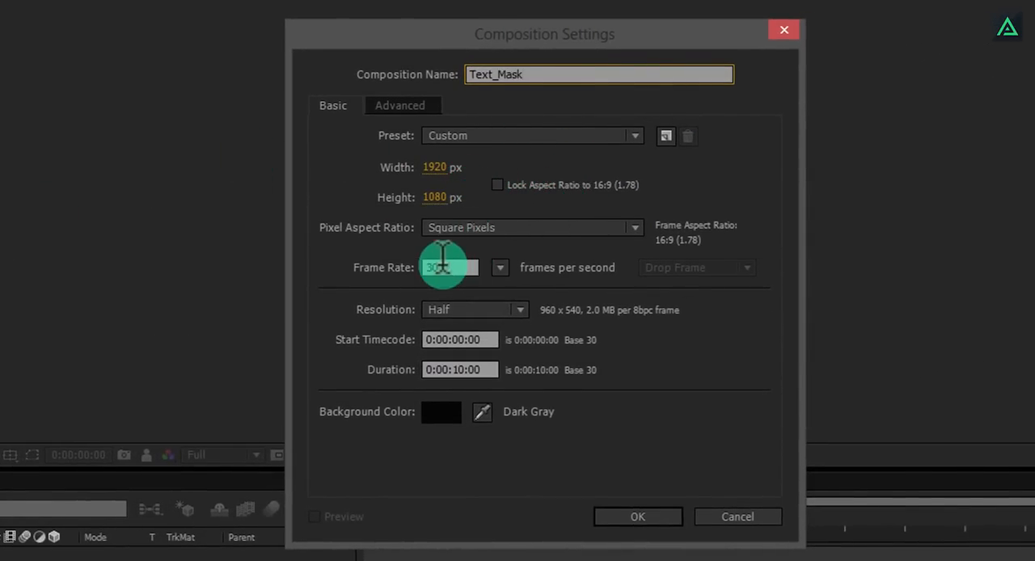
Set Text_Mask to 23.976 fps at 1920×1080, ten seconds, and create it
left_click(499, 268)
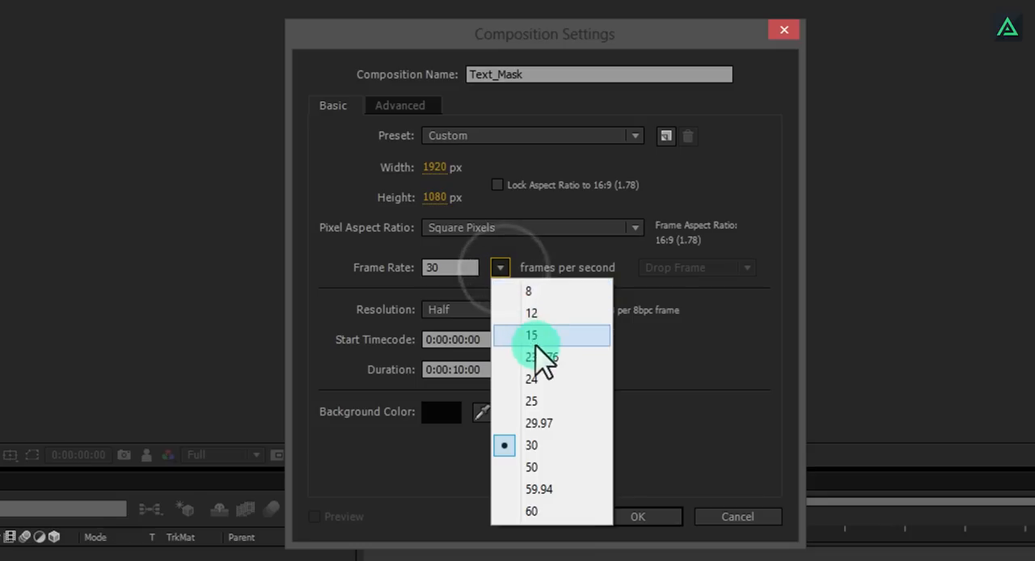
mouse_move(574, 367)
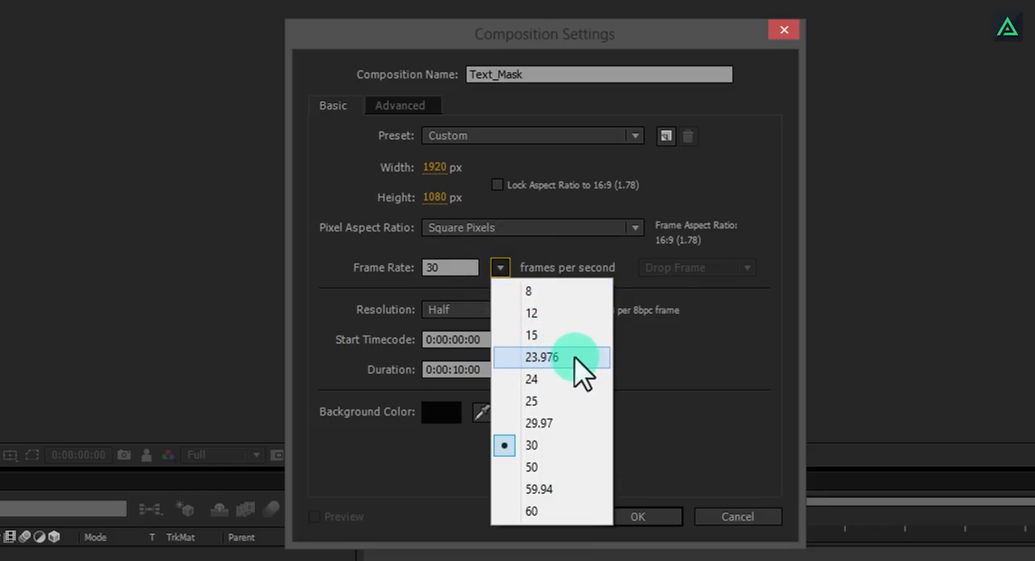
left_click(542, 357)
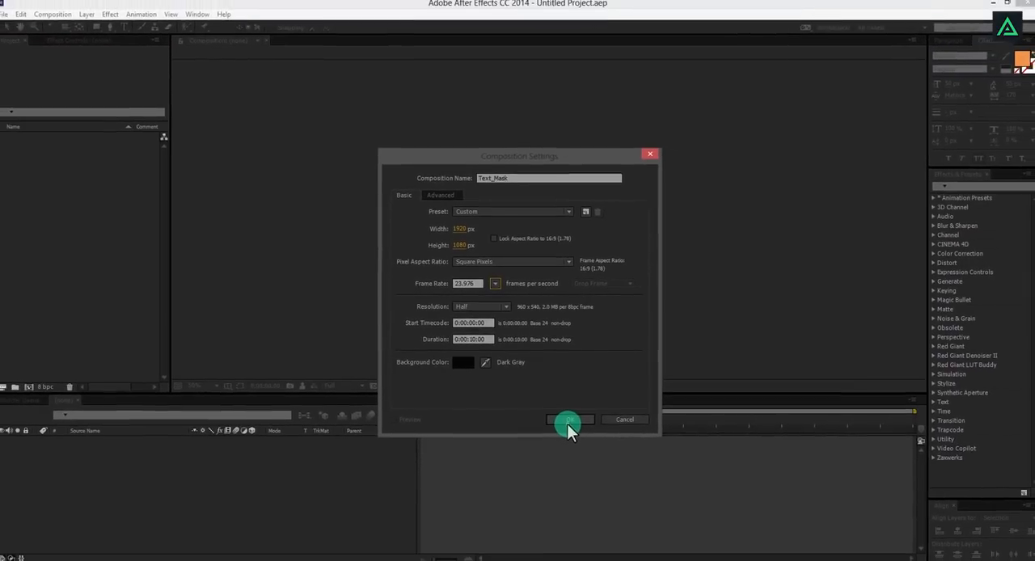
left_click(569, 419)
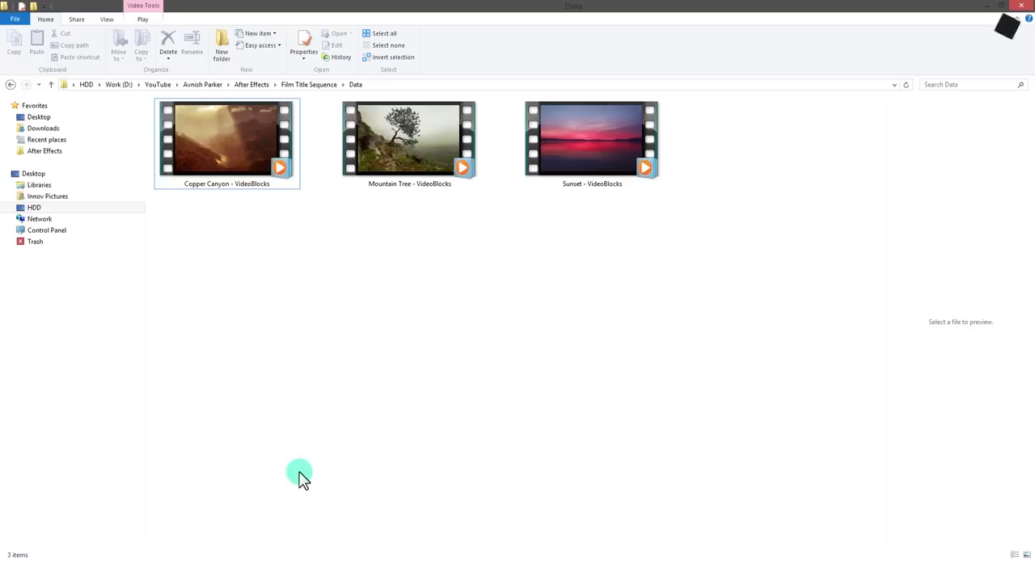
mouse_move(358, 244)
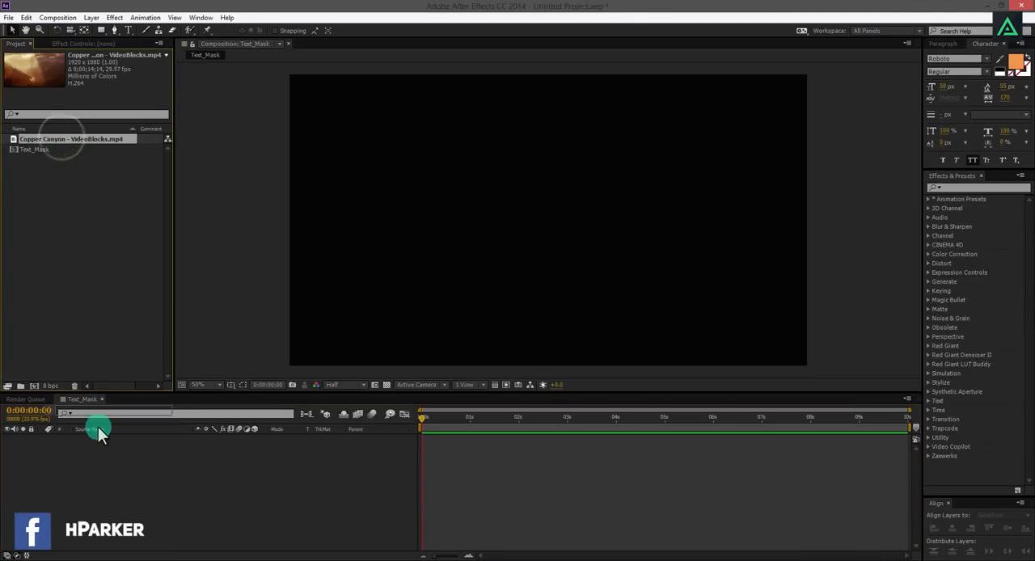
Add Copper Canyon to Text_Mask and create a black solid named Film Bar
left_click_drag(73, 142, 485, 288)
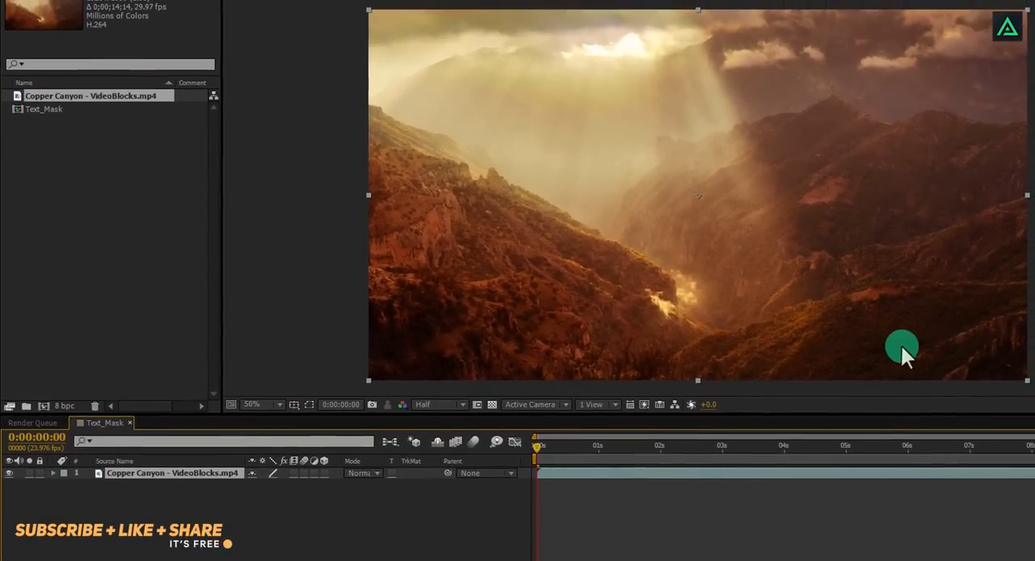
mouse_move(899, 340)
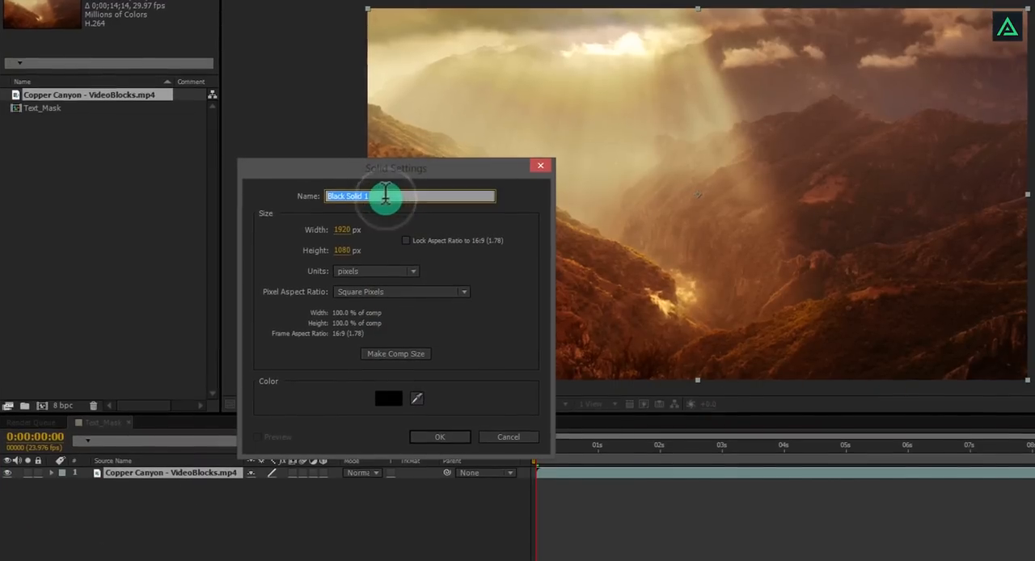
type("Film Bar")
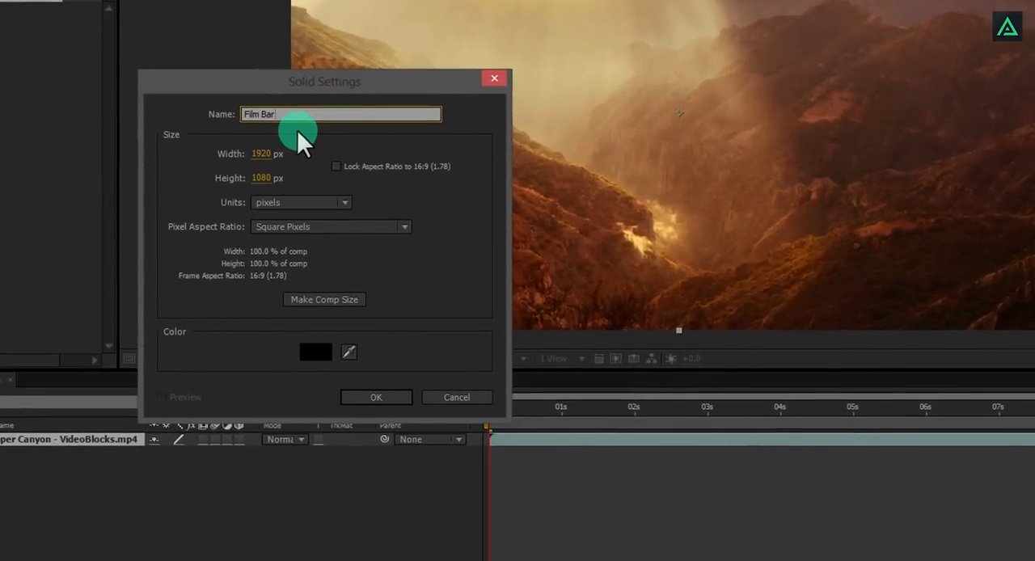
left_click(314, 352)
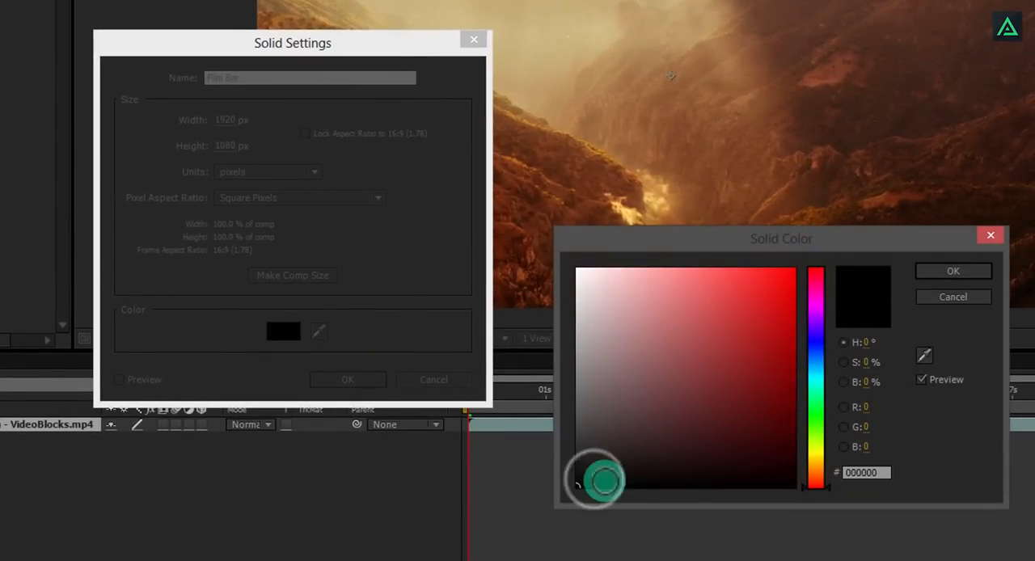
left_click(953, 272)
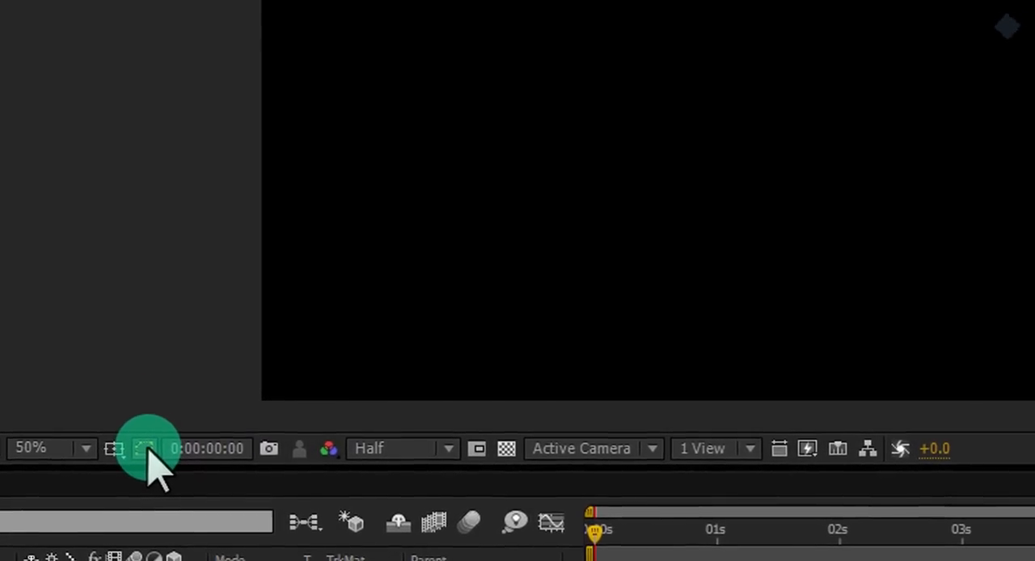
Mask Film Bar with a rectangle and change Mask 1's mode so only letterbox bars remain
left_click(144, 450)
type("Film Bar")
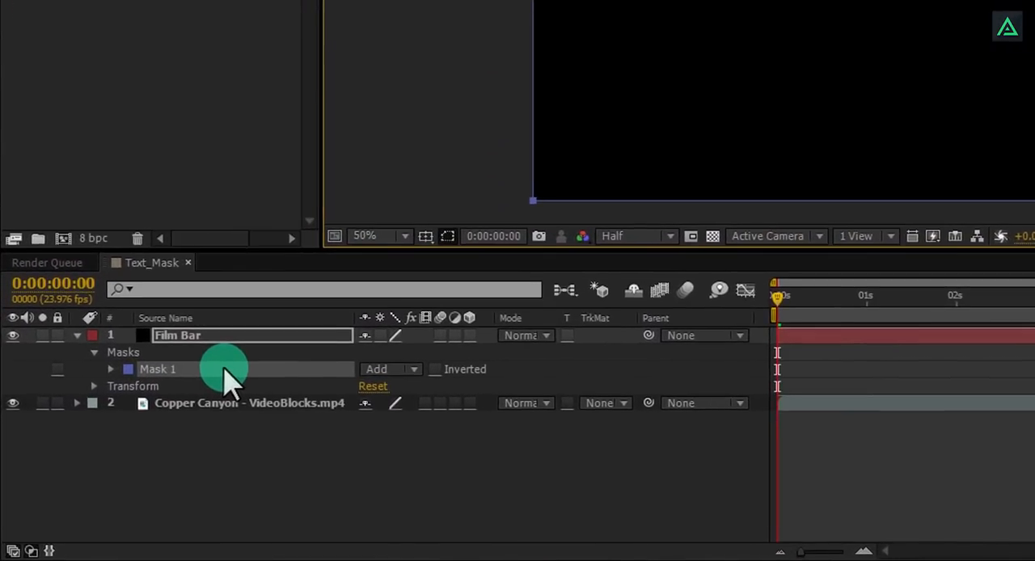
left_click(391, 369)
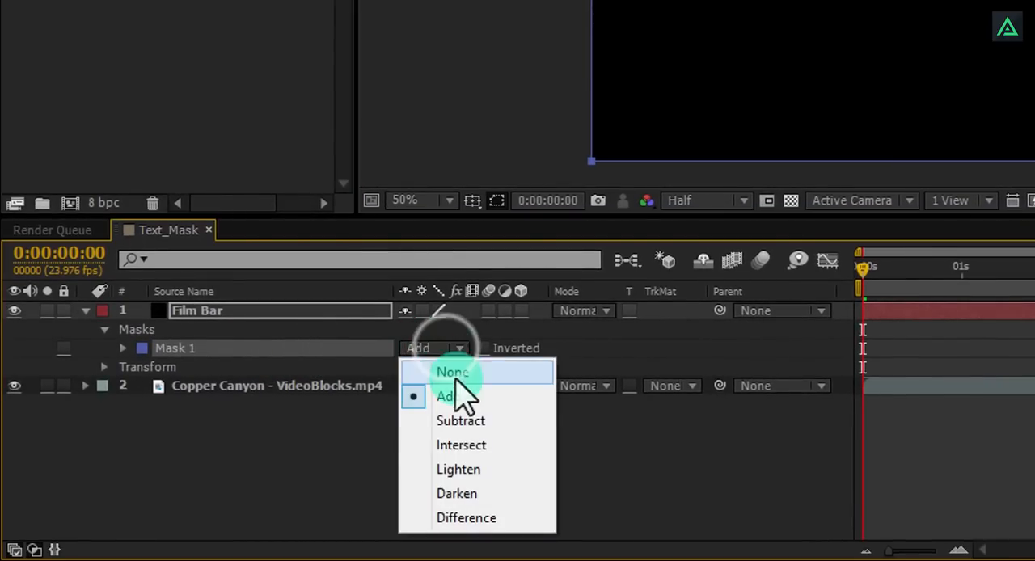
left_click(461, 421)
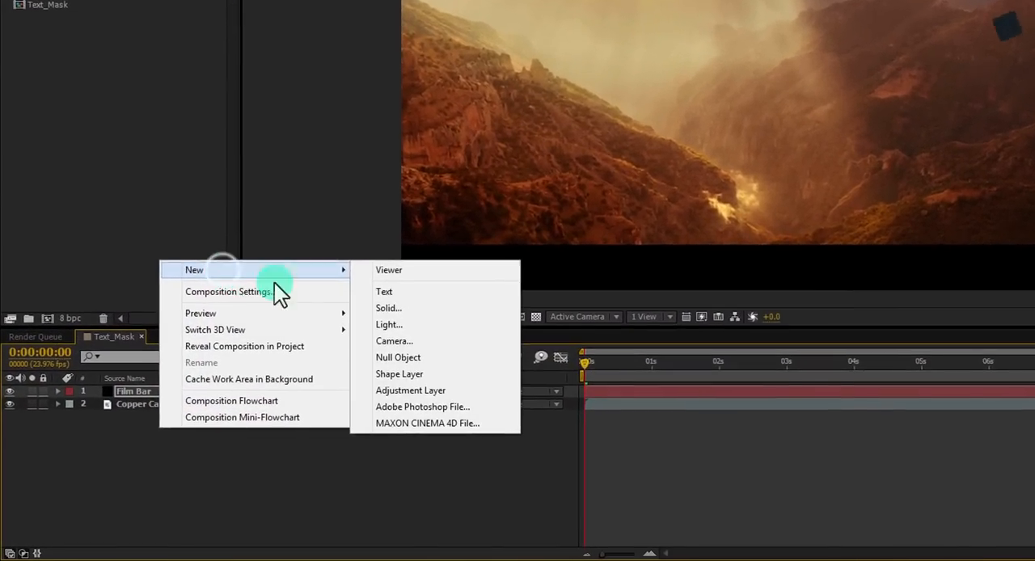
Add the title INNOV PICTURES PRESENTS in Insaniburger and apply a preset tracking value
left_click(385, 291)
type("INNOV PICTURES PRESENTS")
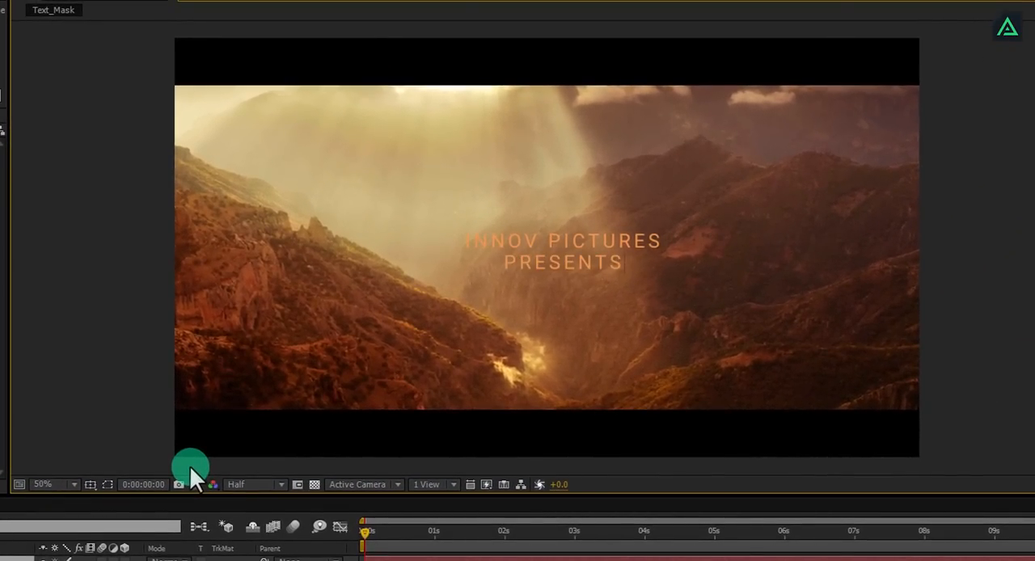
mouse_move(469, 241)
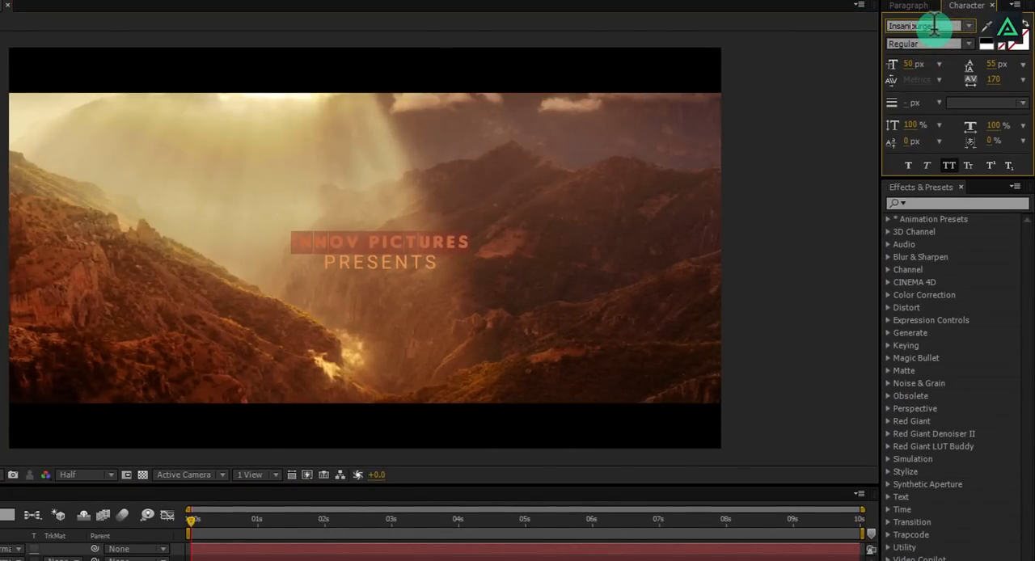
mouse_move(931, 25)
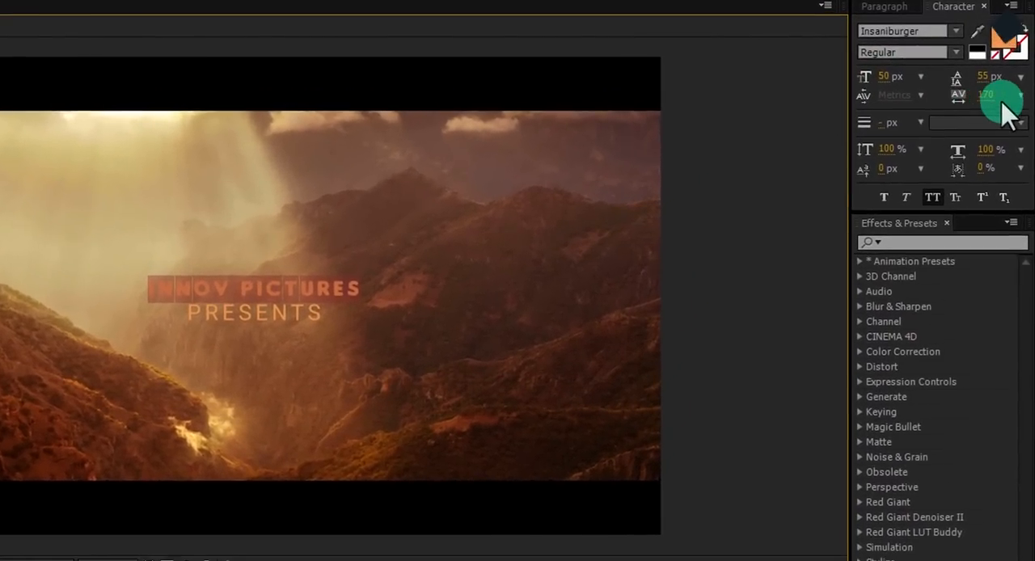
left_click(1019, 107)
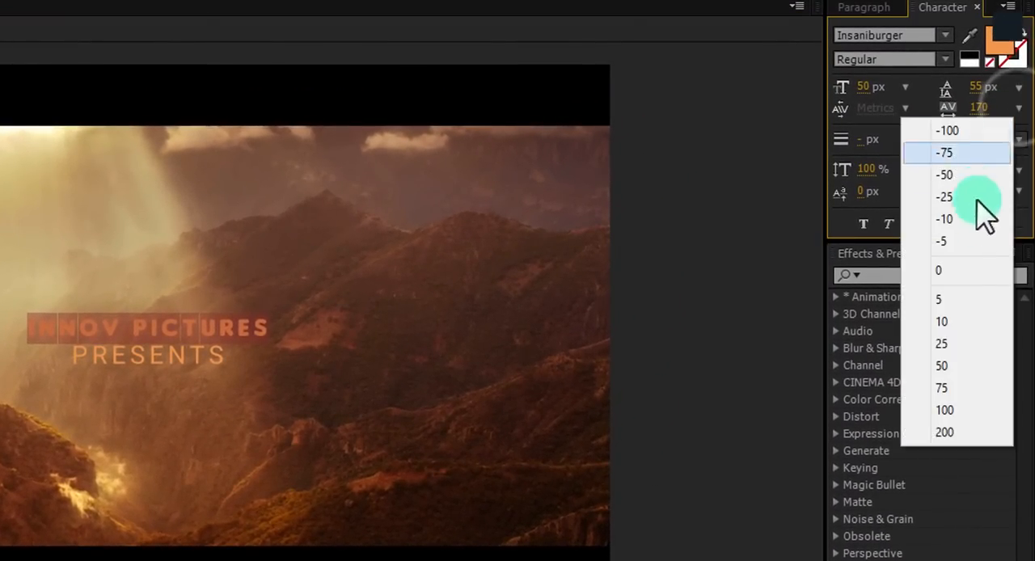
left_click(938, 270)
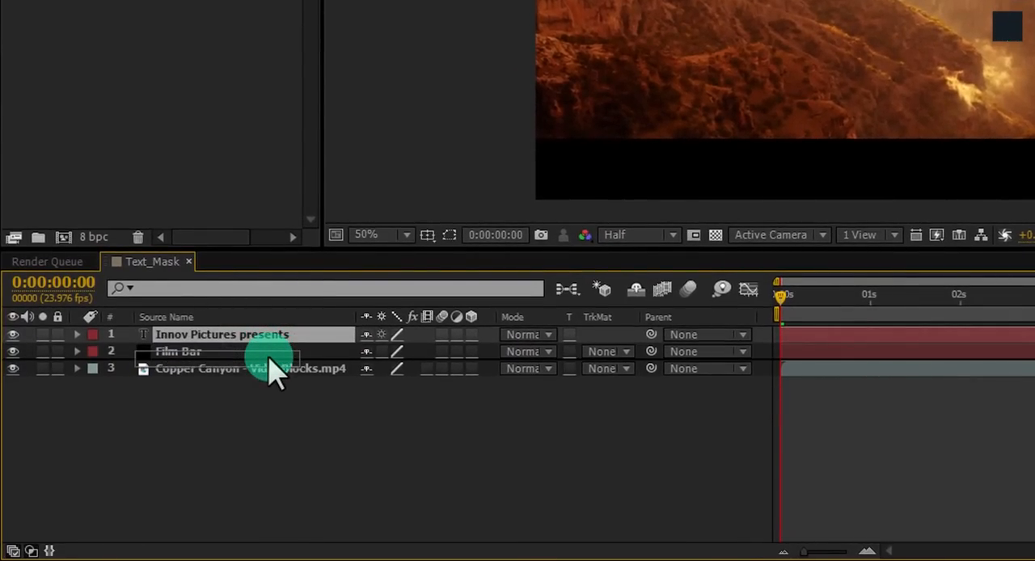
Move the title below Film Bar and set Copper Canyon's track matte to Alpha Matte 'Innov Pictures presents'
left_click_drag(242, 333, 243, 351)
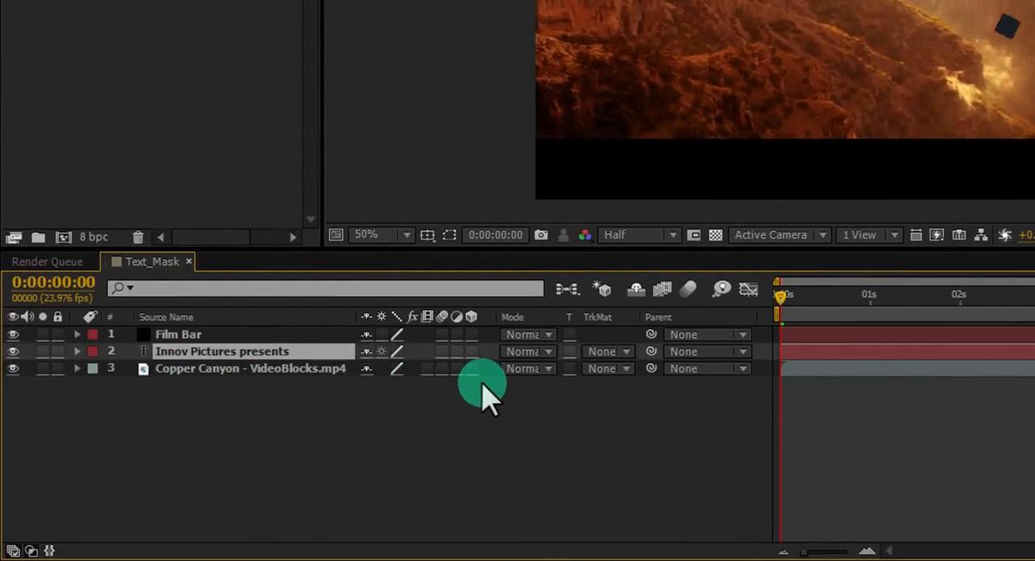
mouse_move(623, 327)
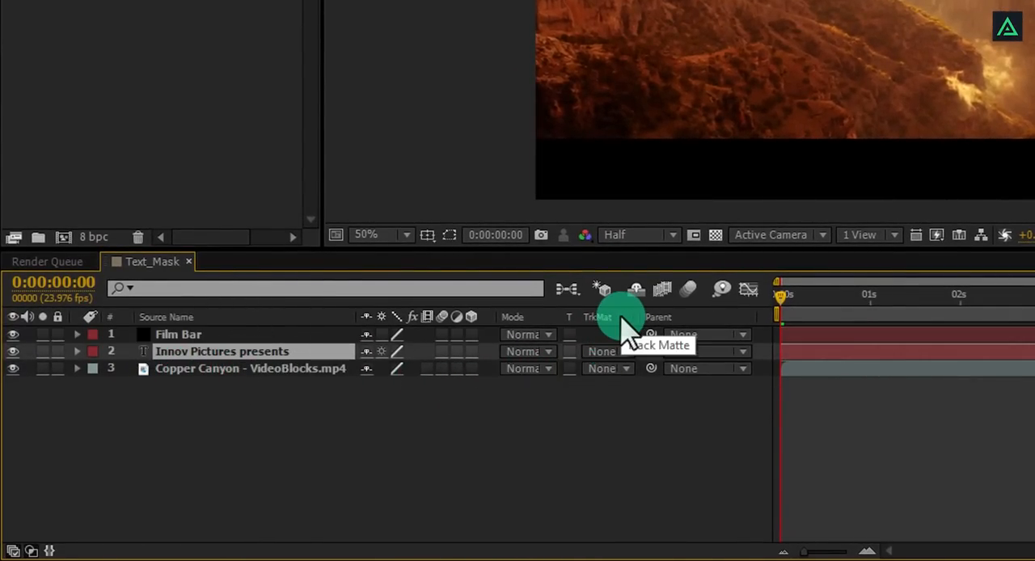
key("f4")
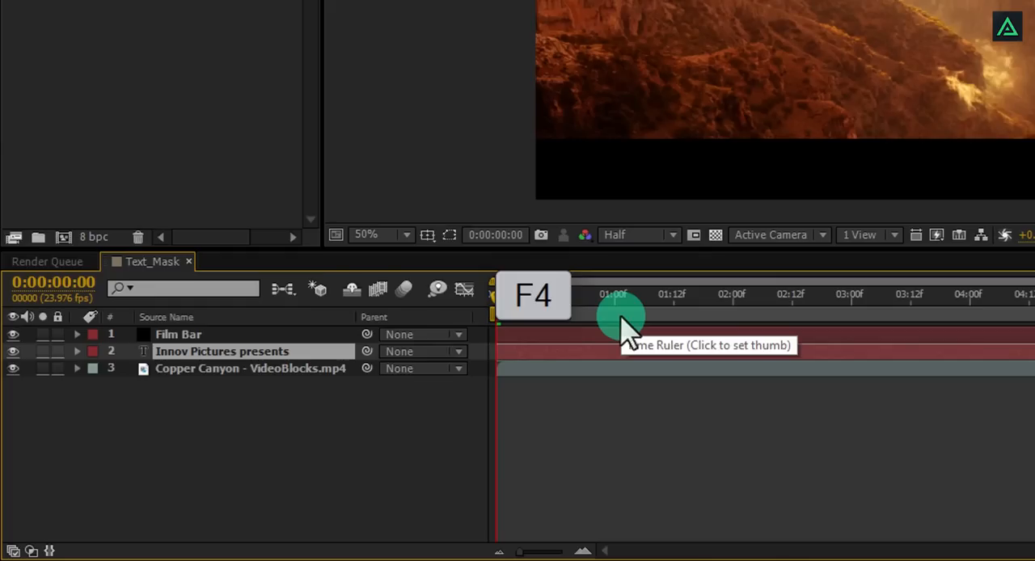
key("F4")
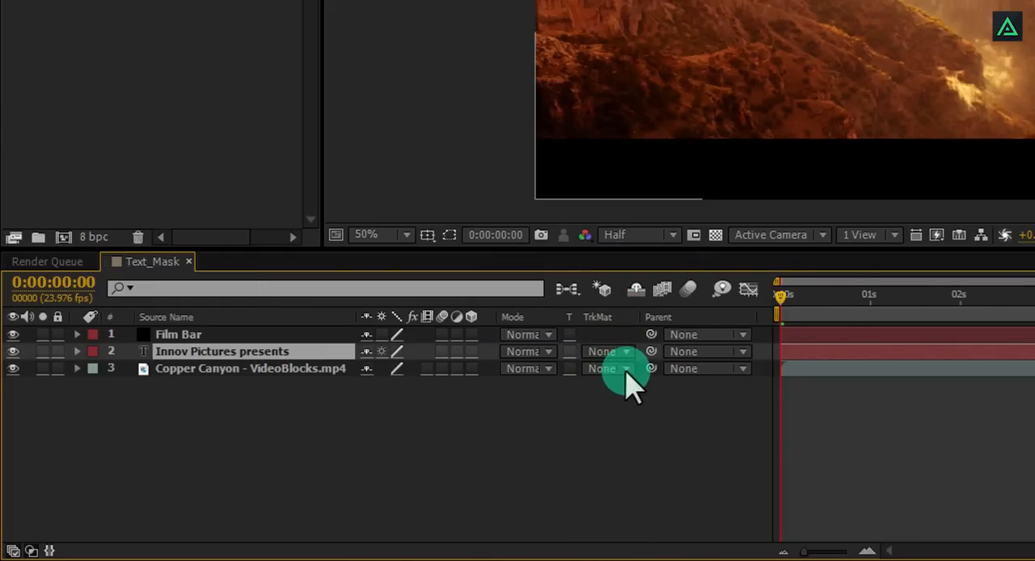
left_click(602, 369)
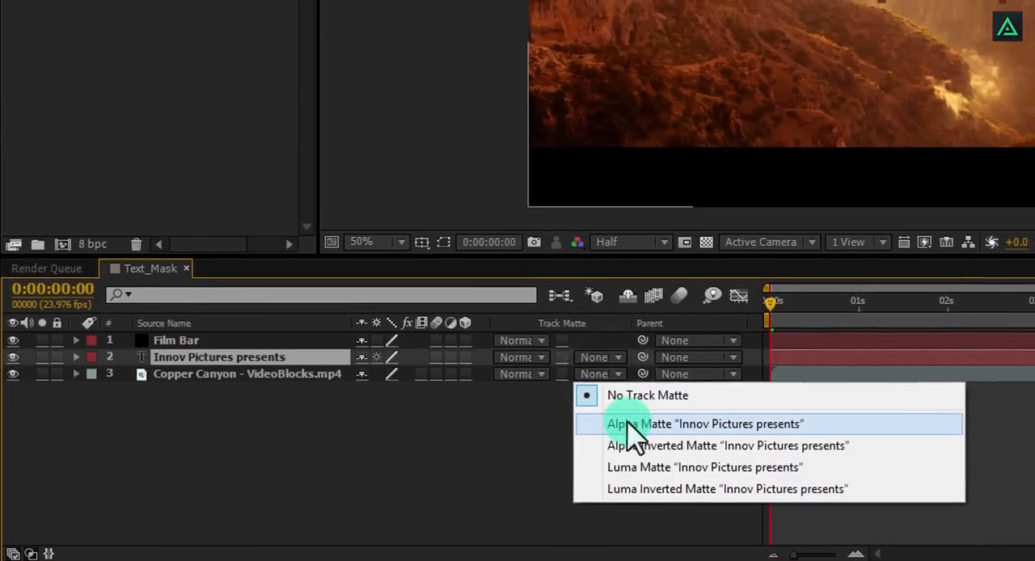
left_click(705, 423)
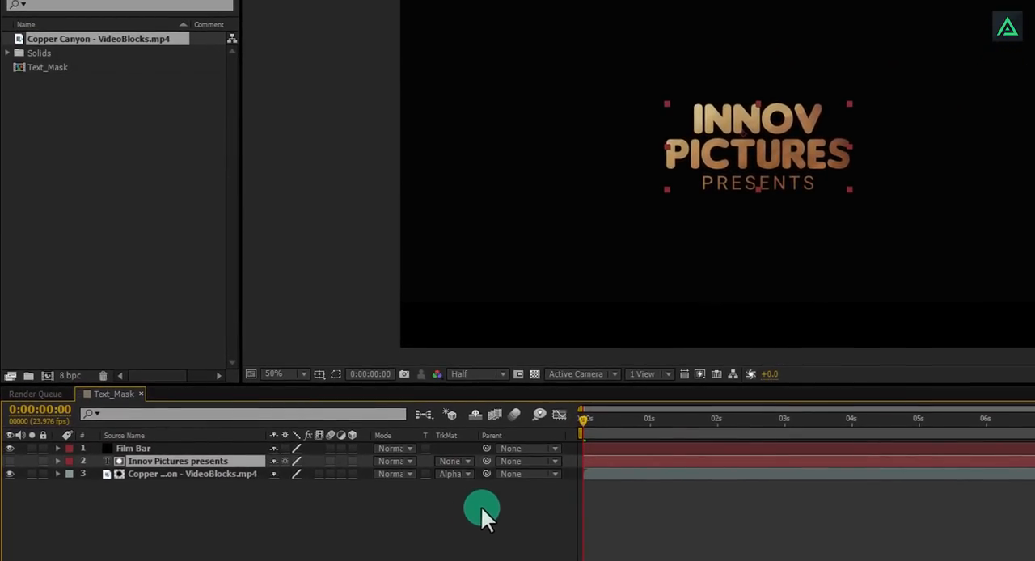
Scrub the timeline to preview the footage showing through the lettering
left_click_drag(582, 430, 647, 430)
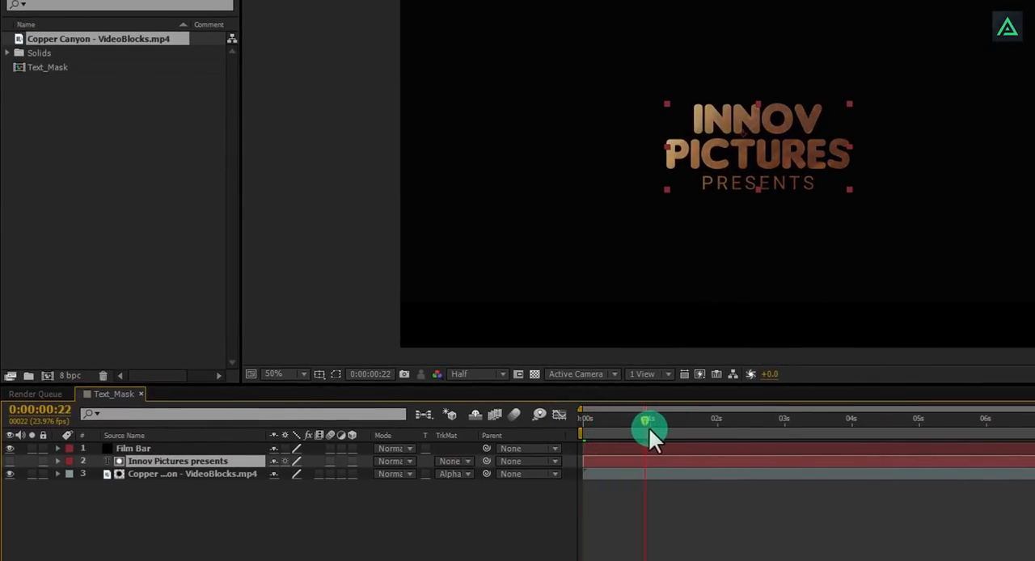
left_click_drag(647, 429, 942, 443)
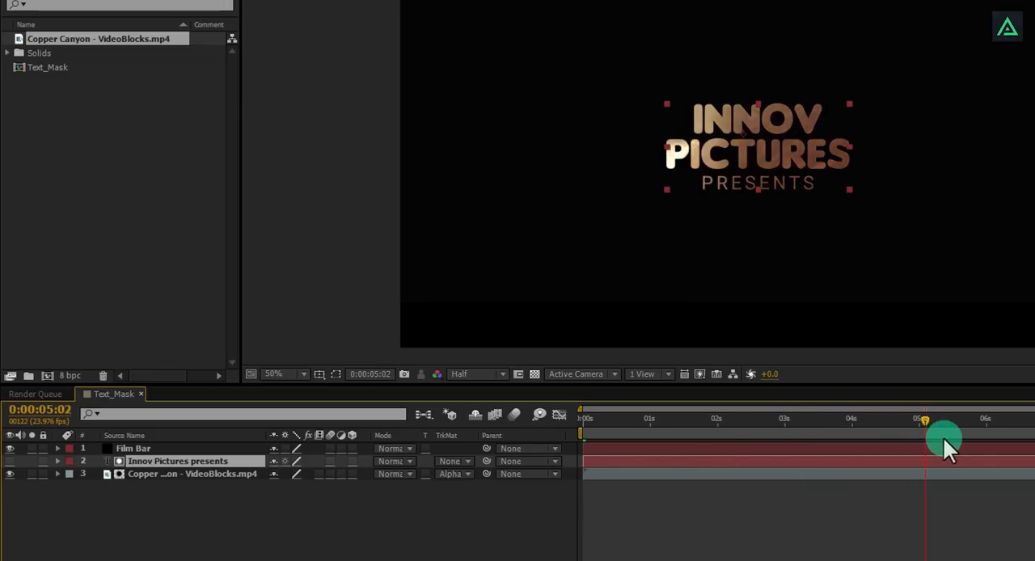
left_click_drag(946, 440, 817, 440)
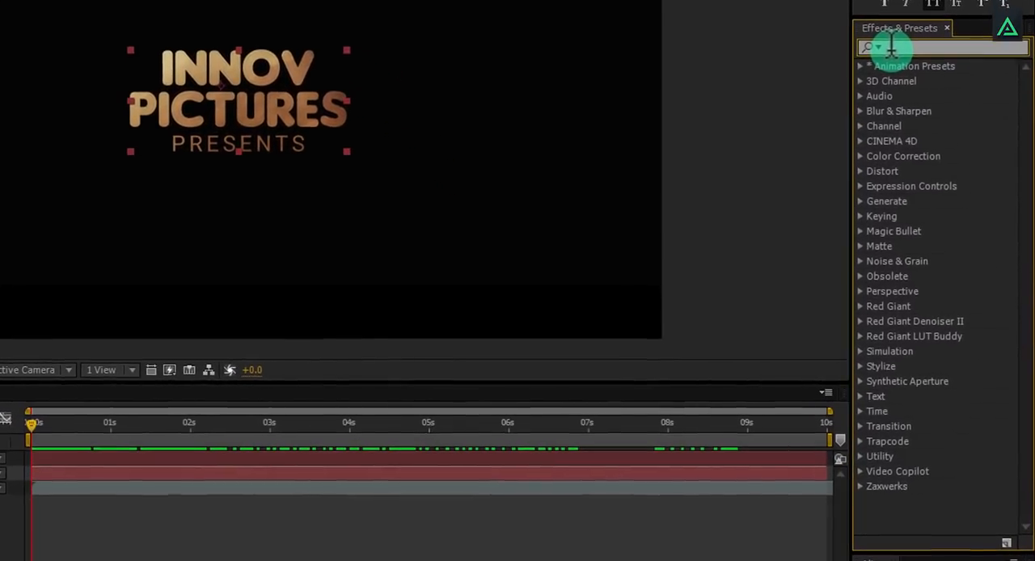
Apply the 3D Text blur animation preset to the title and reveal its keyframes
type("blur")
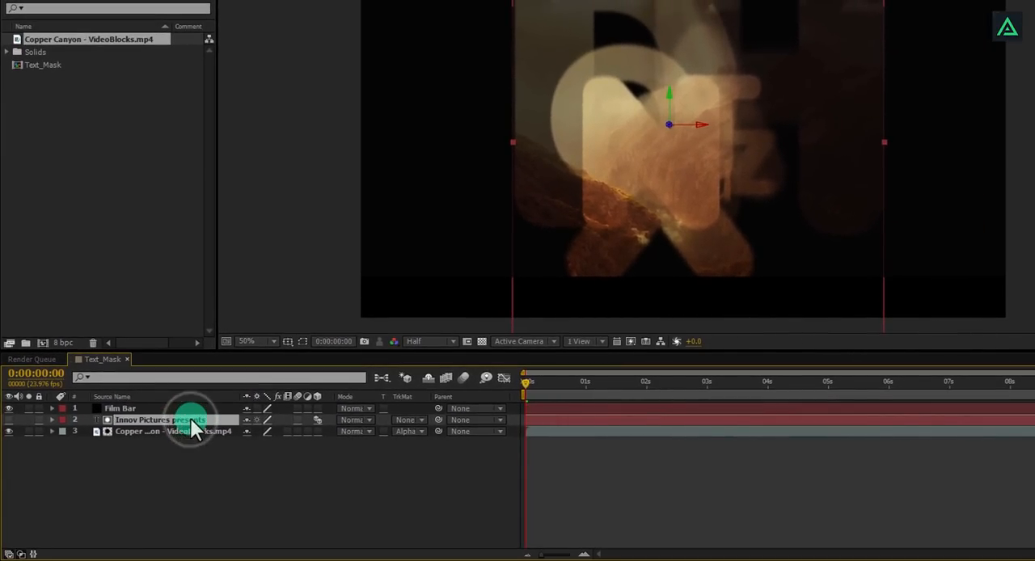
key("u")
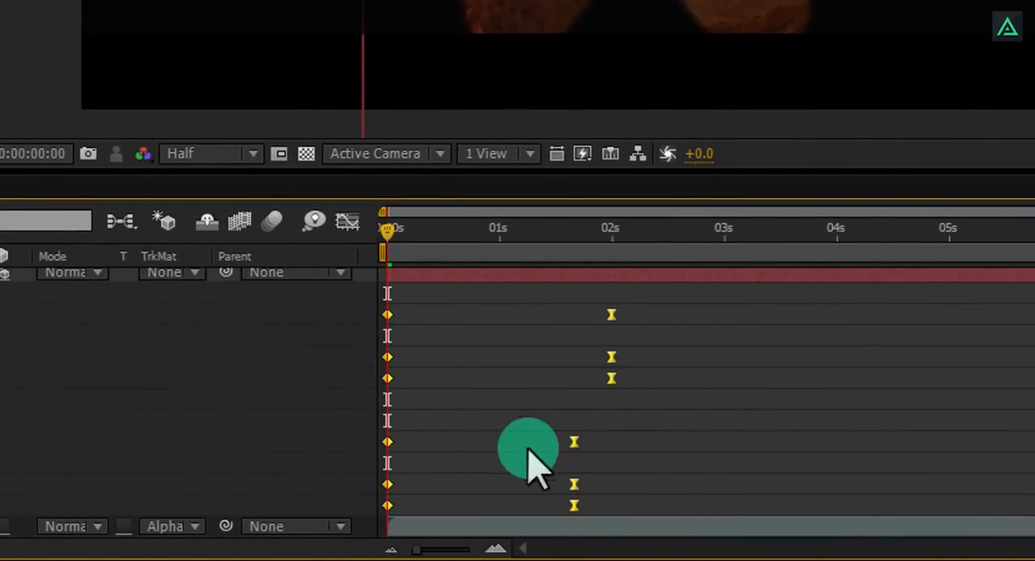
Easy-ease the title keyframes, increase influence in the Graph Editor and preview the eased letters
key("F9")
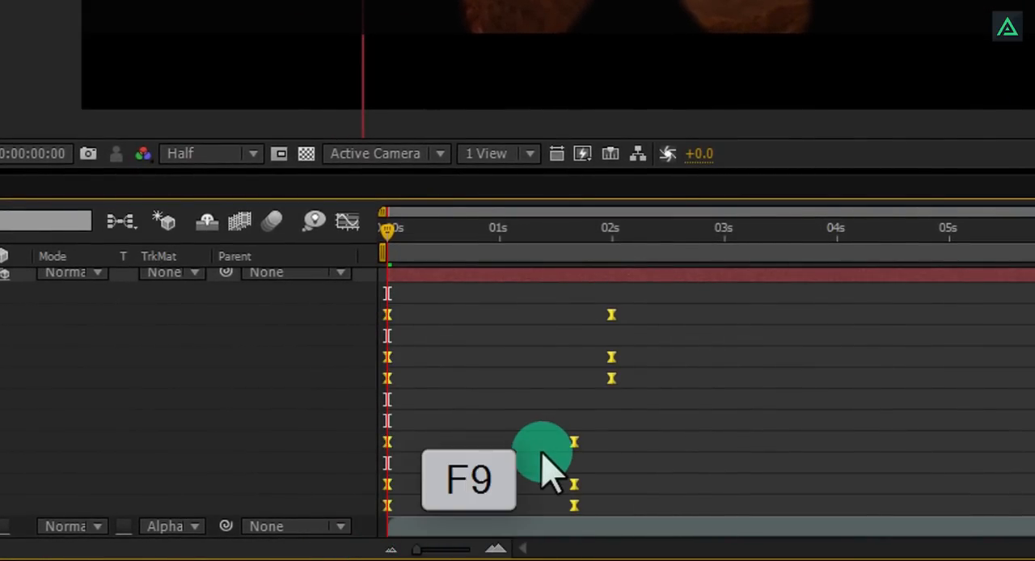
key("f9")
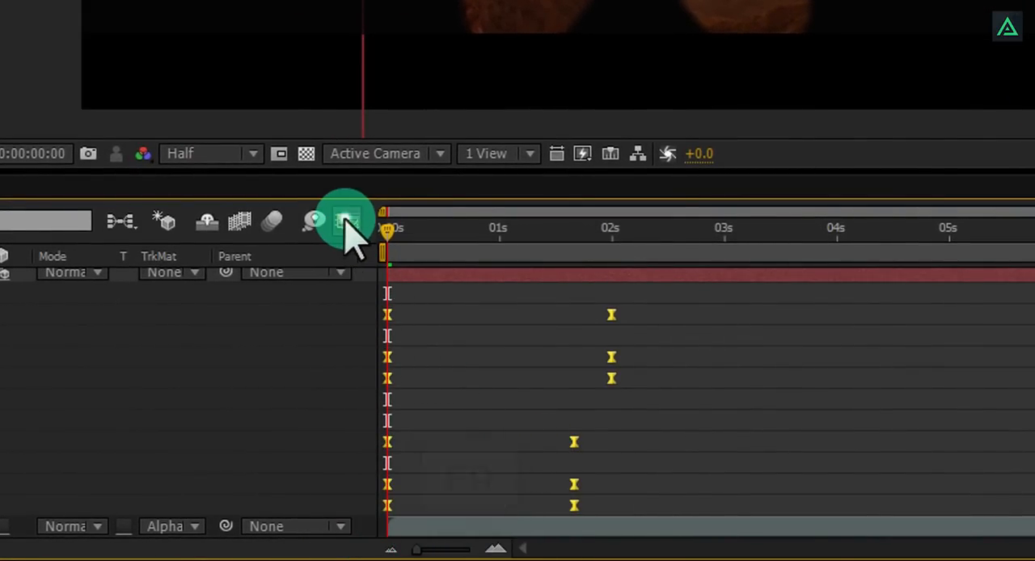
left_click(346, 222)
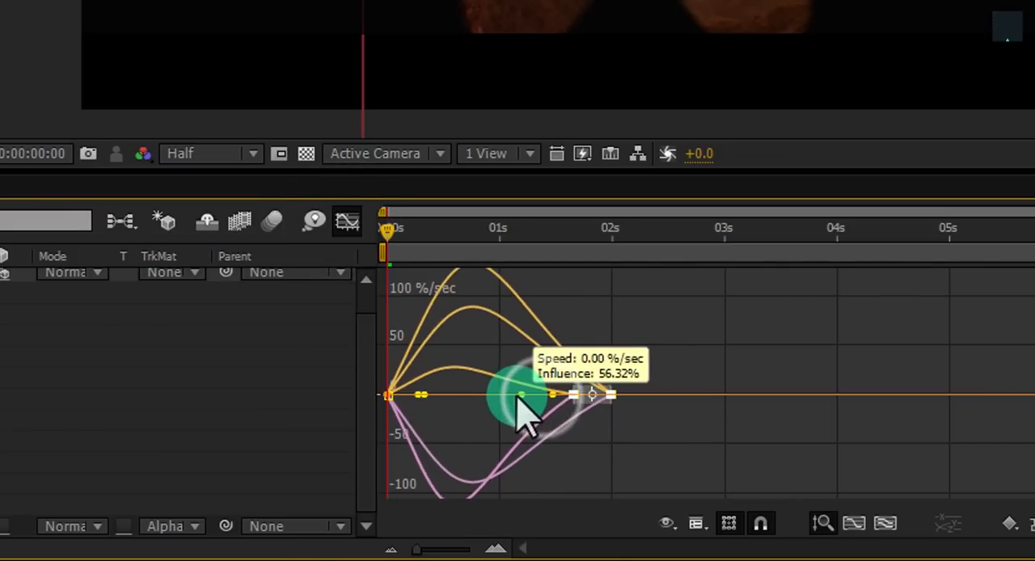
left_click_drag(531, 396, 453, 323)
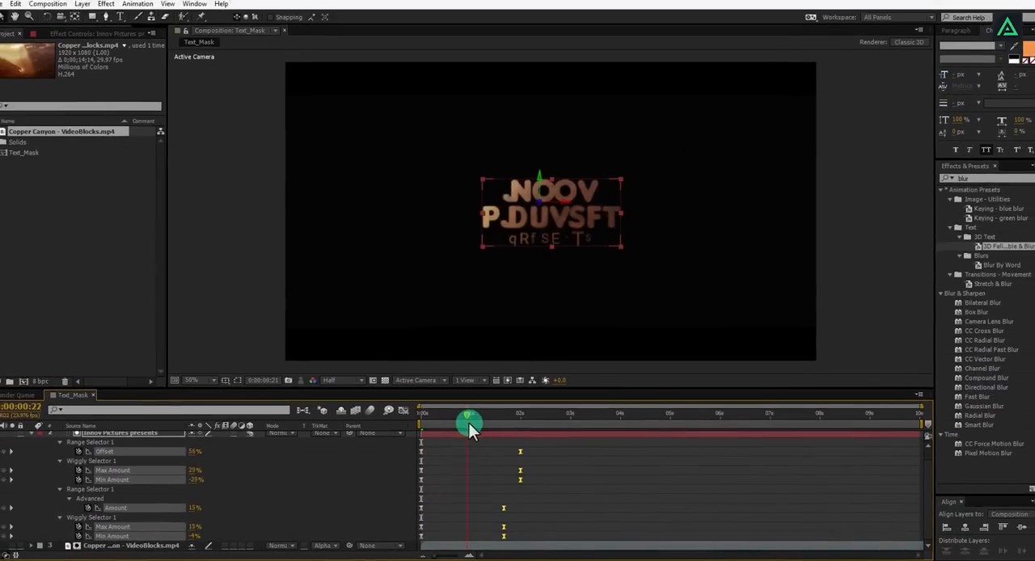
left_click_drag(469, 424, 454, 429)
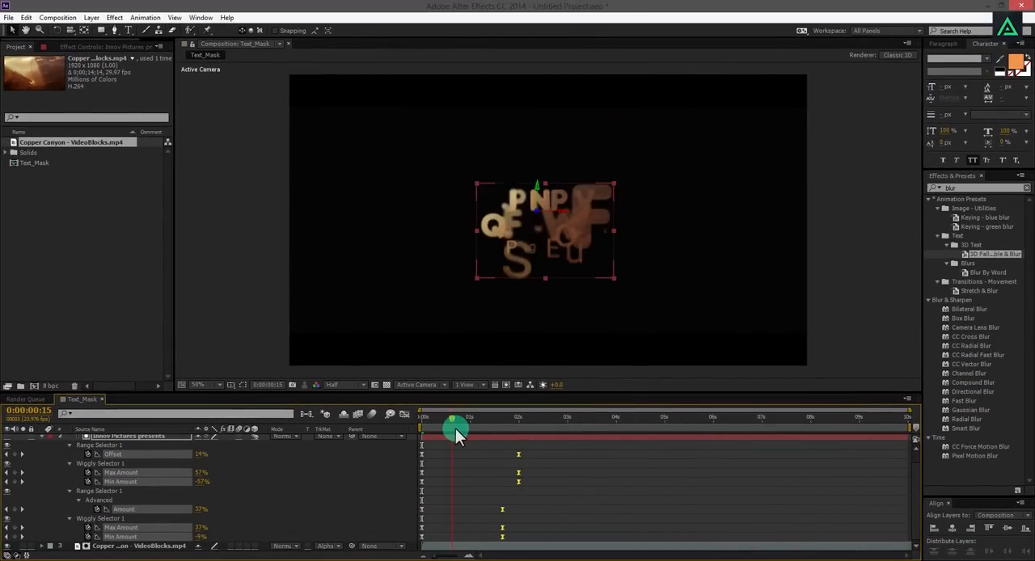
left_click_drag(453, 429, 488, 429)
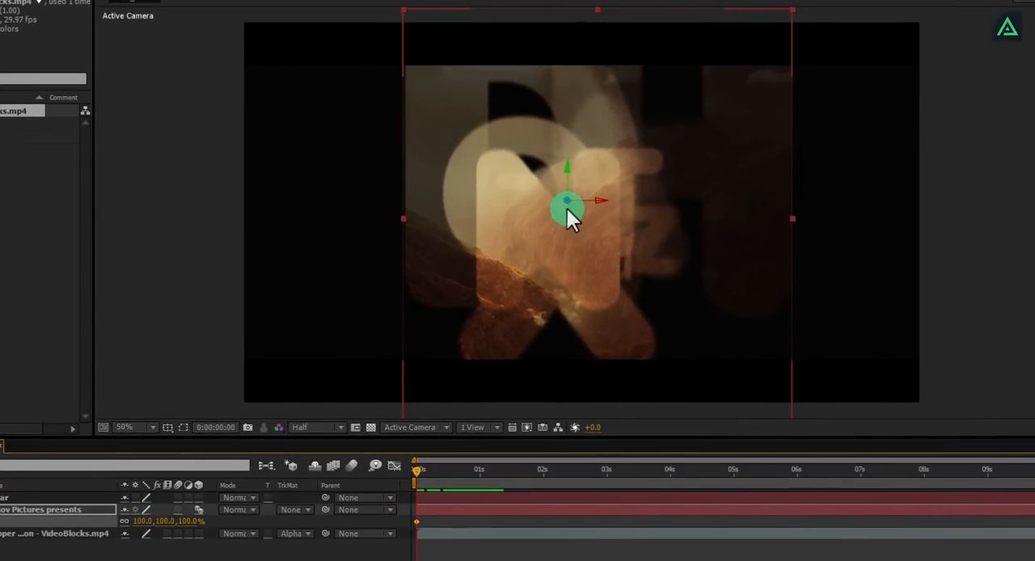
Reposition the Innov Pictures presents title in the Composition panel
left_click_drag(568, 203, 605, 203)
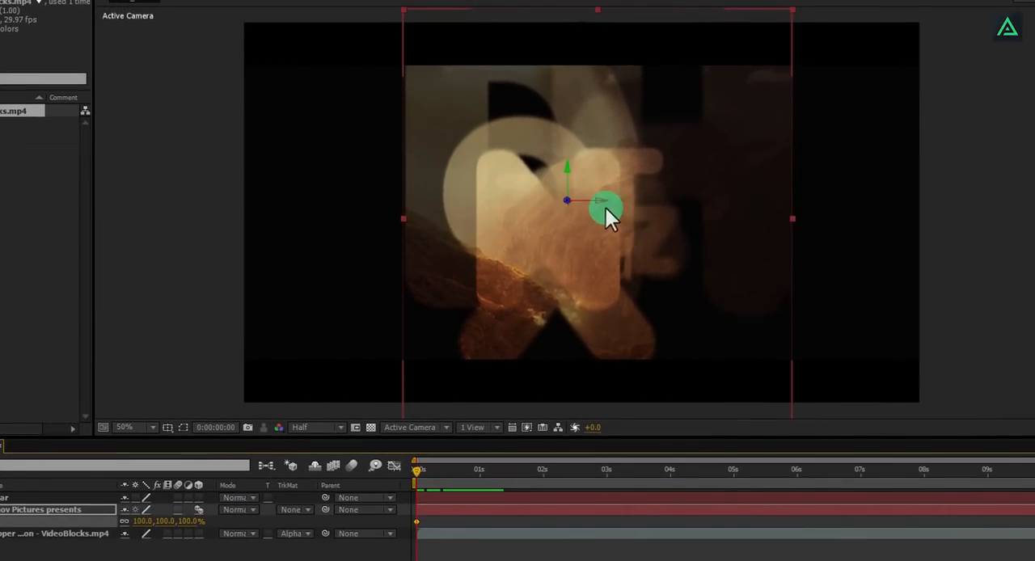
left_click_drag(417, 469, 461, 470)
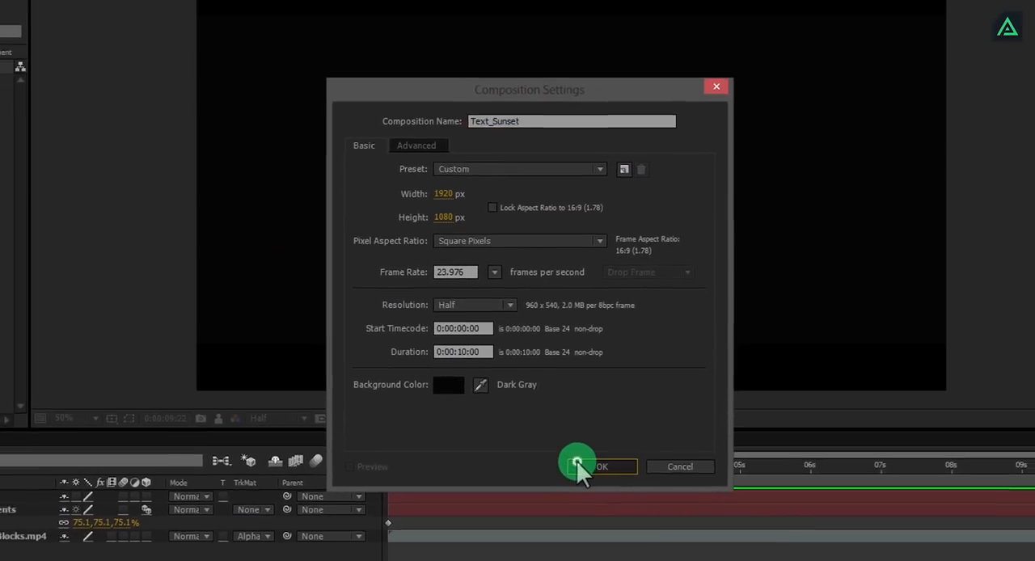
Create Text_Sunset at 1920×1080, 23.976 fps, ten seconds
left_click(602, 466)
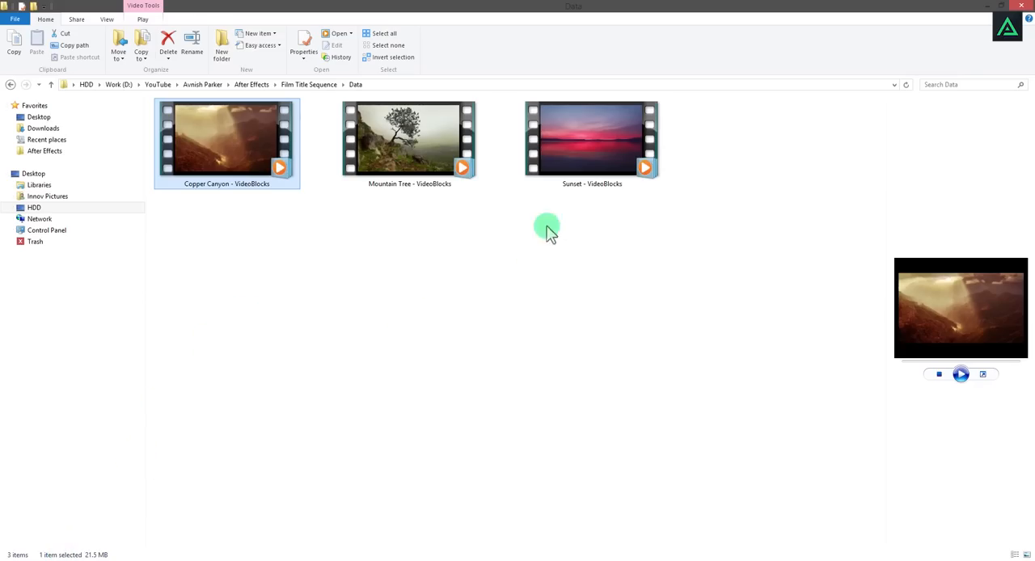
Select the Sunset - VideoBlocks clip in the Data folder to bring it into the project
left_click(593, 139)
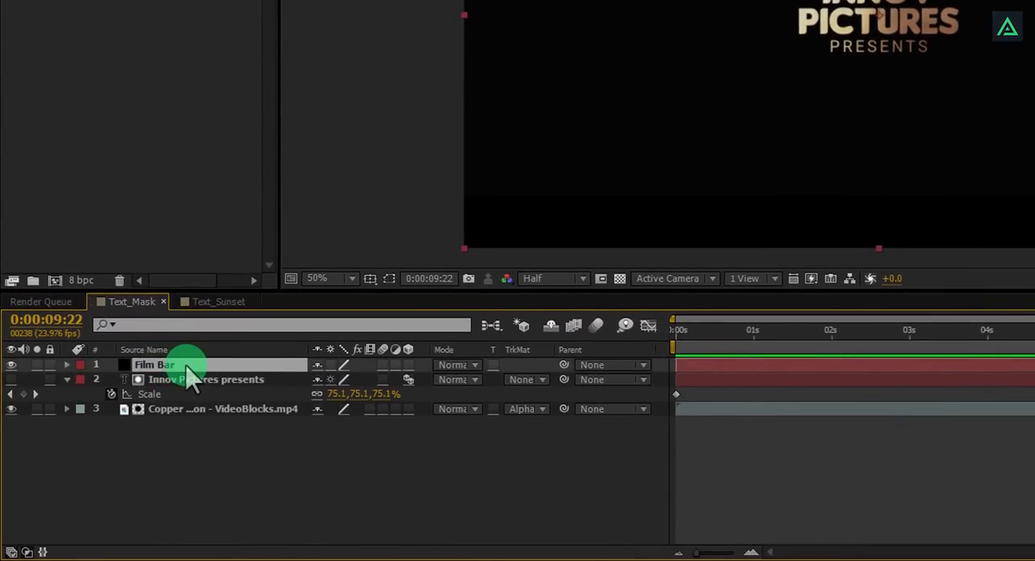
Copy the Film Bar layer from Text_Mask and paste it above the Sunset clip in Text_Sunset
left_click(218, 301)
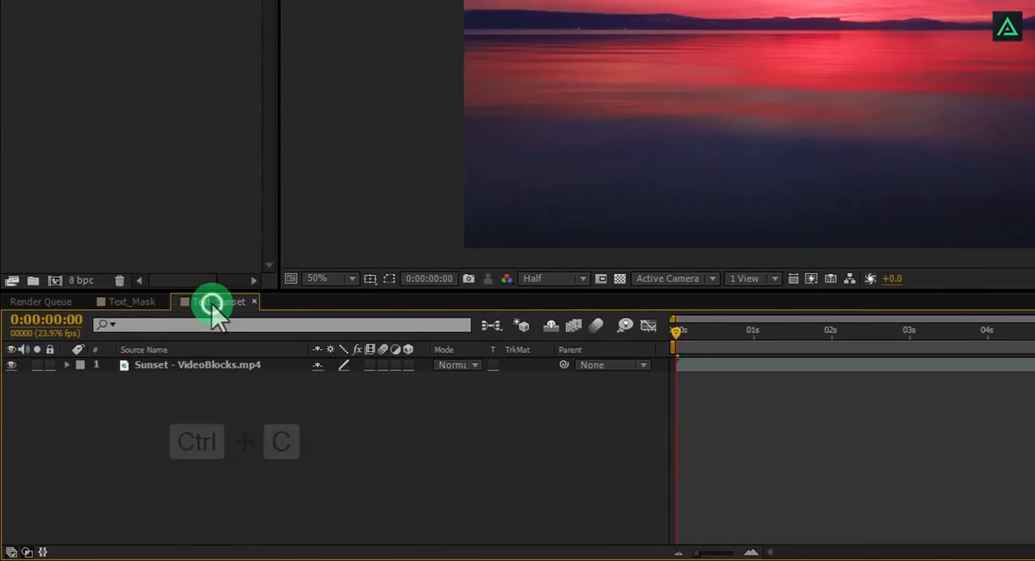
key("ctrl+v")
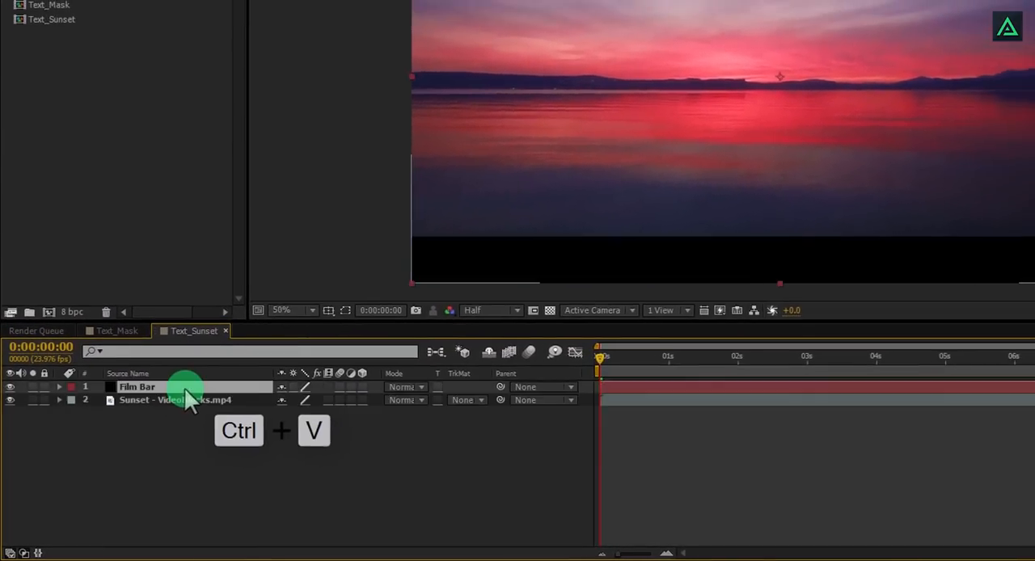
key("ctrl+v")
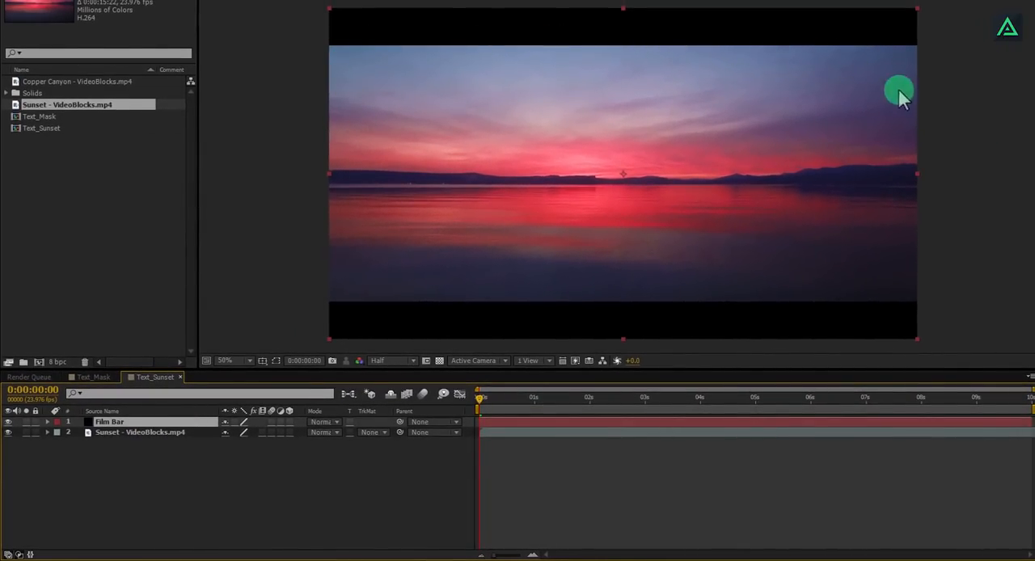
mouse_move(572, 224)
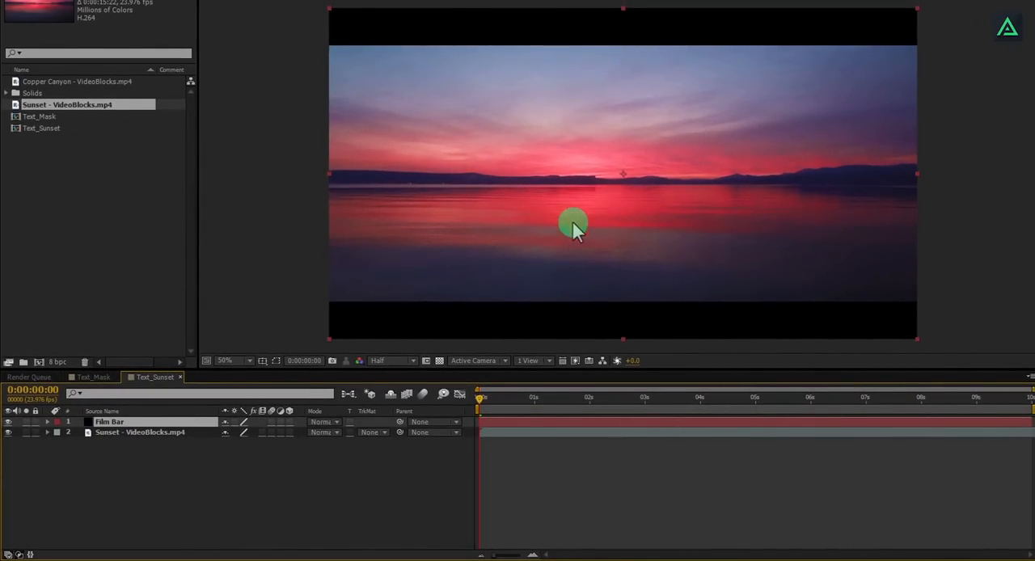
mouse_move(638, 202)
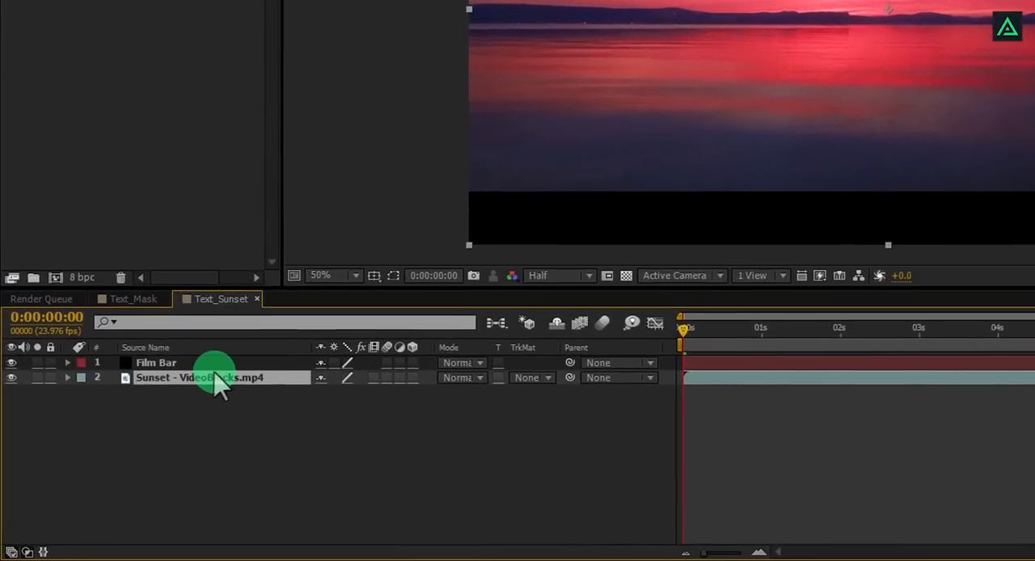
Duplicate the Sunset layer and draw a closed four-point pen mask over the lake water
key("ctrl+d")
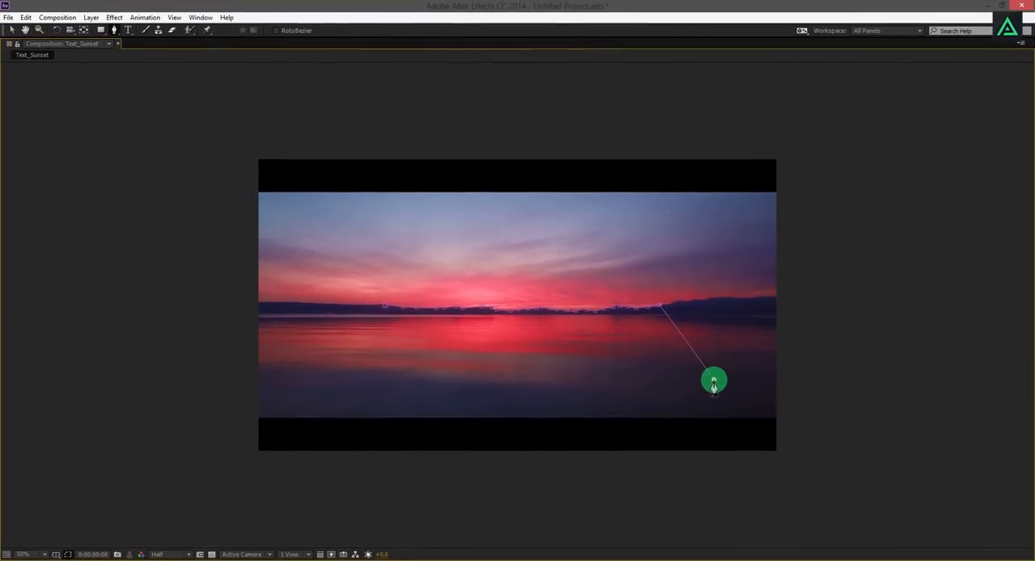
left_click_drag(715, 380, 385, 306)
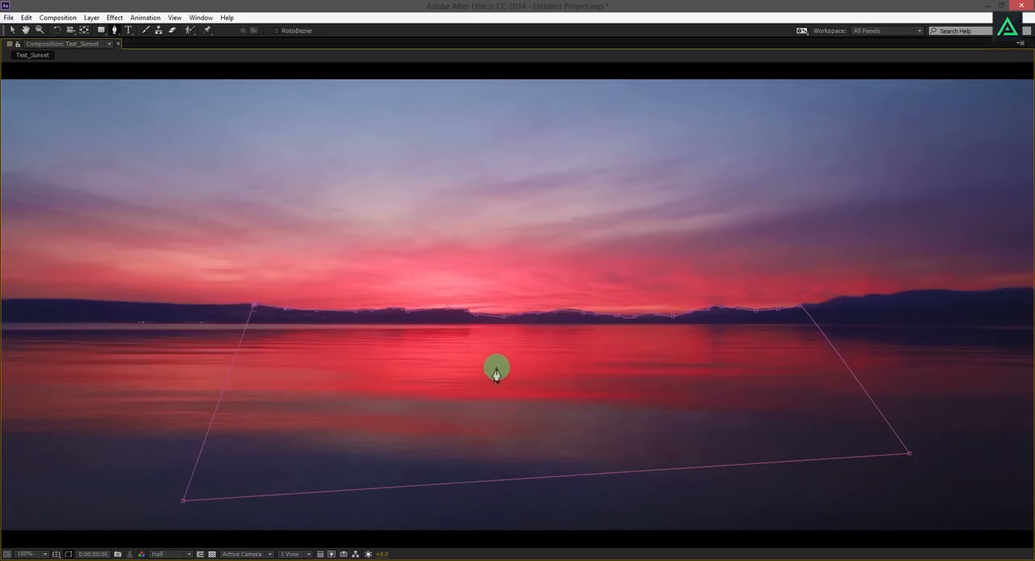
left_click(25, 553)
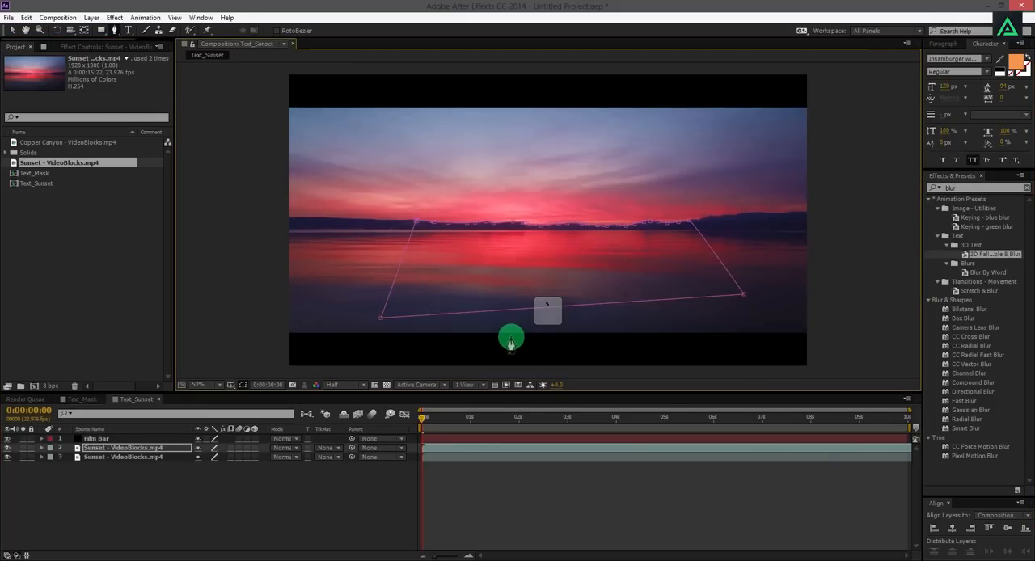
left_click_drag(511, 338, 488, 313)
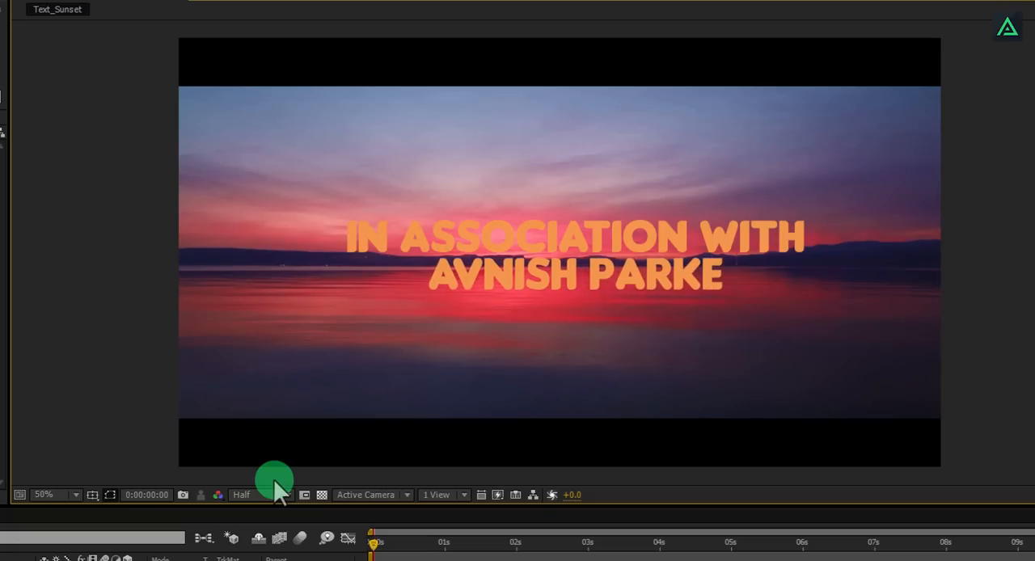
Widen the tracking of the IN ASSOCIATION WITH title from the Character panel's spacing list
type("R")
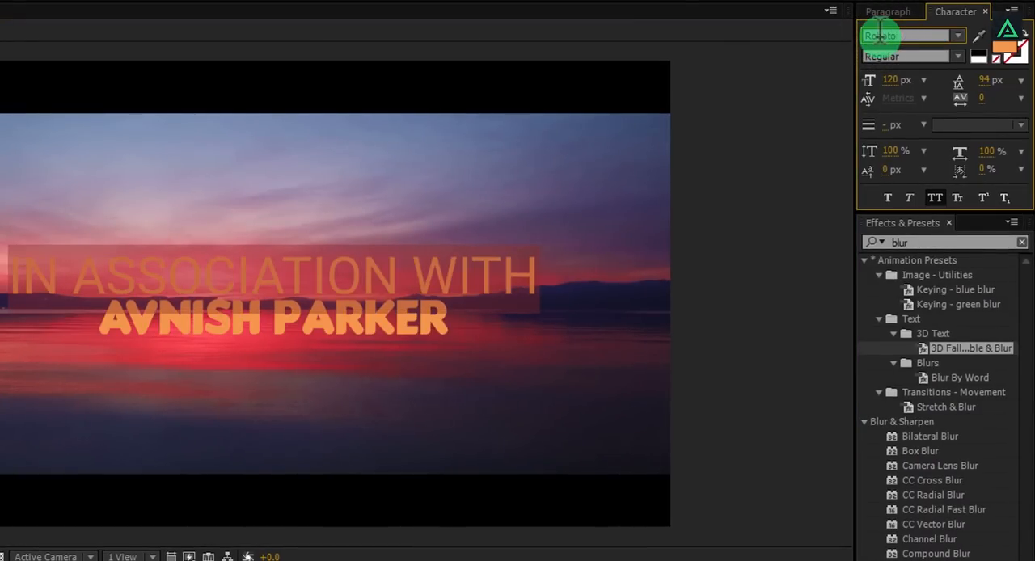
mouse_move(905, 36)
type("35")
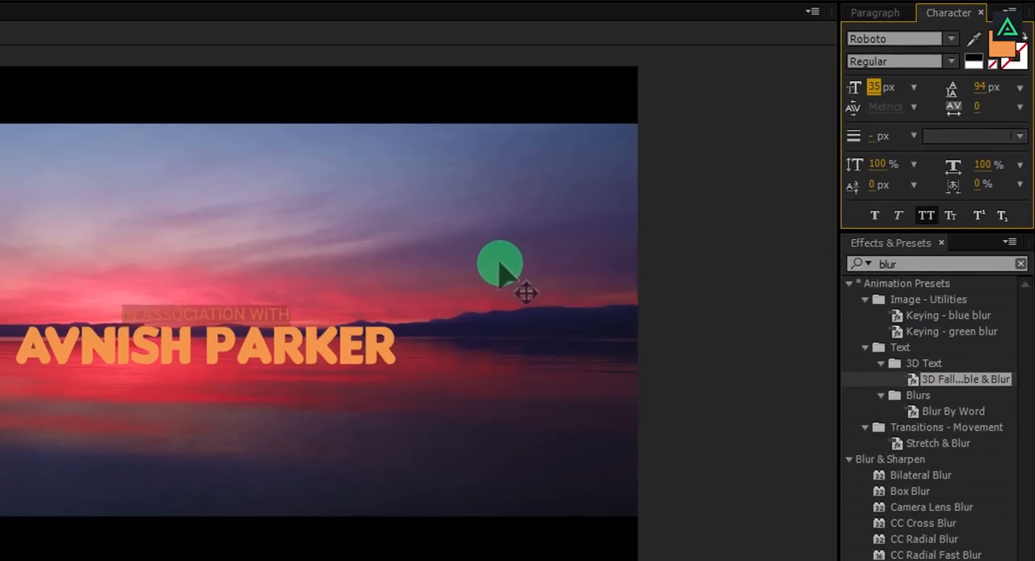
left_click(1021, 107)
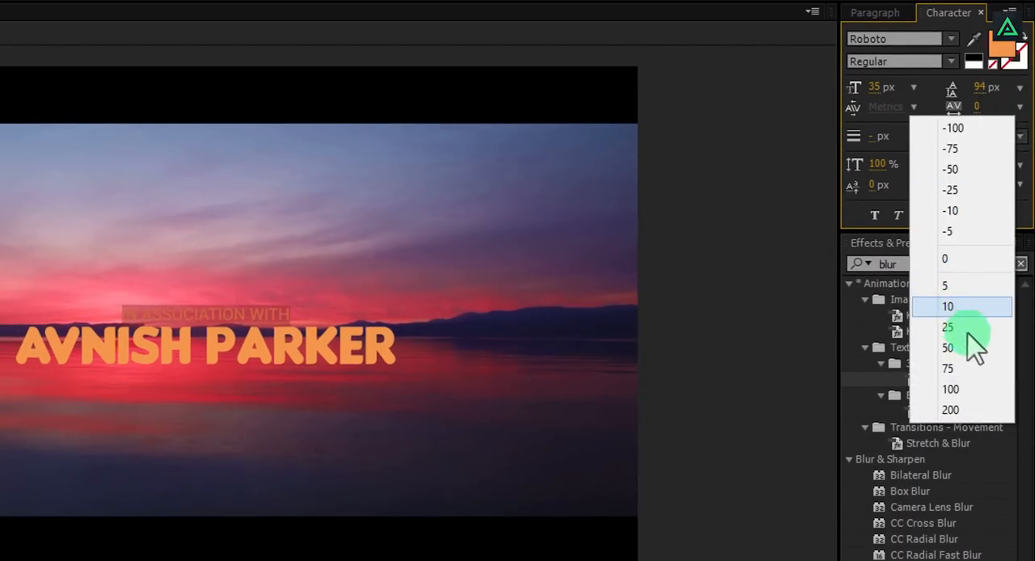
left_click(948, 347)
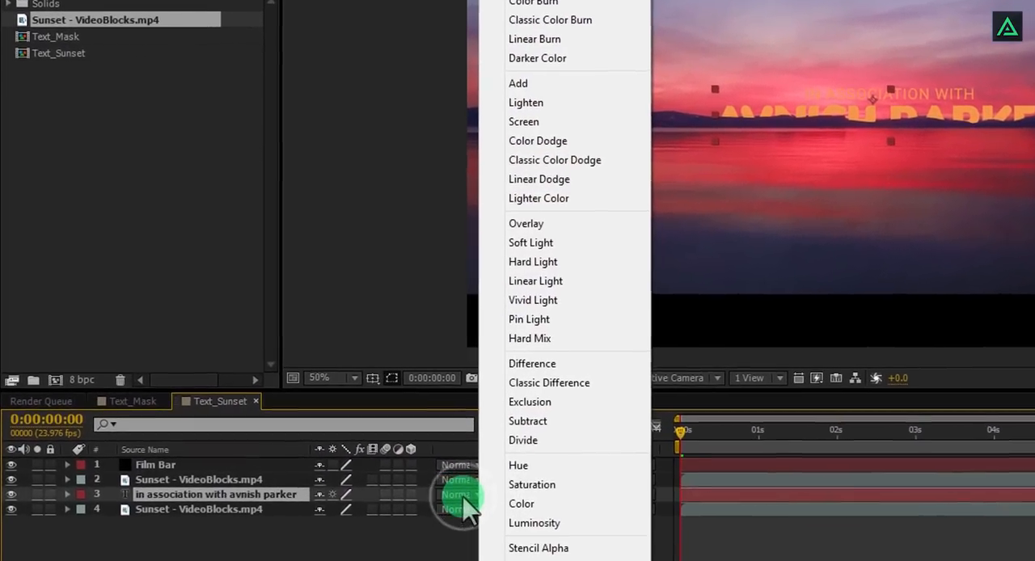
Set the title text layer's blend mode to Screen so it blends into the sunset
left_click(524, 121)
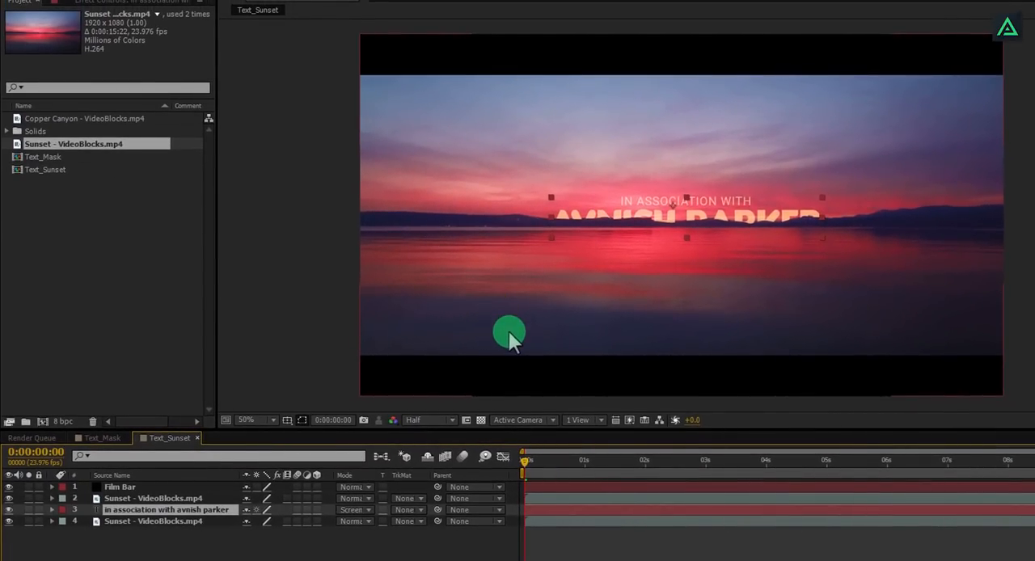
mouse_move(527, 463)
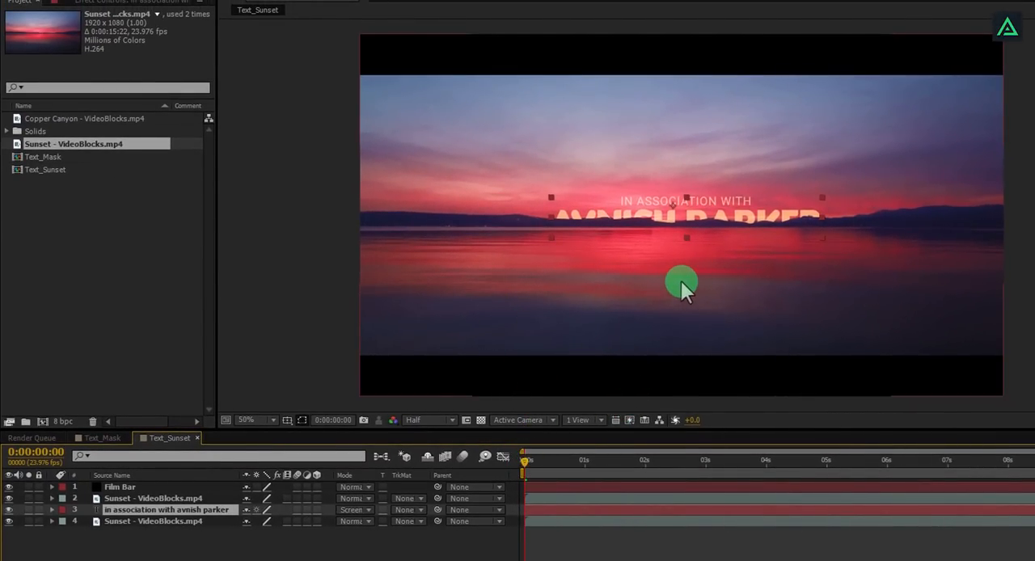
mouse_move(623, 234)
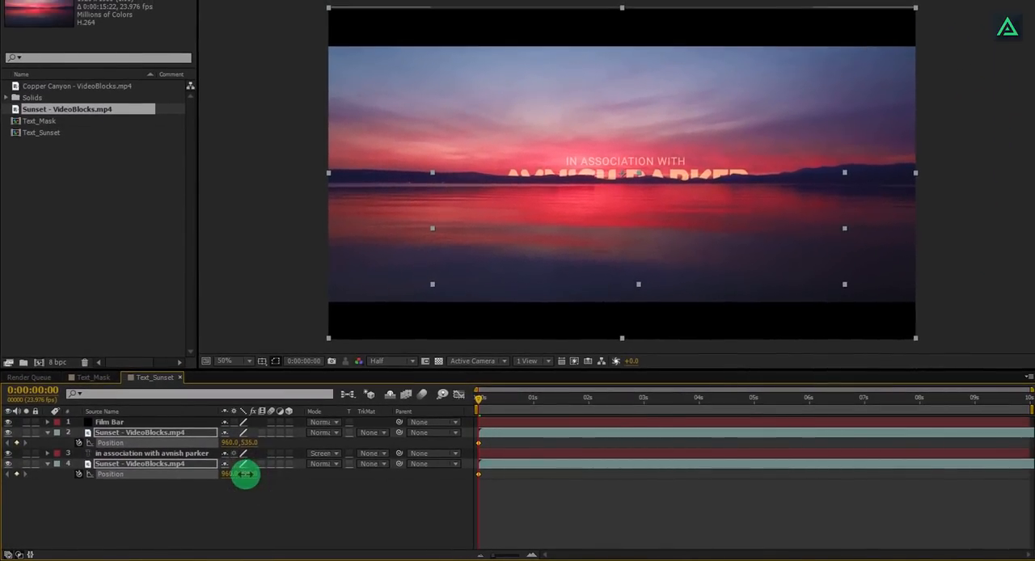
Scrub the sunset layers' Position lower in frame and adjust the AVNISH PARKER title's Scale
left_click_drag(246, 475, 181, 504)
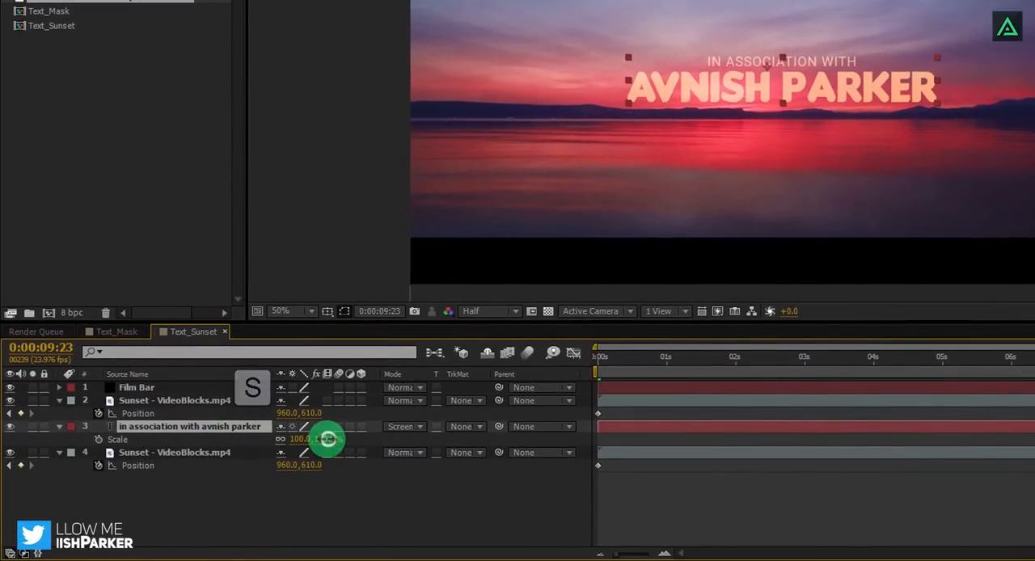
left_click_drag(323, 440, 307, 440)
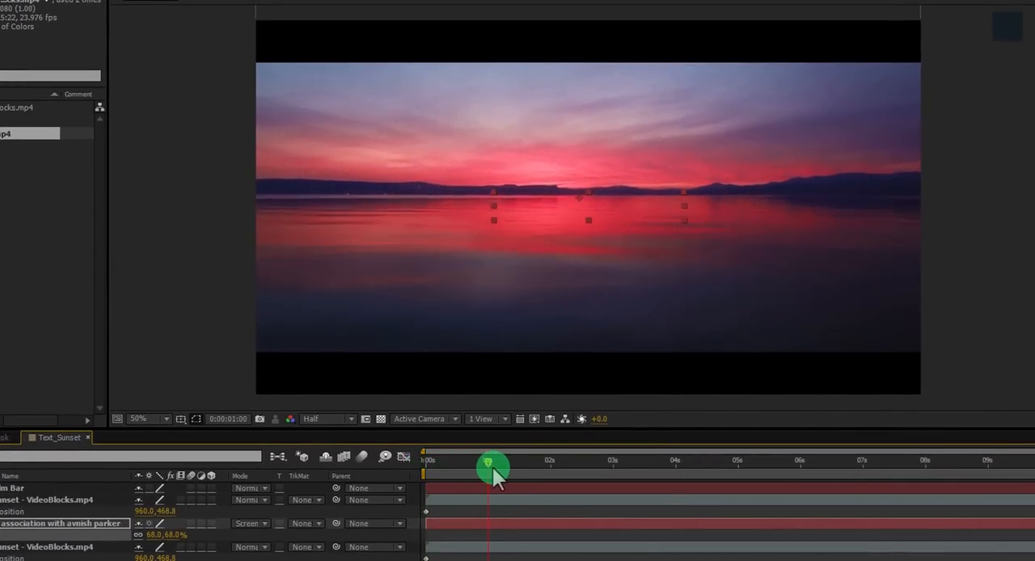
Scrub between the composition's start and end and nudge the sunset layers down to keyframe a drift
left_click_drag(493, 468, 689, 468)
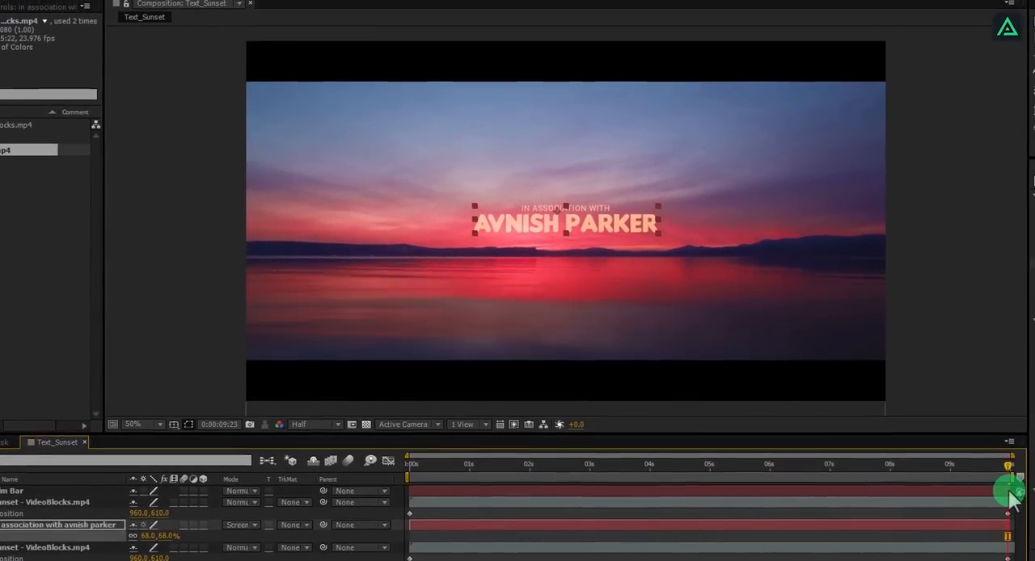
left_click_drag(1011, 494, 579, 475)
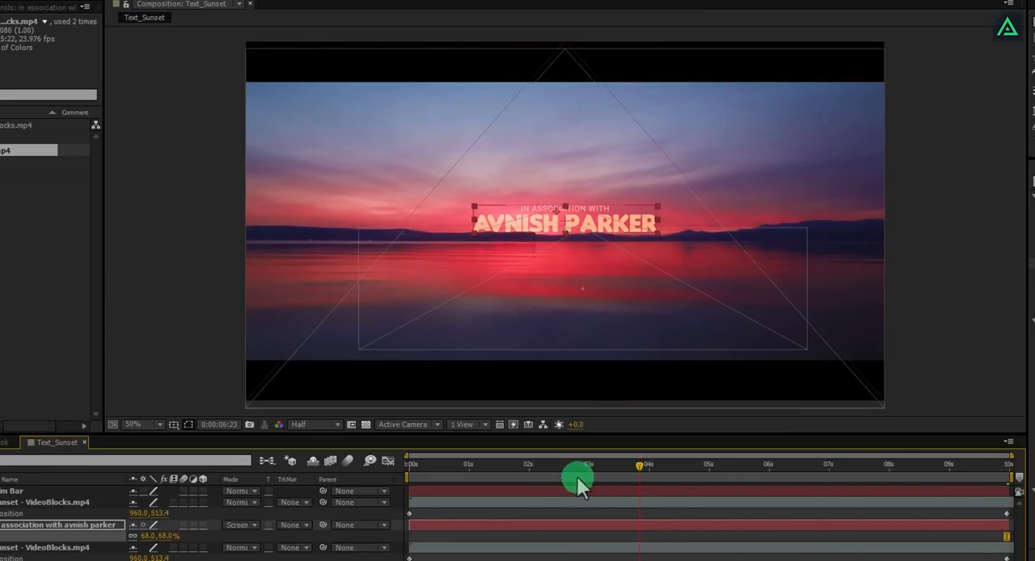
left_click_drag(579, 475, 482, 468)
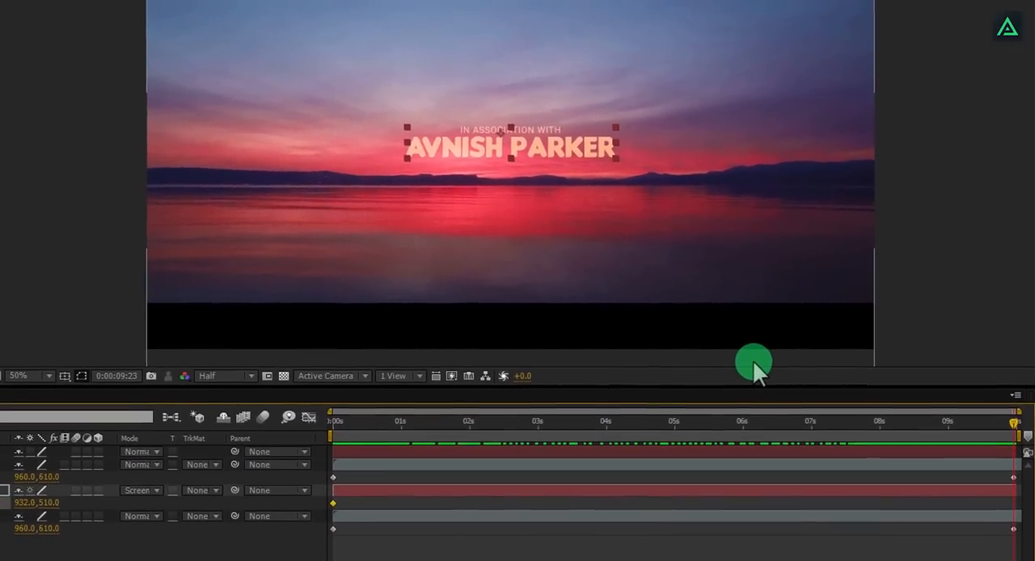
key("shift+down")
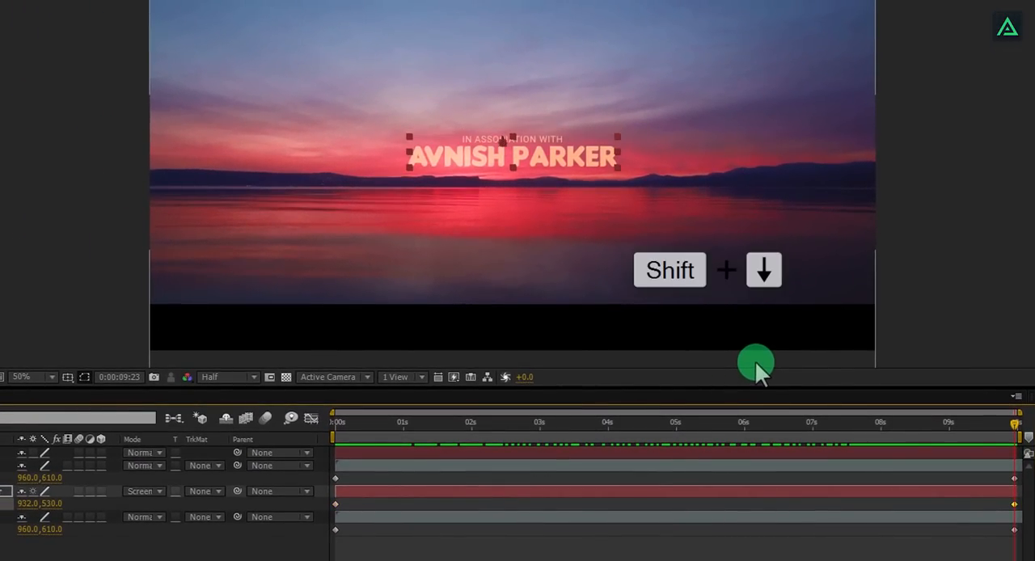
key("shift+down")
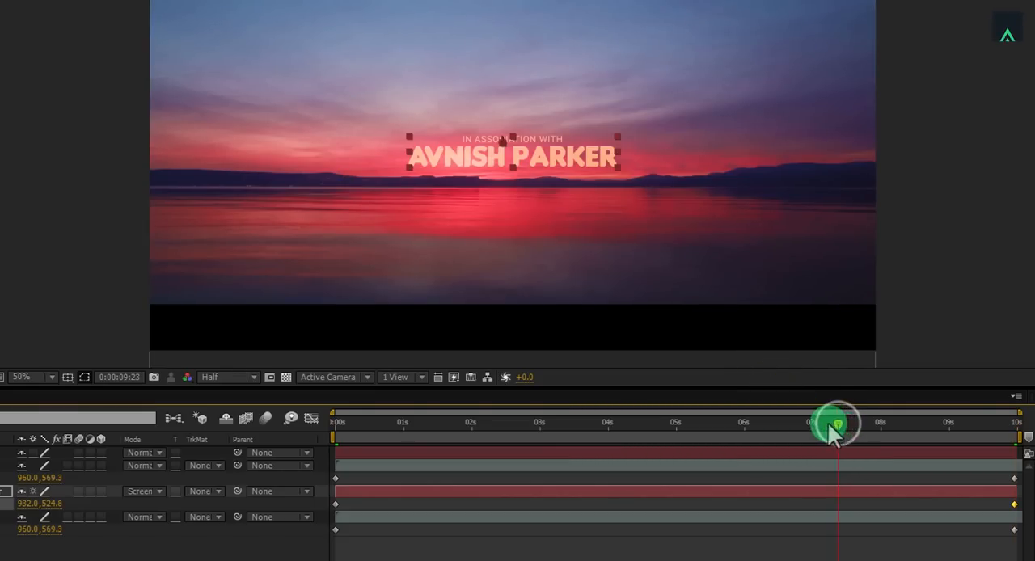
Nudge the title's position down midway to keyframe its rise, then review at the end
left_click_drag(838, 434, 793, 433)
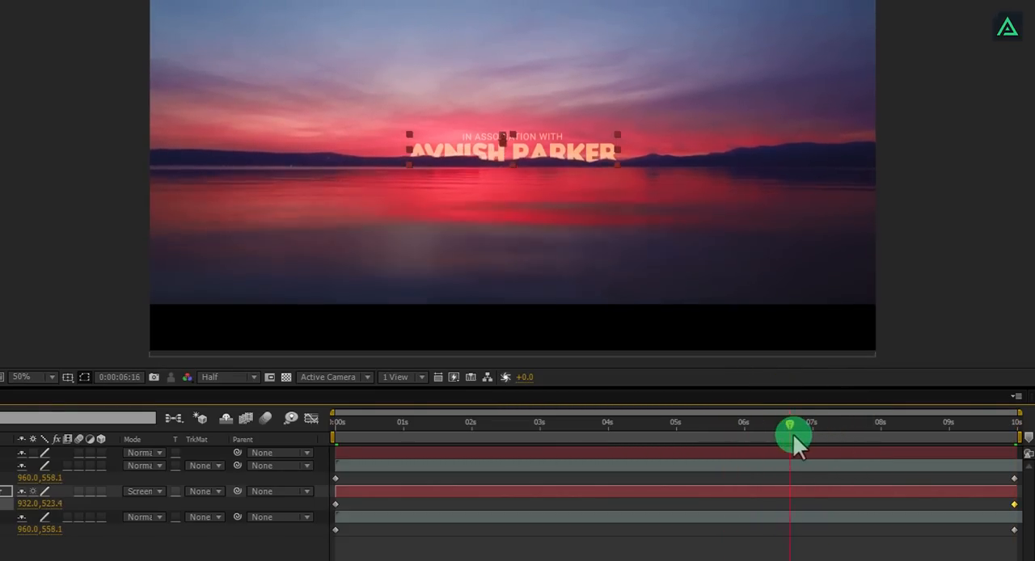
key("shift+down")
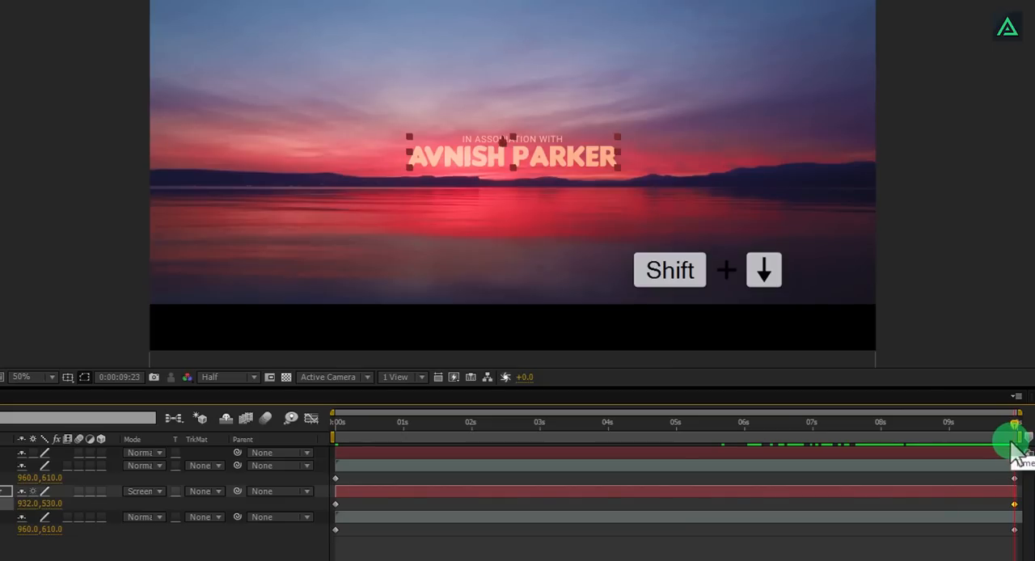
left_click_drag(1016, 440, 704, 429)
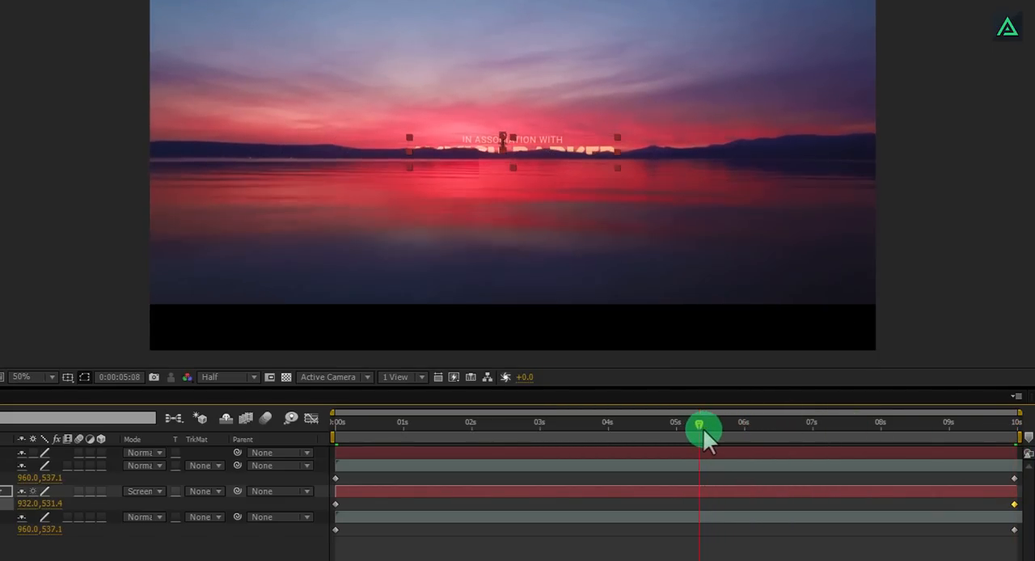
Select all the drift keyframes, apply Easy Ease with F9 and show their speed curves
left_click_drag(702, 431, 1014, 437)
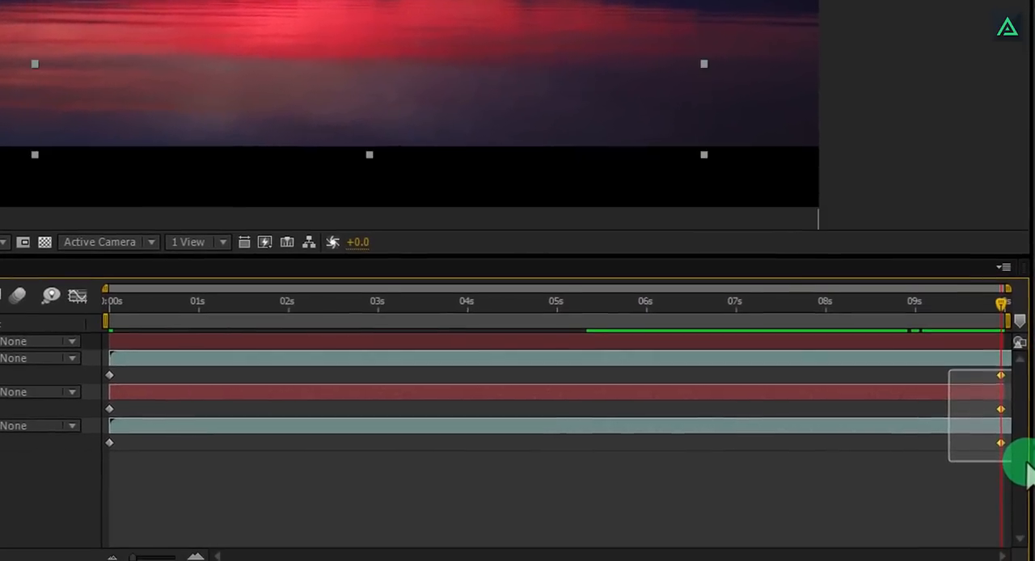
key("shift")
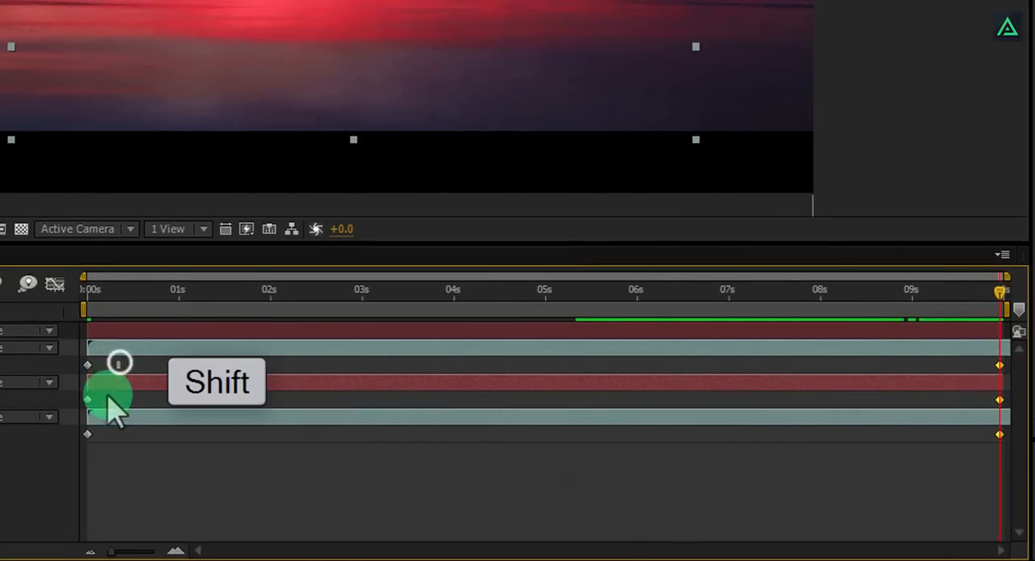
key("F9")
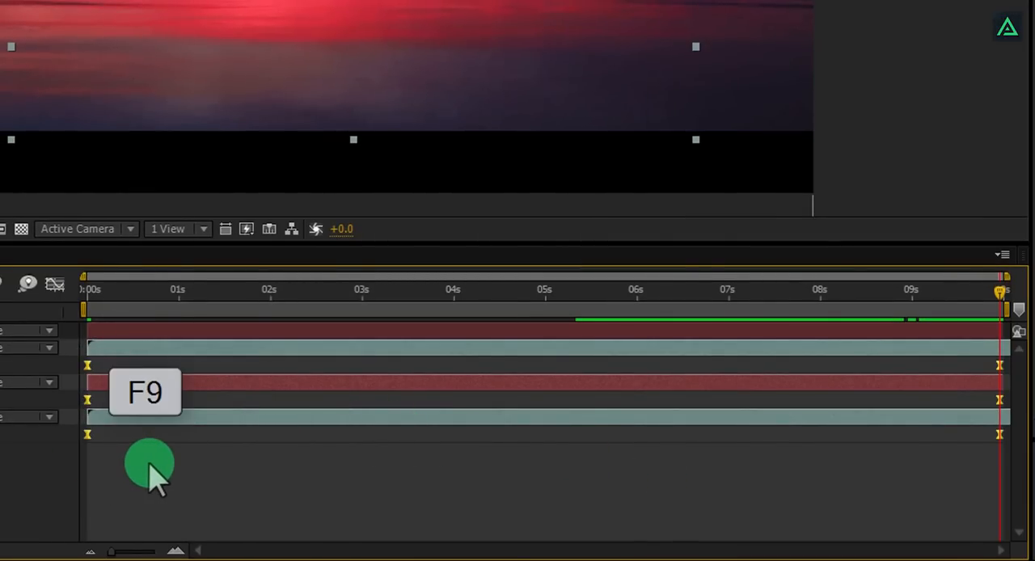
key("F9")
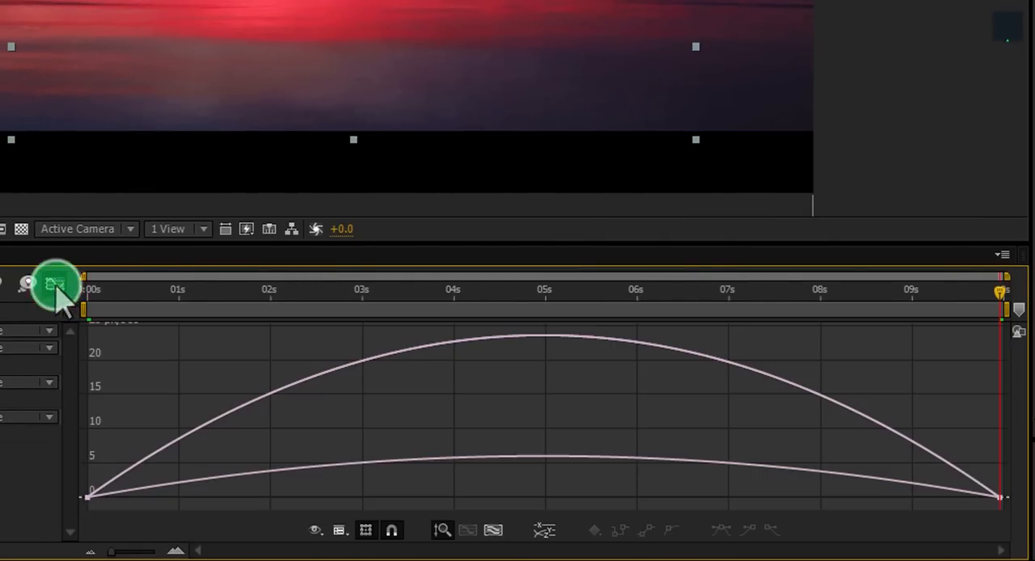
Stretch the easing influence of the first and last keyframes in the Graph Editor
left_click_drag(57, 283, 1006, 510)
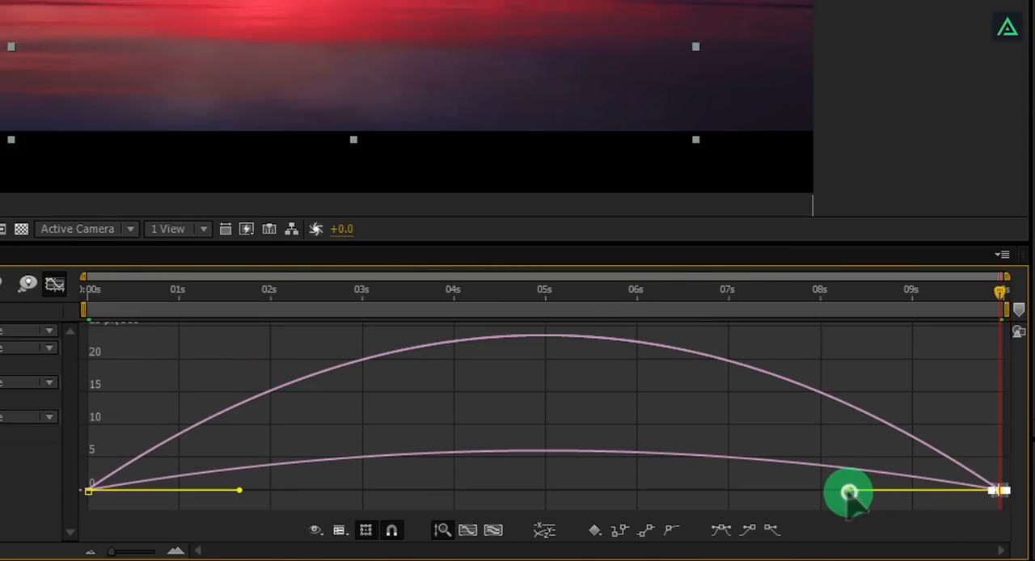
left_click_drag(849, 492, 693, 485)
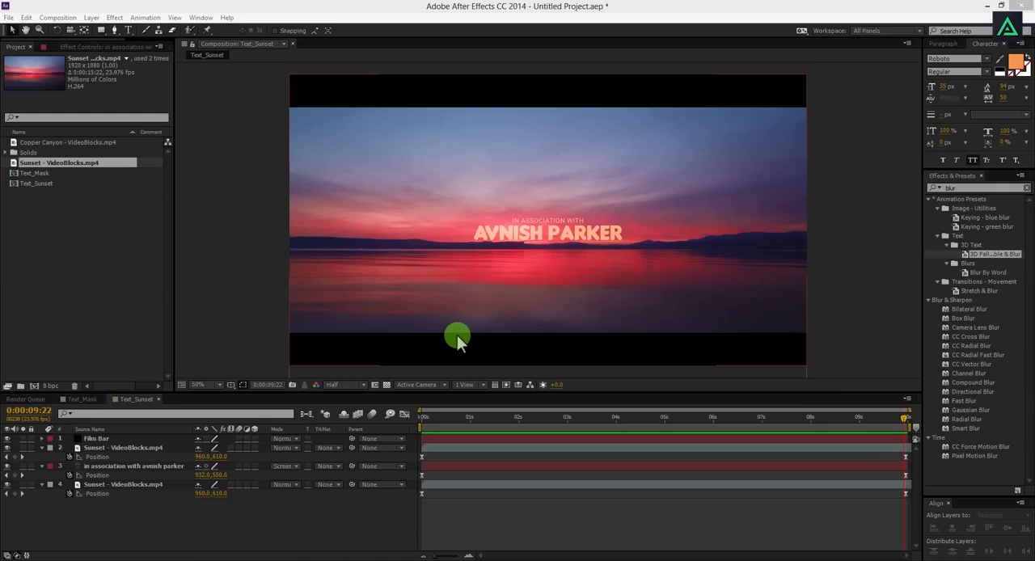
Create a new 1920×1080 composition named Tree_Text and confirm its settings
left_click(55, 282)
type("Tree_Text")
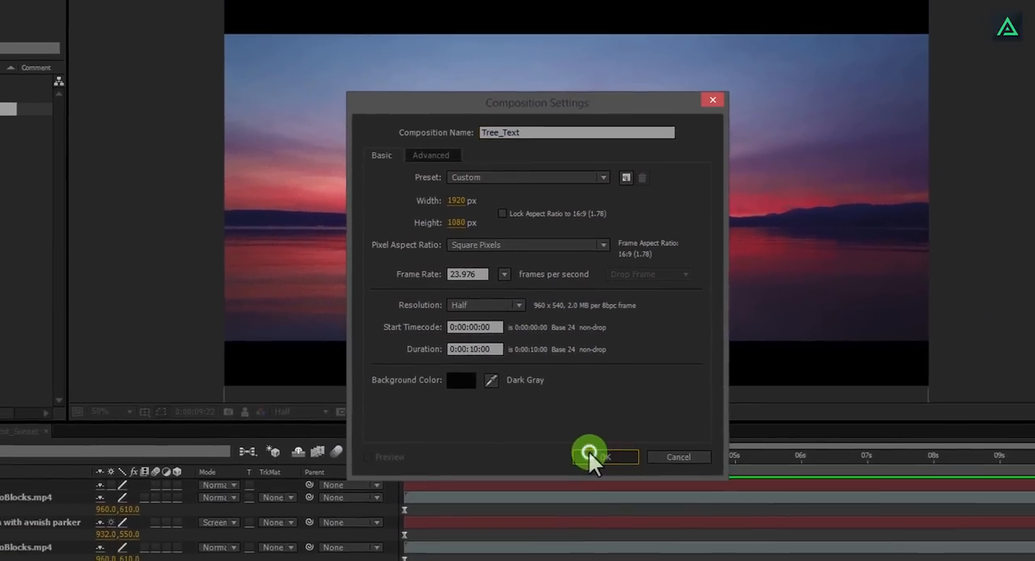
left_click(605, 456)
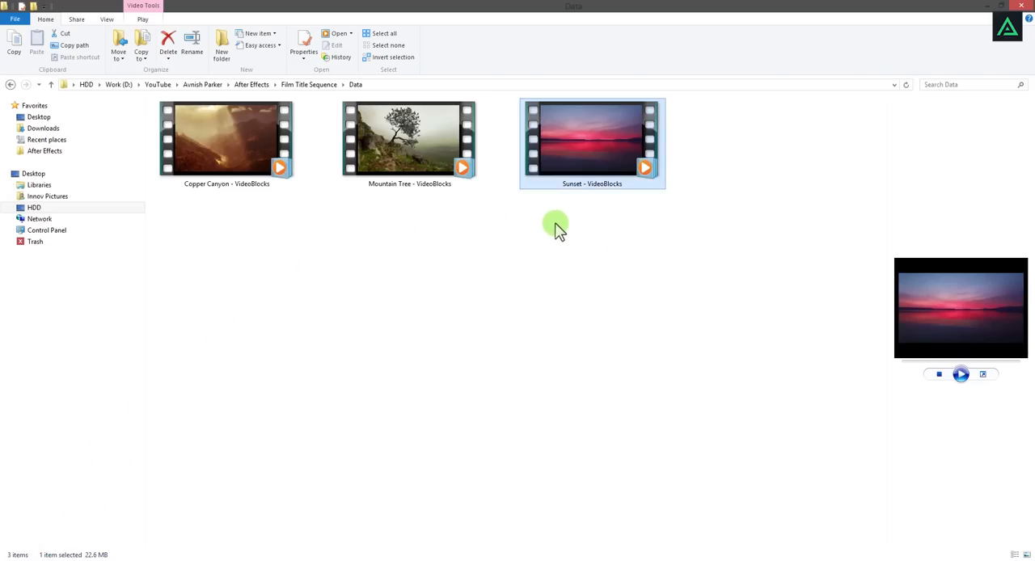
Select the Mountain Tree - VideoBlocks clip in the Data folder to bring it into Tree_Text
left_click(409, 142)
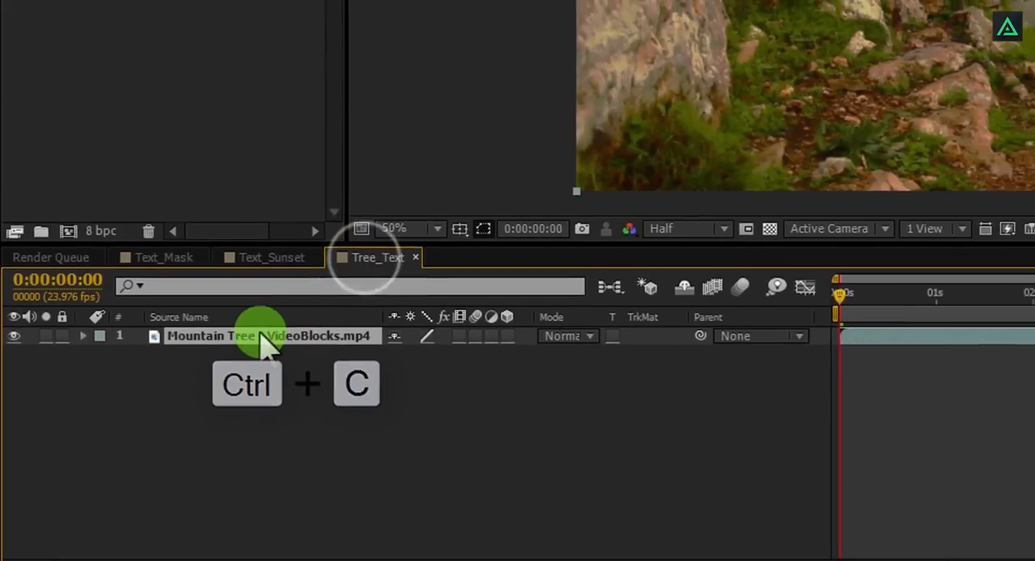
Paste the Film Bar layer into Tree_Text above Mountain Tree and duplicate the tree layer
key("ctrl+v")
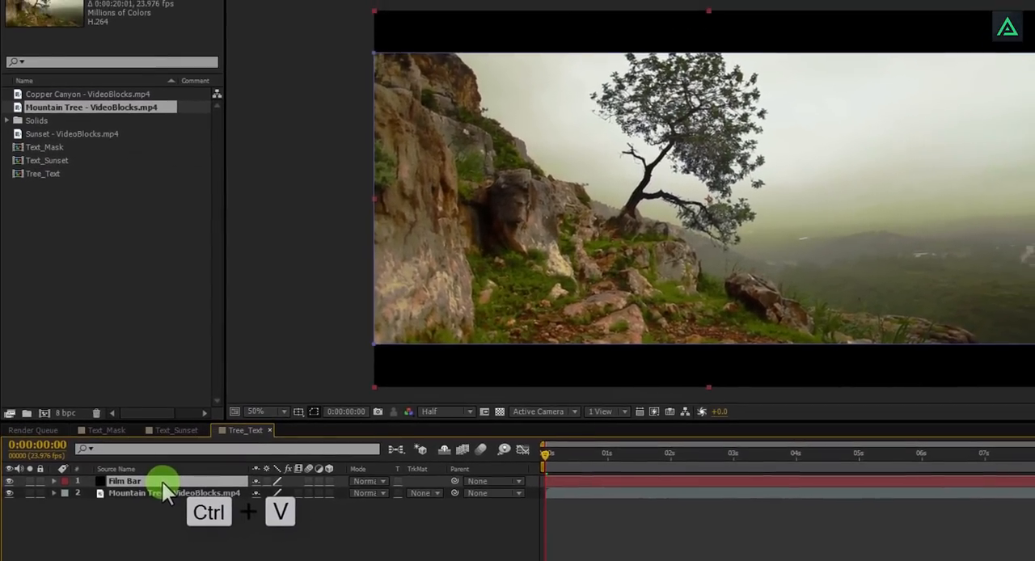
key("ctrl+v")
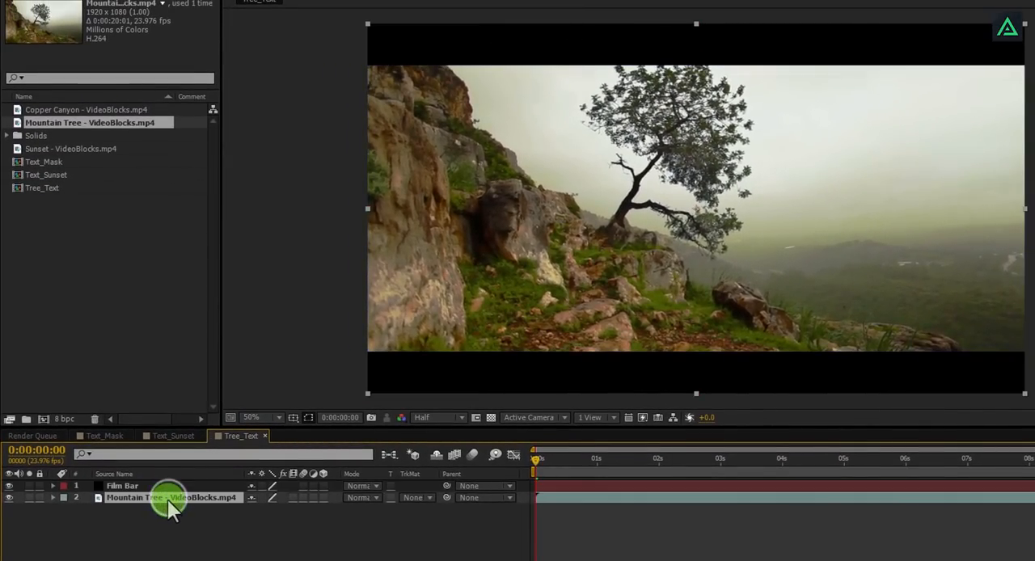
key("shift+down")
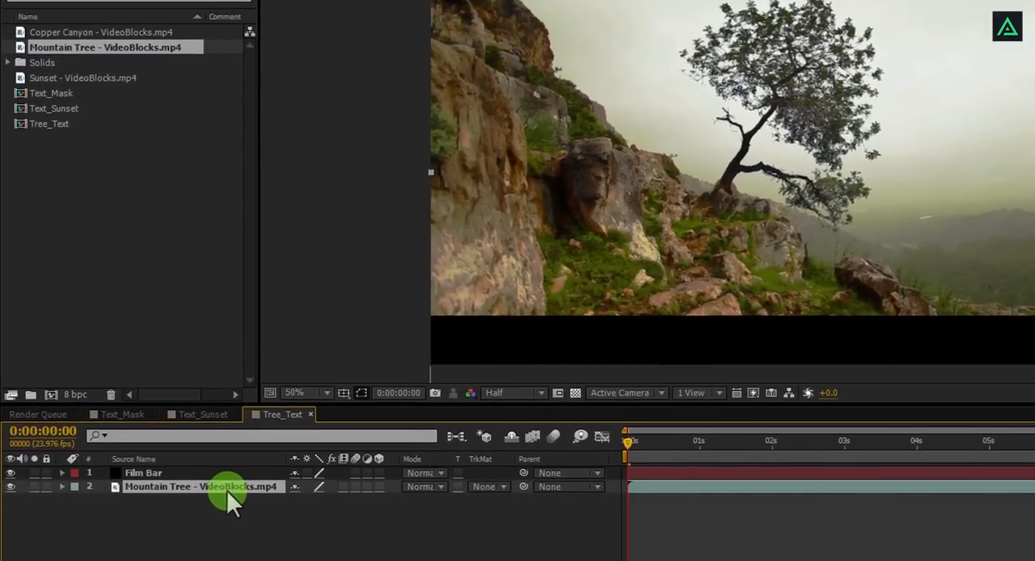
key("ctrl+d")
type("luma")
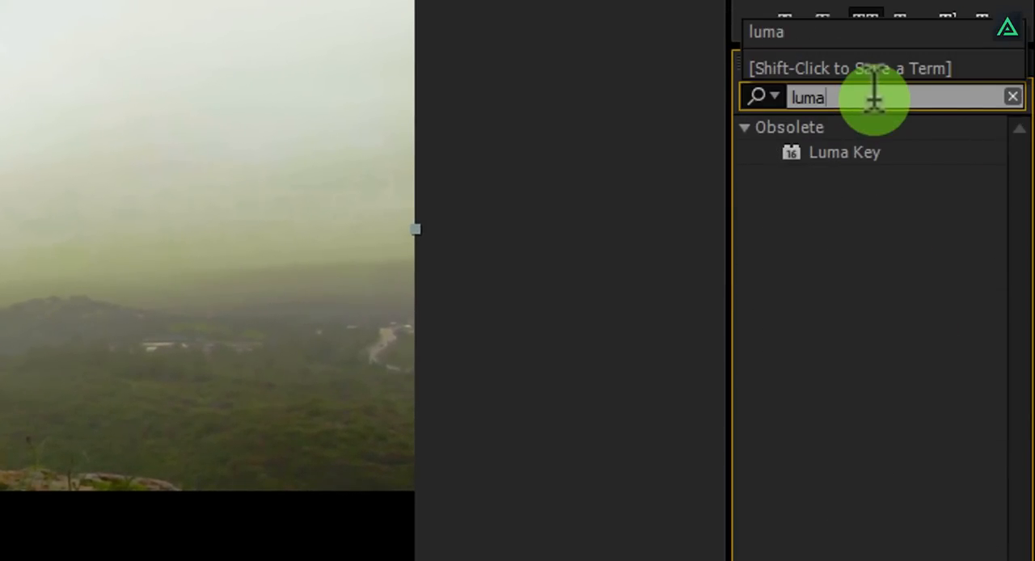
mouse_move(844, 153)
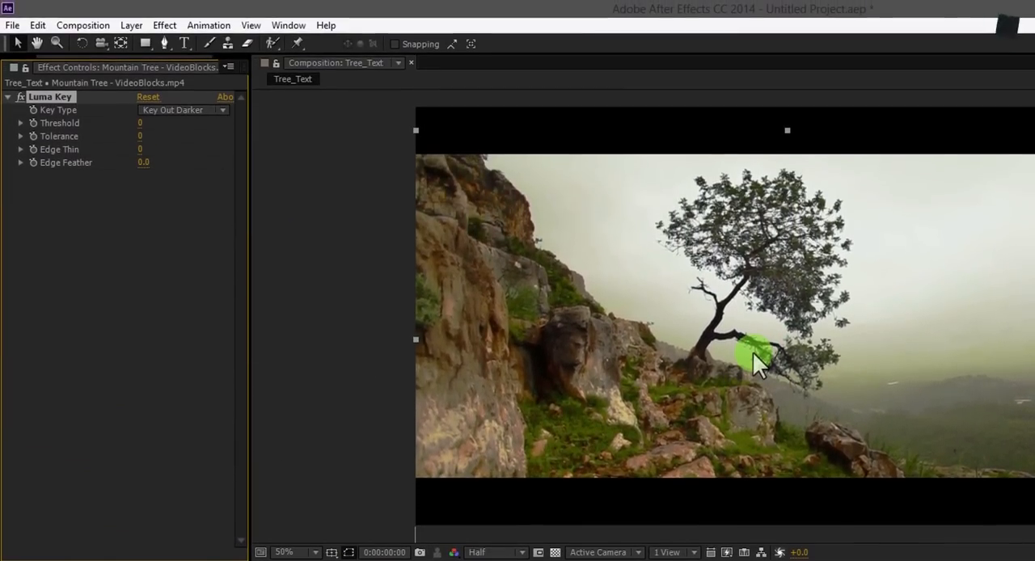
Apply Luma Key to the Mountain Tree clip with Key Type set to Key Out Brighter
left_click_drag(757, 359, 793, 283)
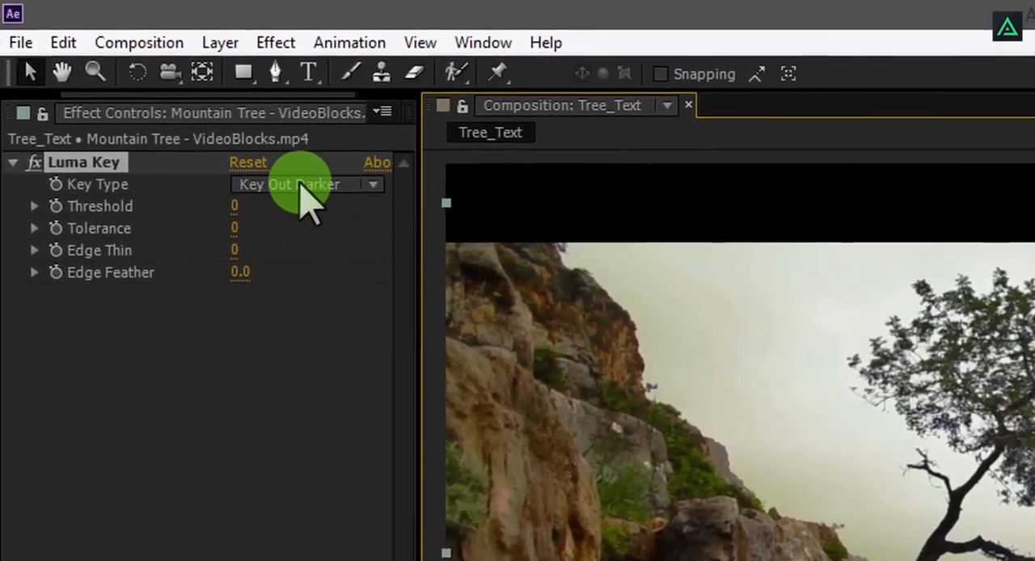
left_click(308, 185)
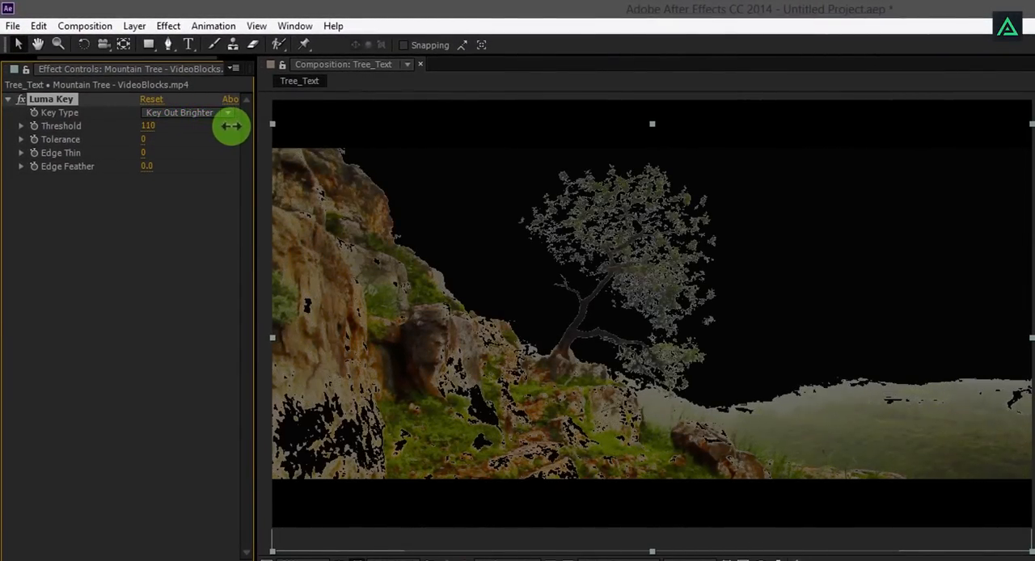
Raise the Luma Key Threshold to about 145 and set Edge Feather to 1.0
left_click_drag(229, 126, 243, 126)
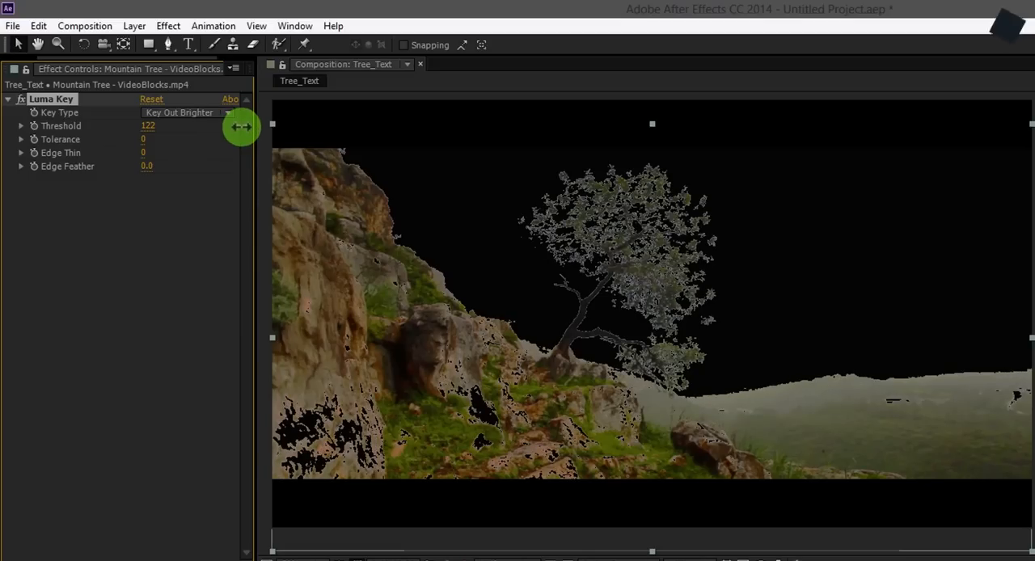
left_click_drag(243, 127, 175, 131)
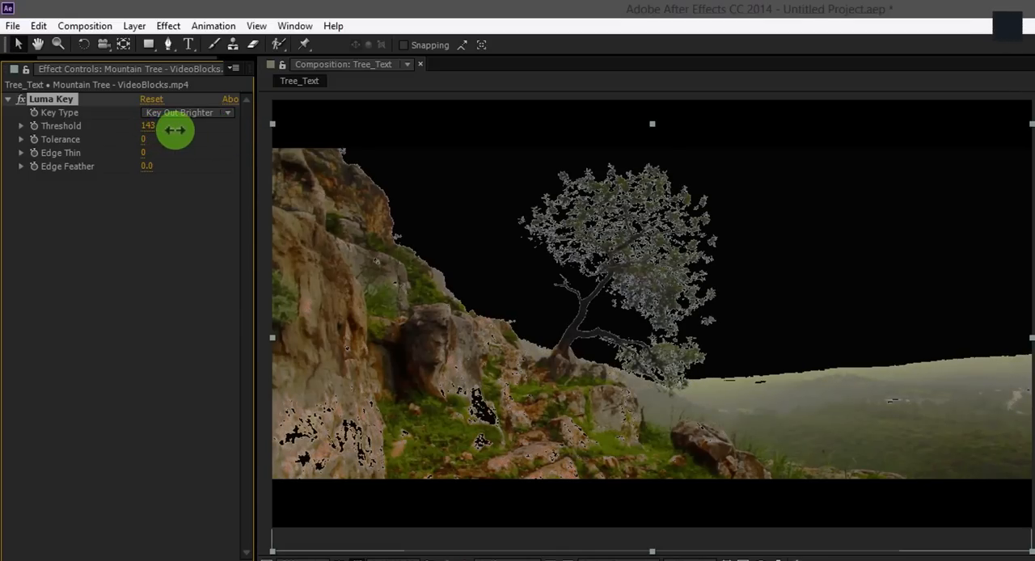
left_click_drag(149, 126, 181, 126)
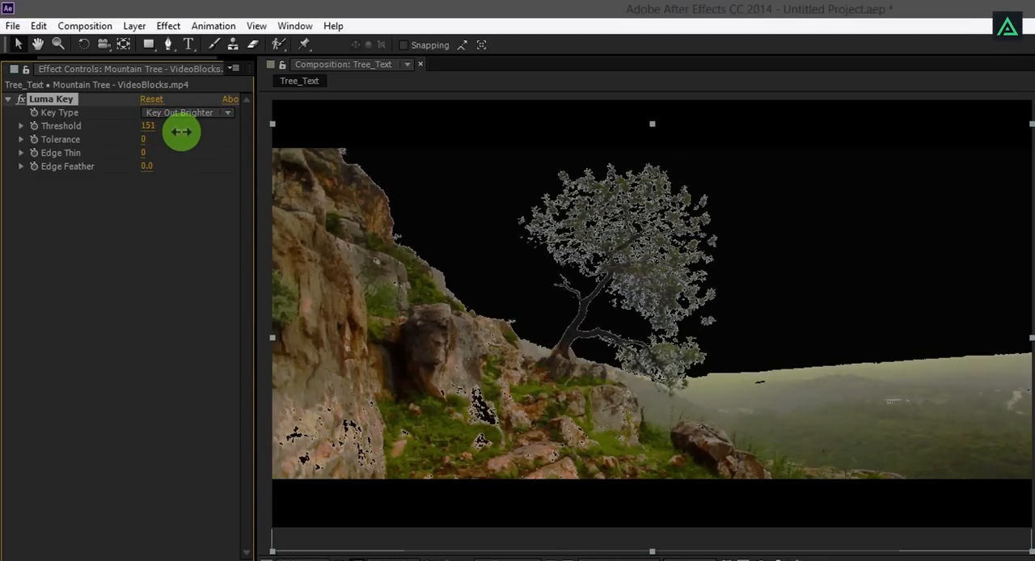
left_click_drag(181, 133, 149, 165)
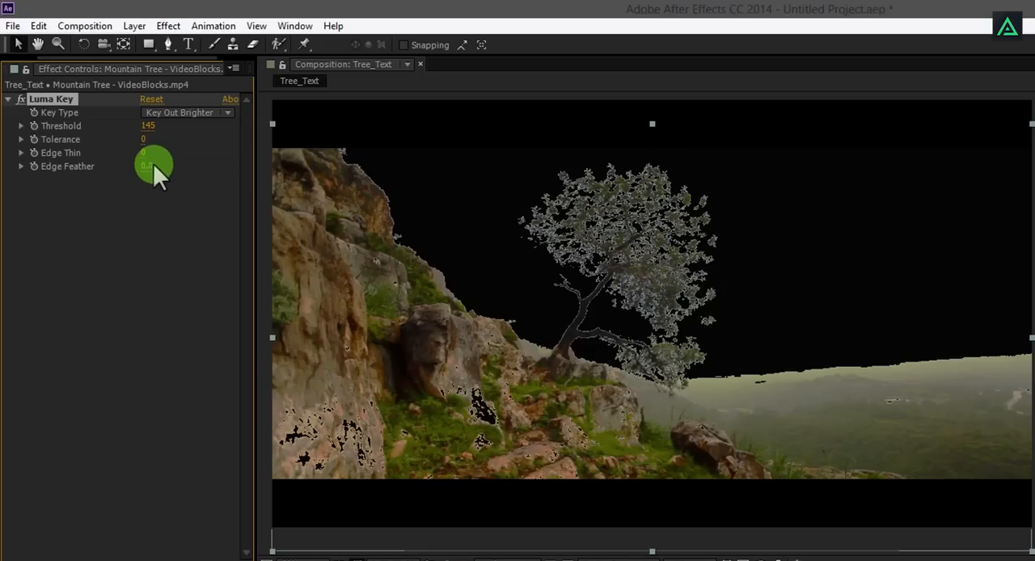
double_click(149, 166)
type("1")
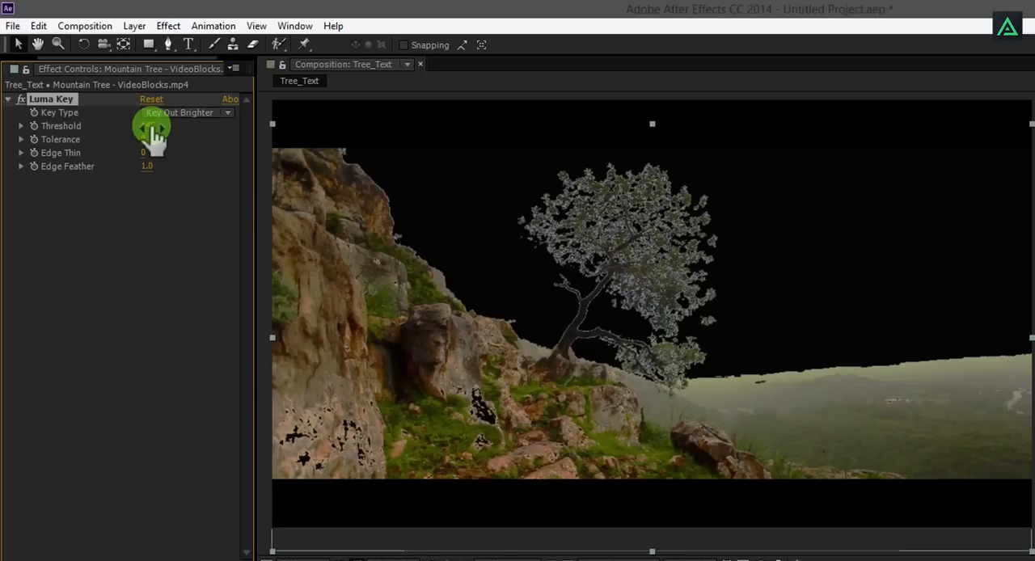
left_click(154, 127)
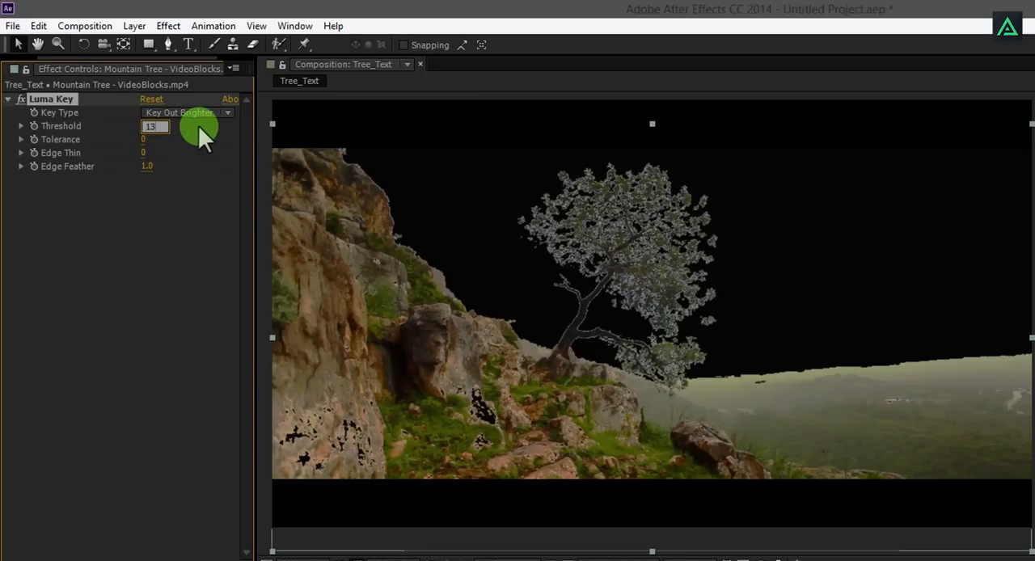
left_click_drag(161, 126, 186, 126)
type("0")
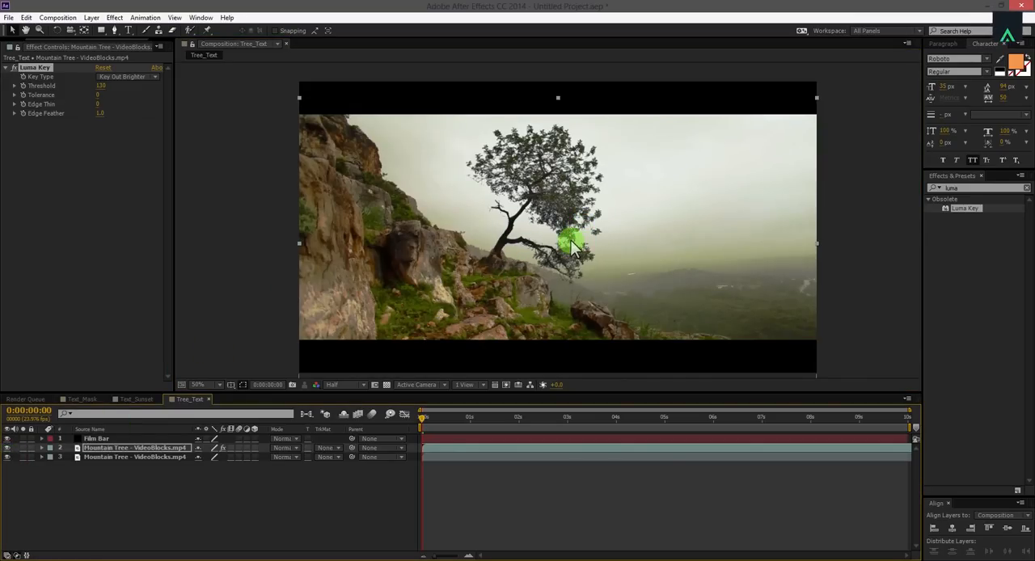
Bring the credit title from Text_Sunset into Tree_Text and place it right of the tree
left_click(204, 319)
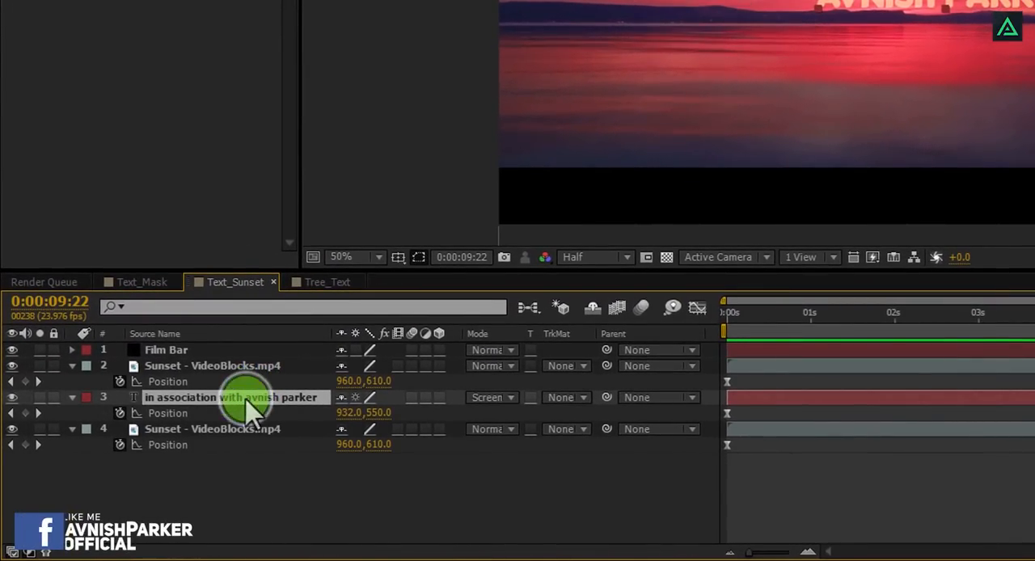
left_click(324, 282)
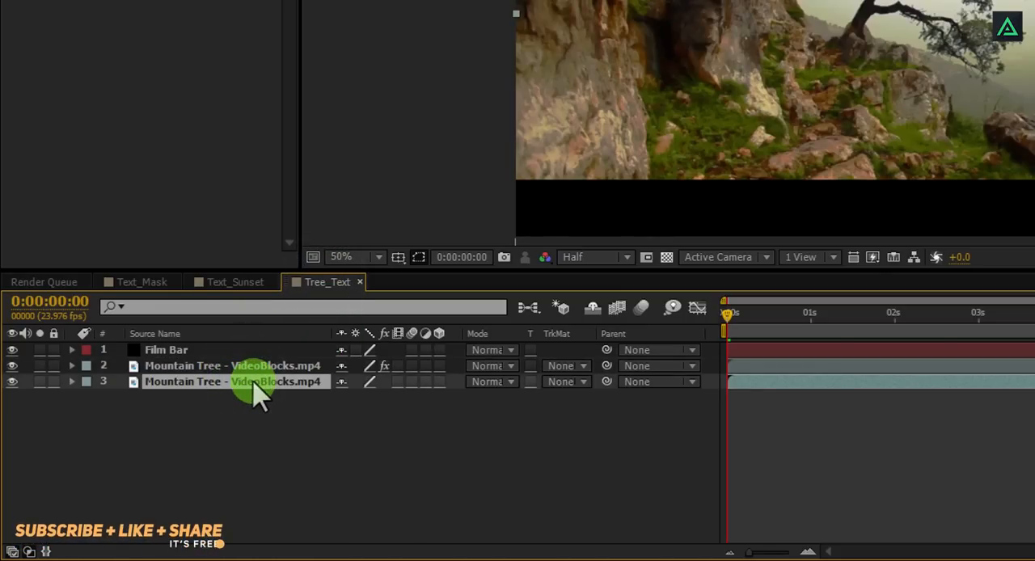
key("ctrl+v")
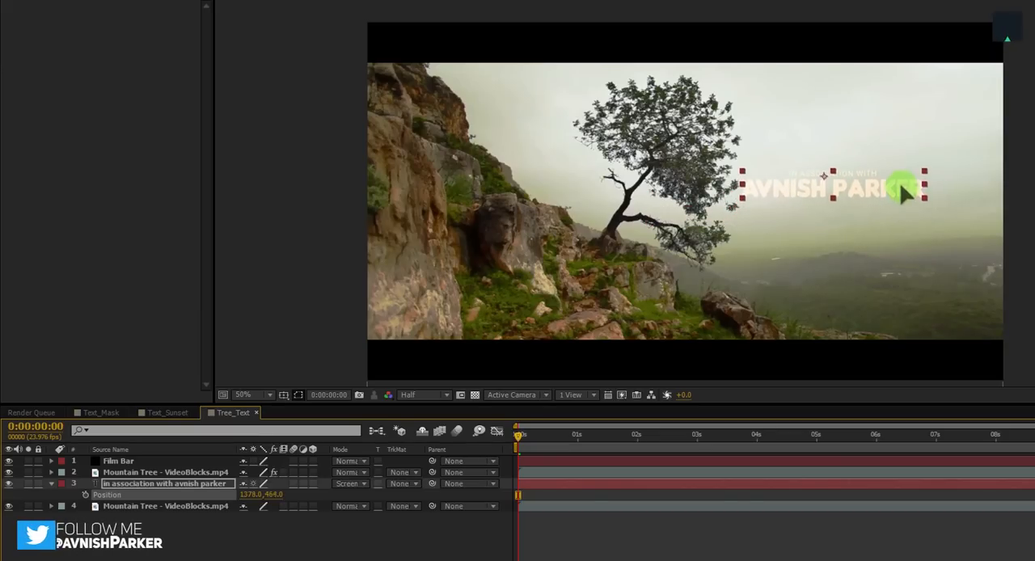
left_click_drag(833, 191, 817, 172)
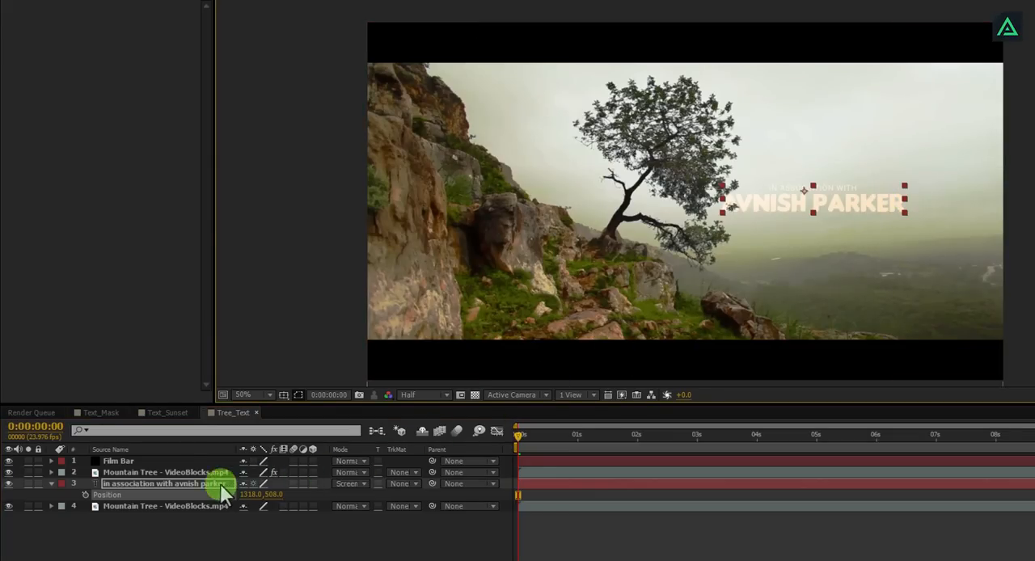
Recolour the pasted title white and play through the shot to check the key
left_click(351, 484)
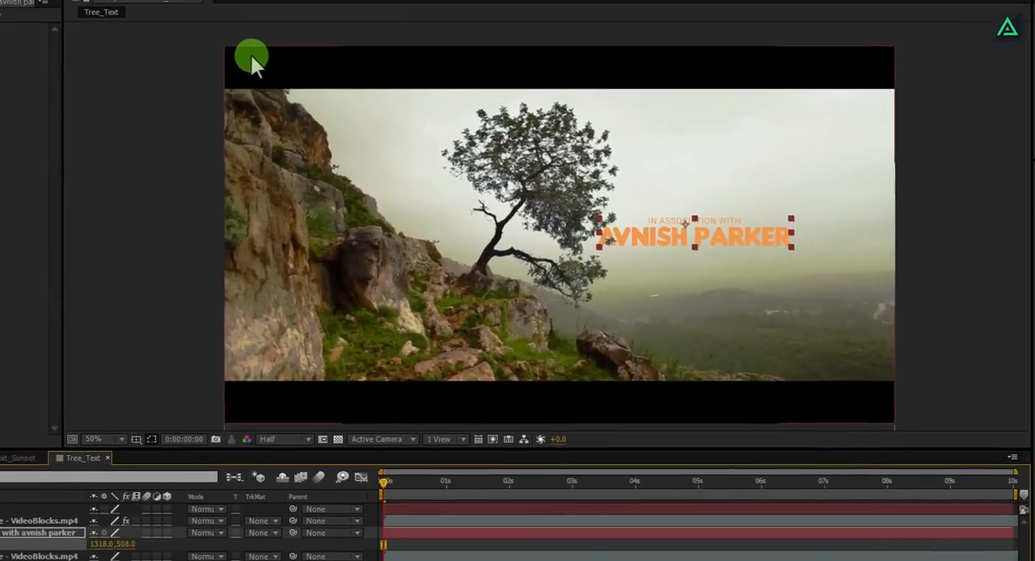
left_click(1016, 55)
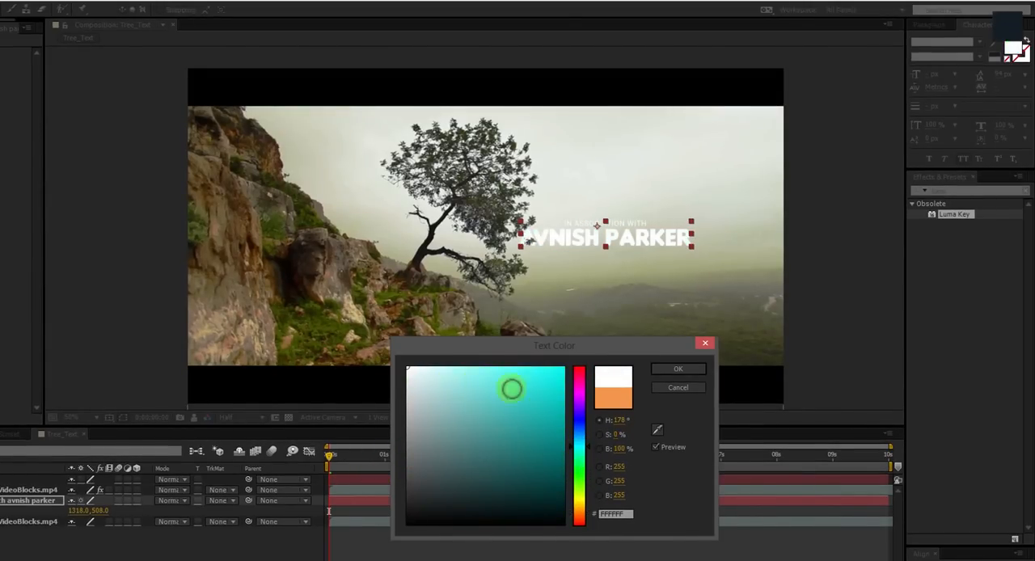
left_click(678, 369)
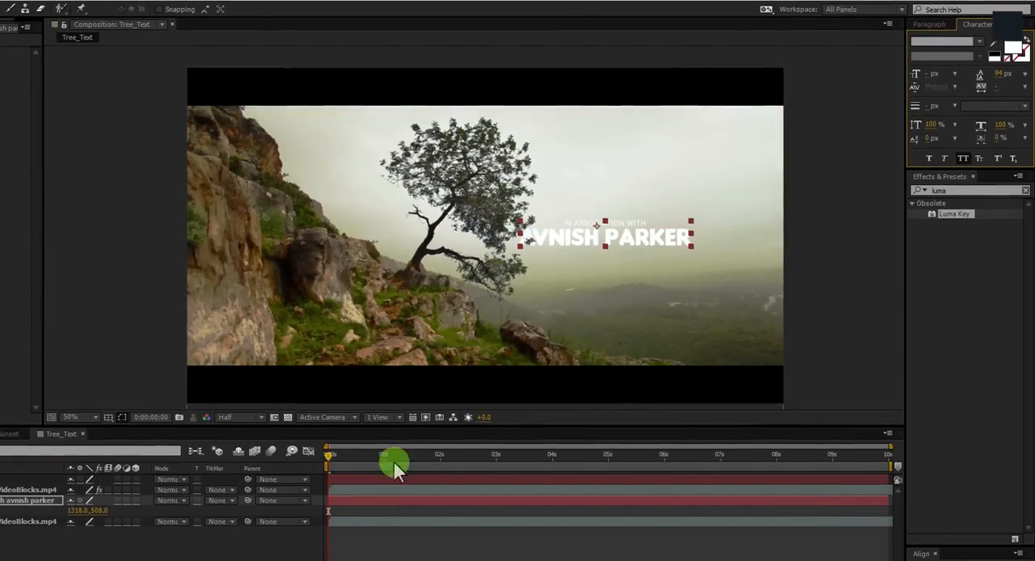
left_click_drag(395, 463, 436, 453)
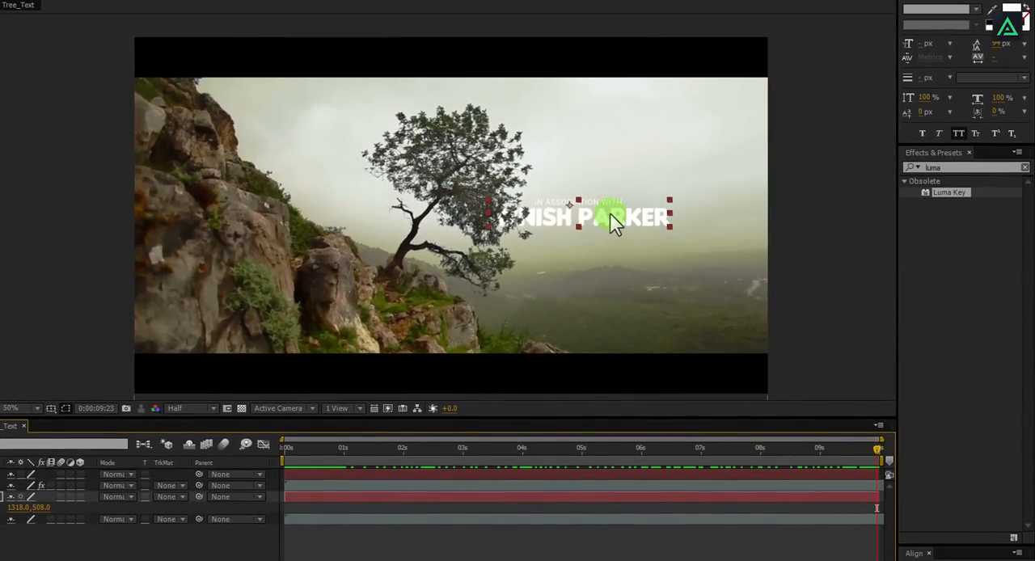
Replace the title text with POWERED BY VIDEOBLOCKS
left_click_drag(576, 217, 385, 138)
type("VIDEOBLOCKS")
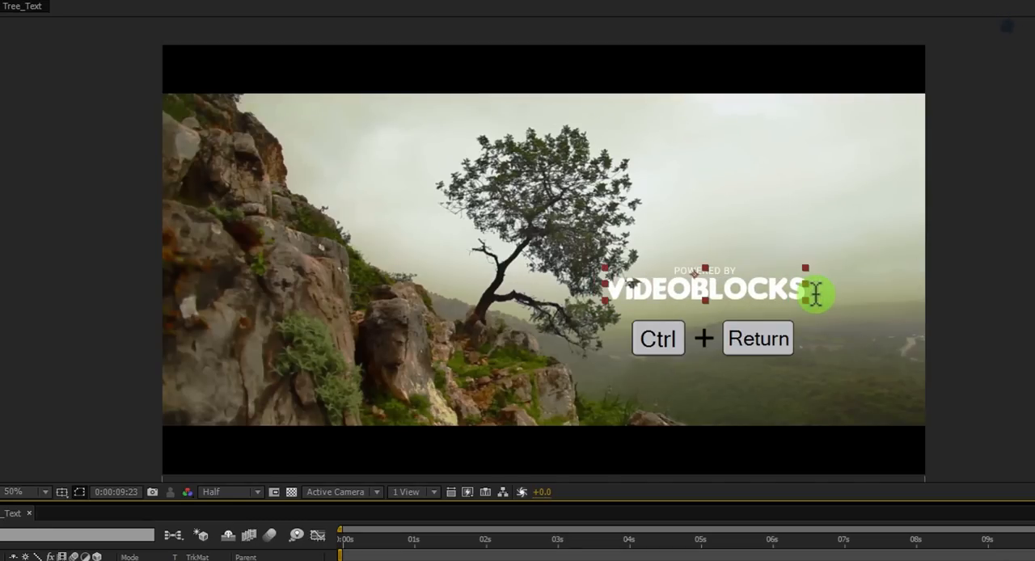
key("ctrl+Return")
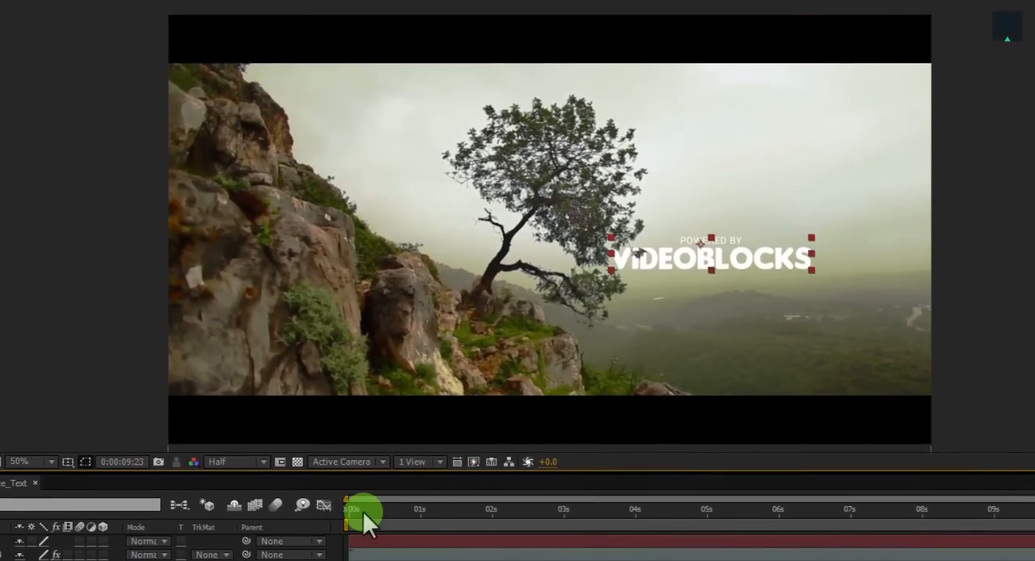
Shift the title's Position so it sits partly behind the tree across the shot
left_click_drag(362, 513, 579, 513)
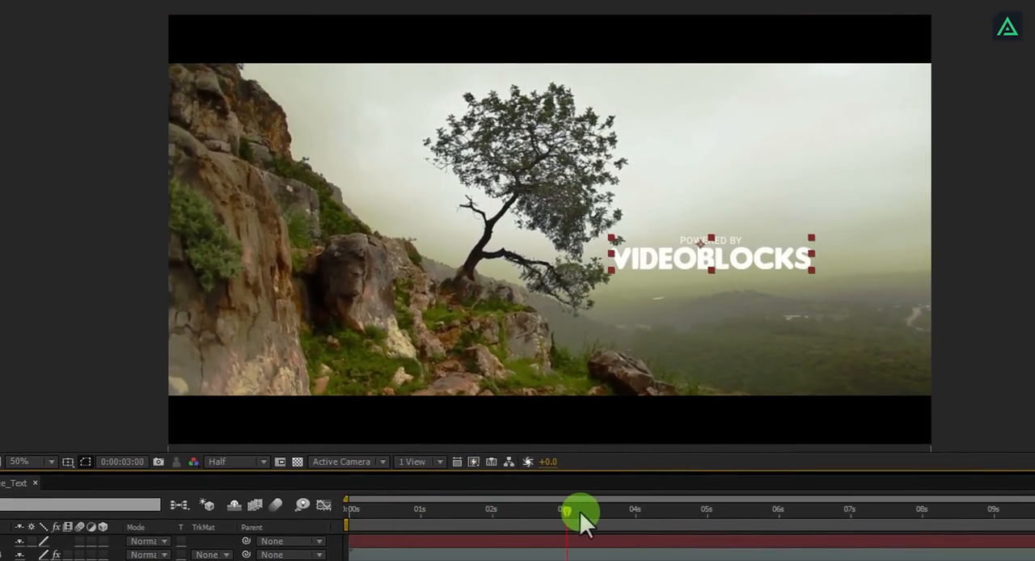
left_click_drag(579, 512, 859, 512)
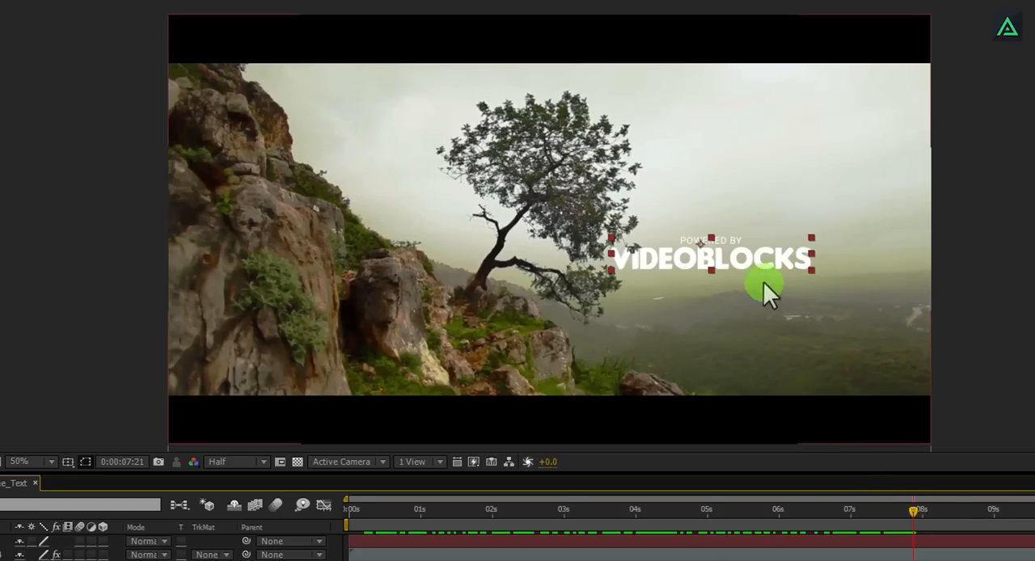
left_click_drag(764, 283, 744, 230)
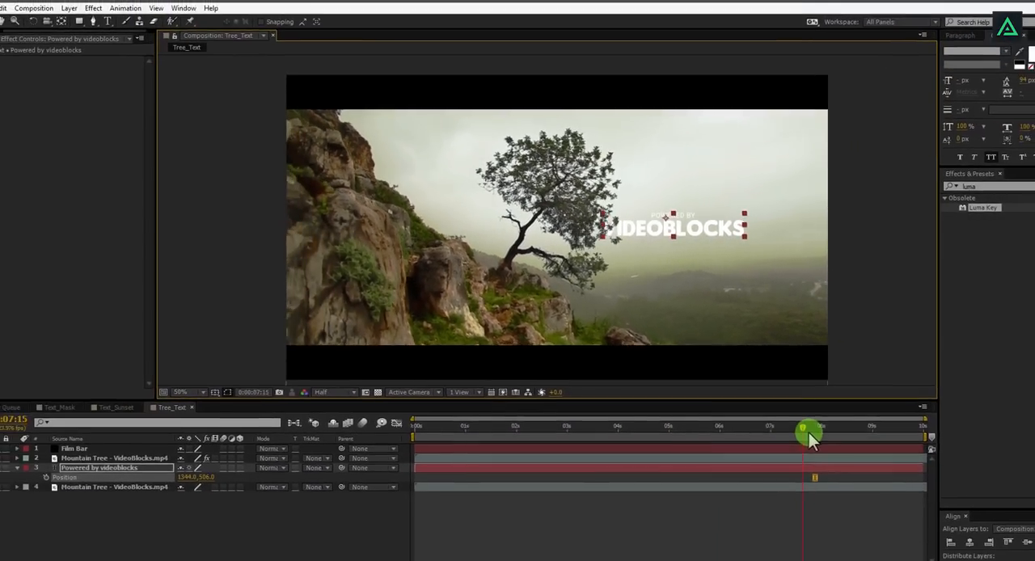
left_click_drag(809, 437, 440, 429)
type("hue")
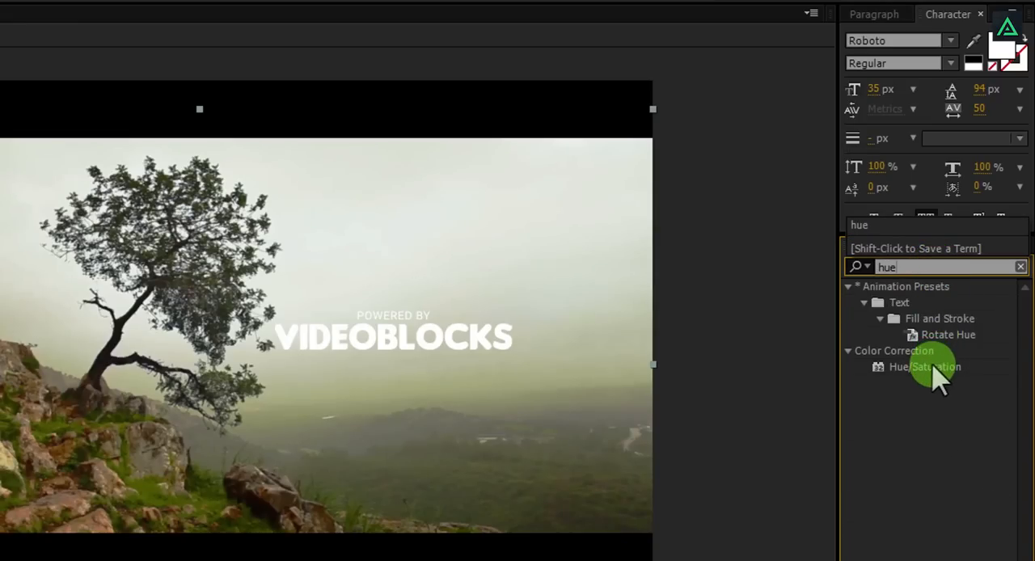
Apply Hue/Saturation to the tree clip with Master Saturation -10 and Master Lightness -15
double_click(926, 366)
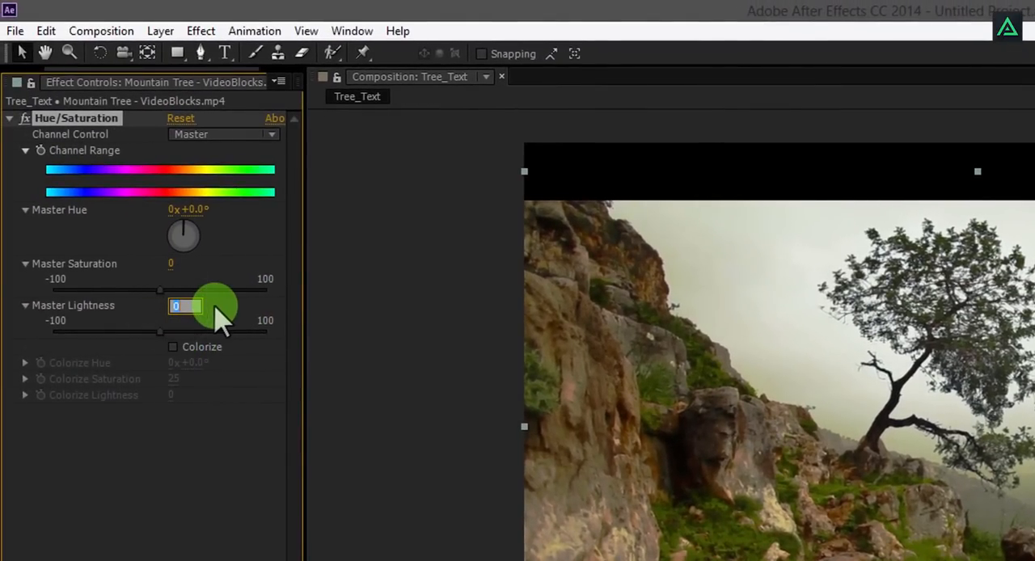
type("-15")
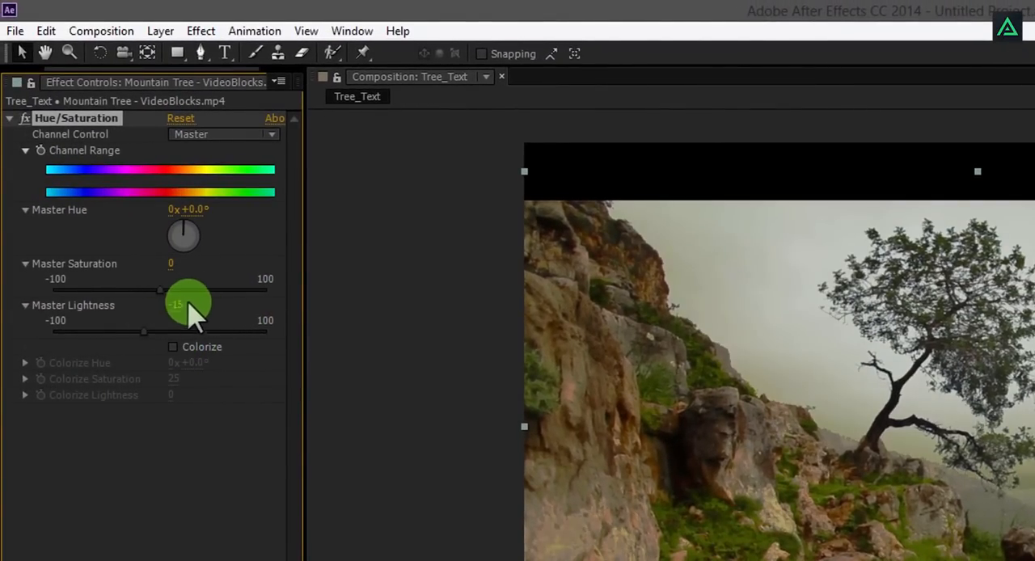
double_click(185, 265)
type("-10")
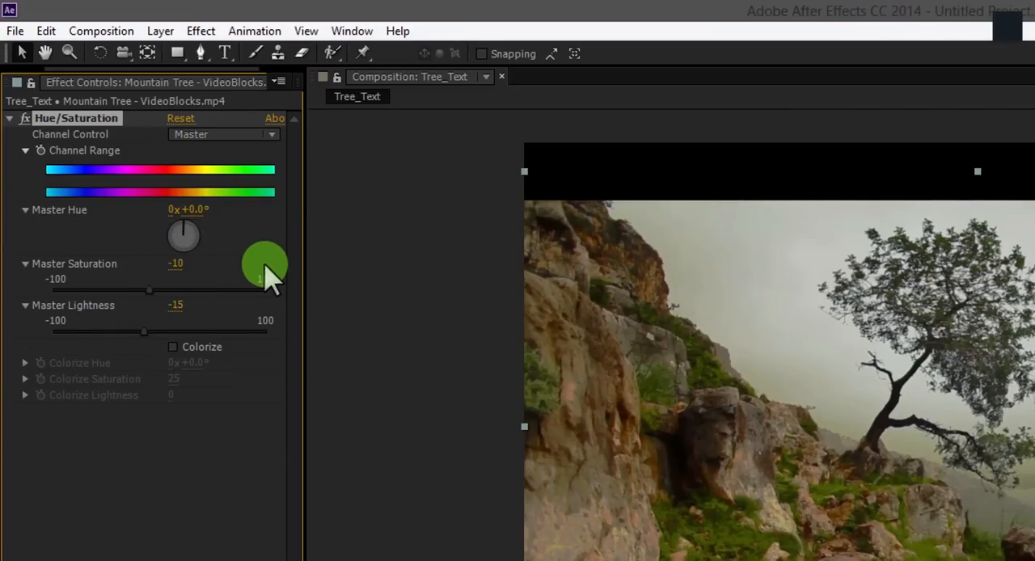
mouse_move(100, 137)
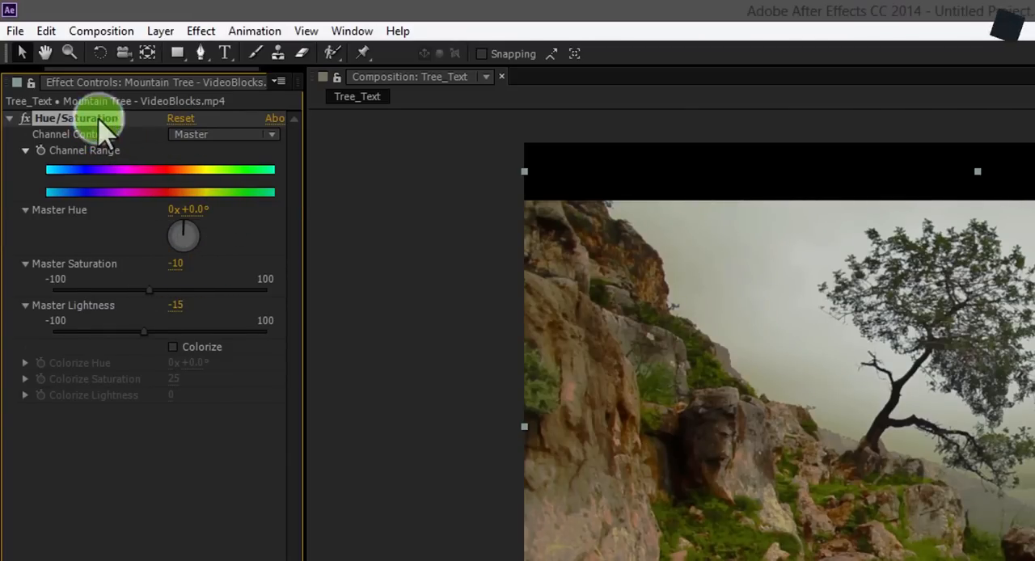